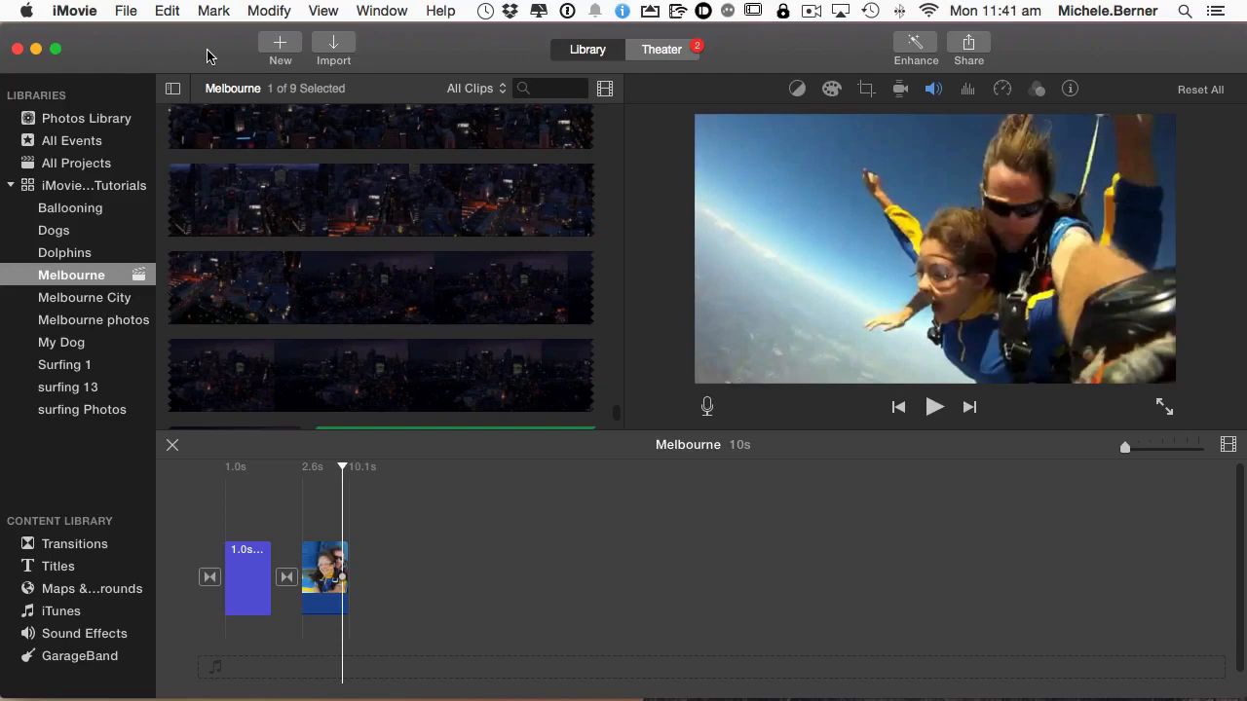
mouse_move(222, 70)
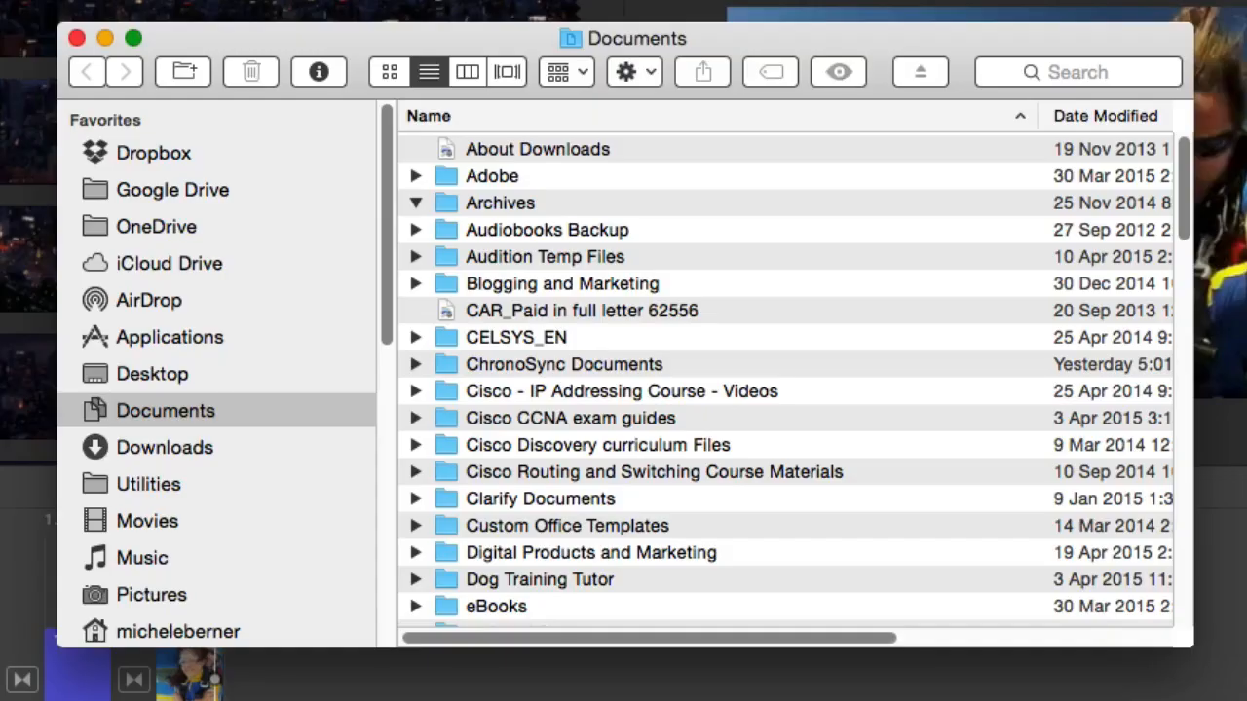
mouse_move(498, 542)
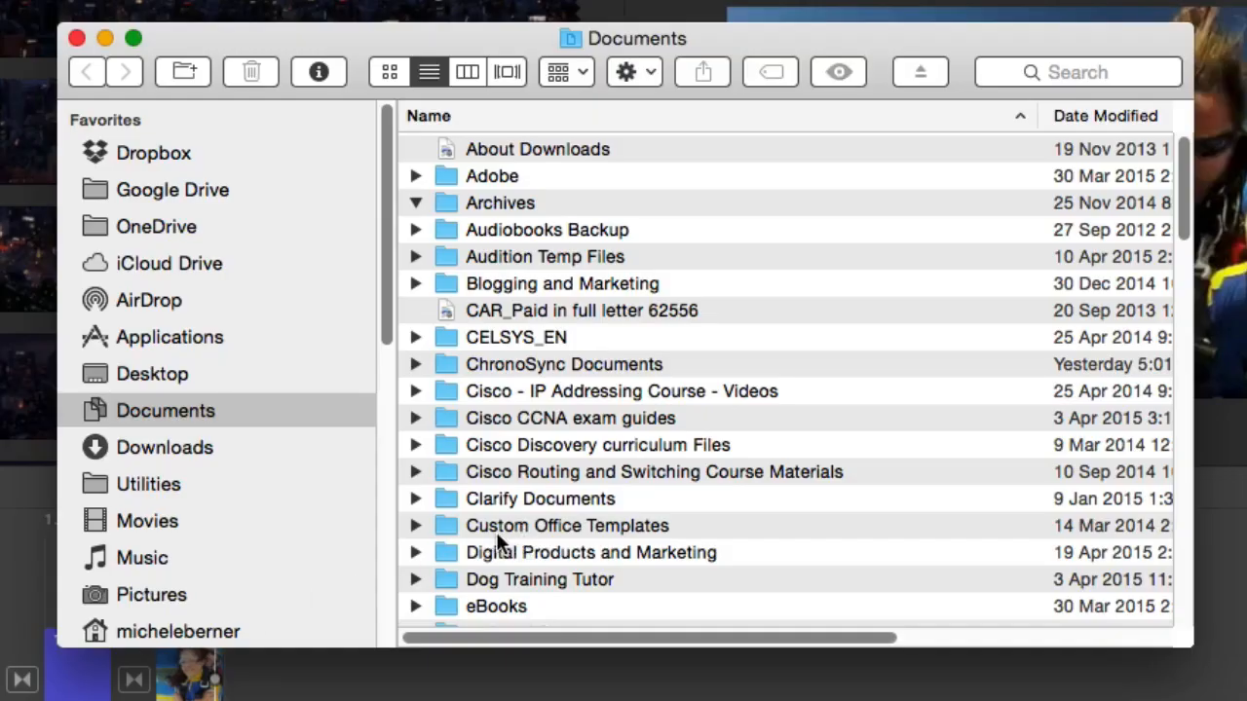
Show the Movies folder holding iMovie Library and iMovie Library Tutorials
click(147, 520)
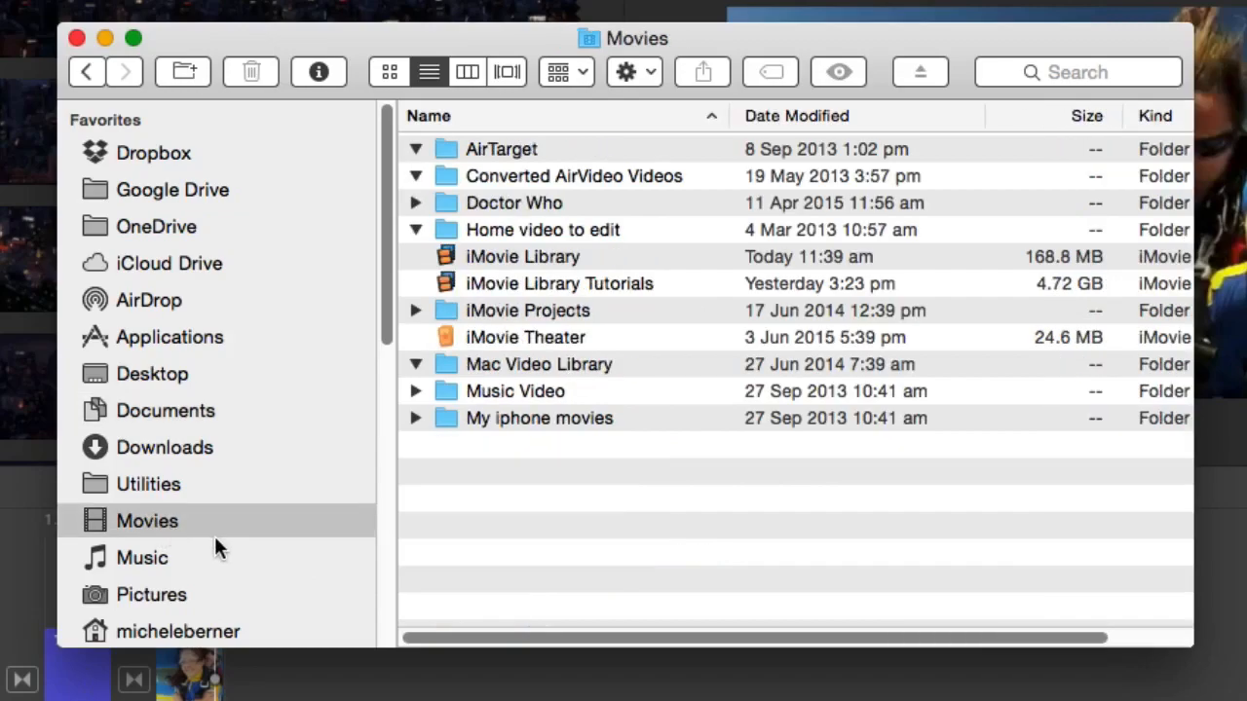
mouse_move(502, 496)
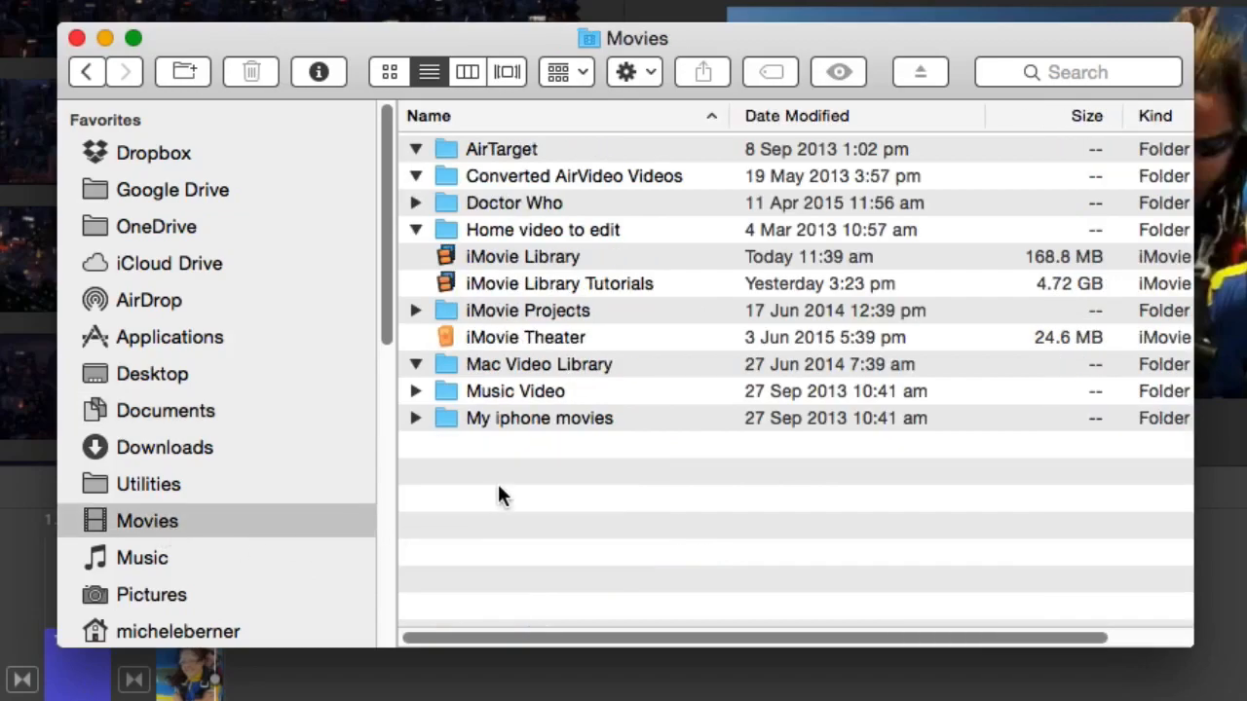
mouse_move(513, 619)
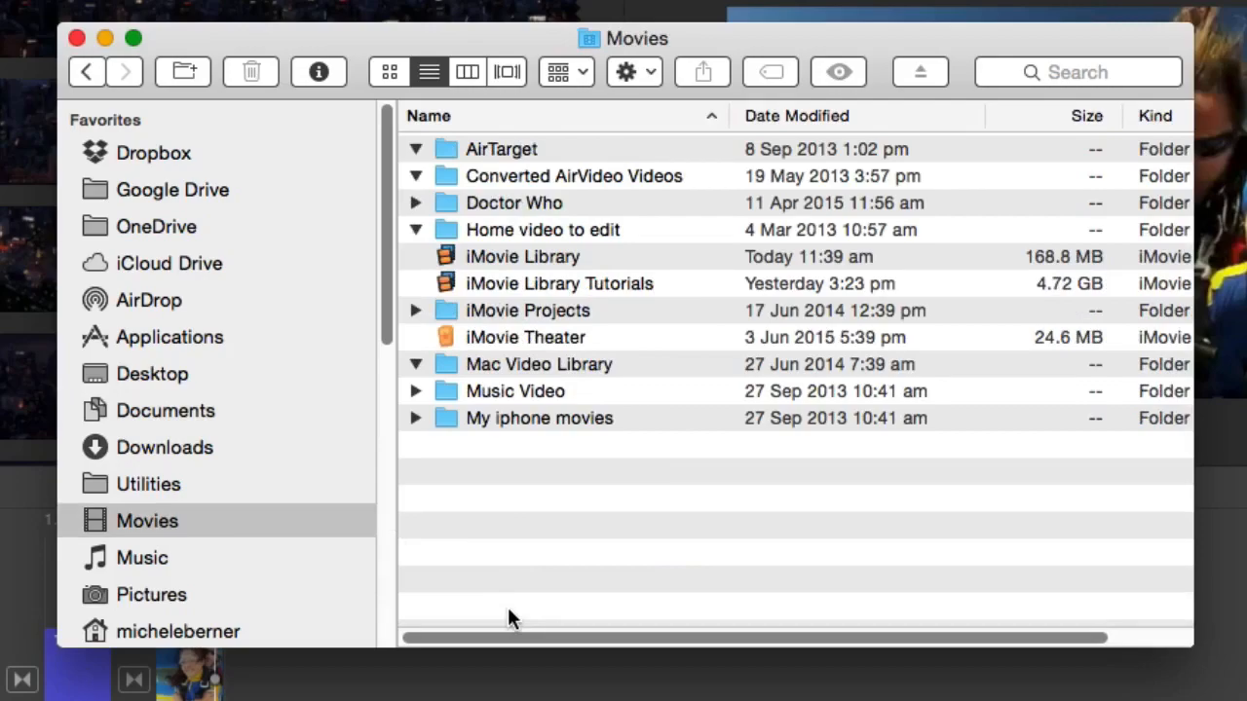
mouse_move(624, 616)
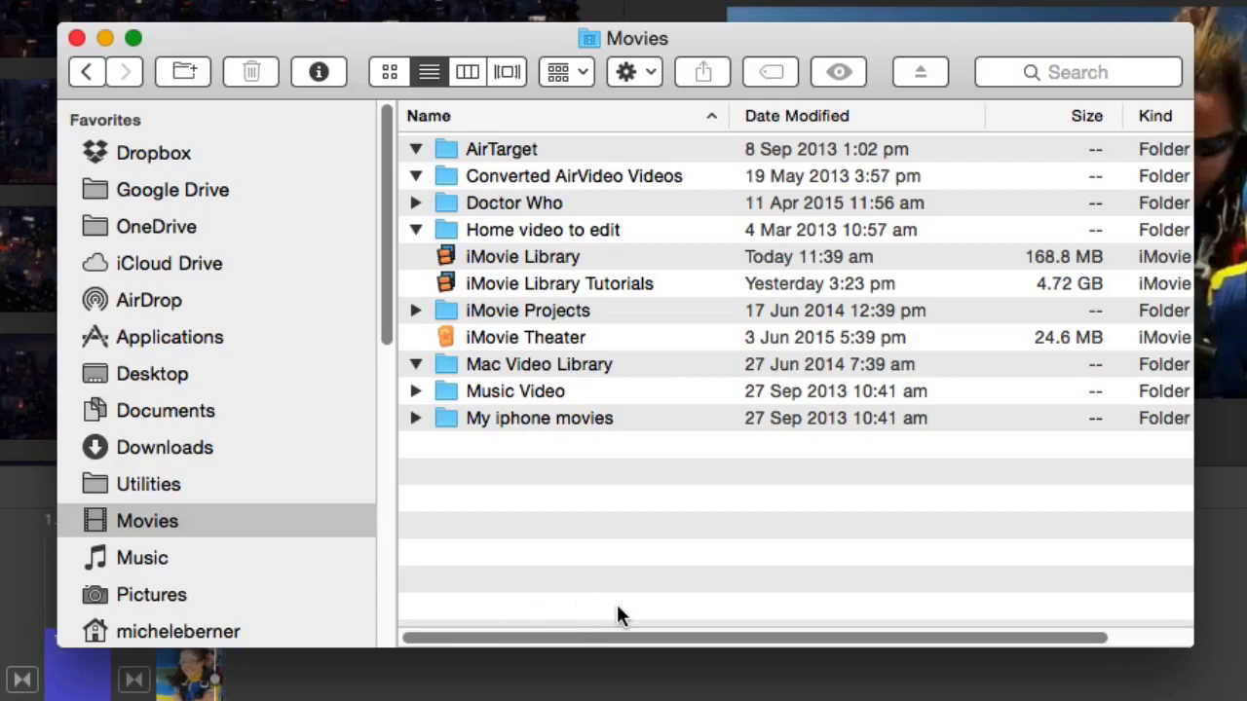
mouse_move(507, 278)
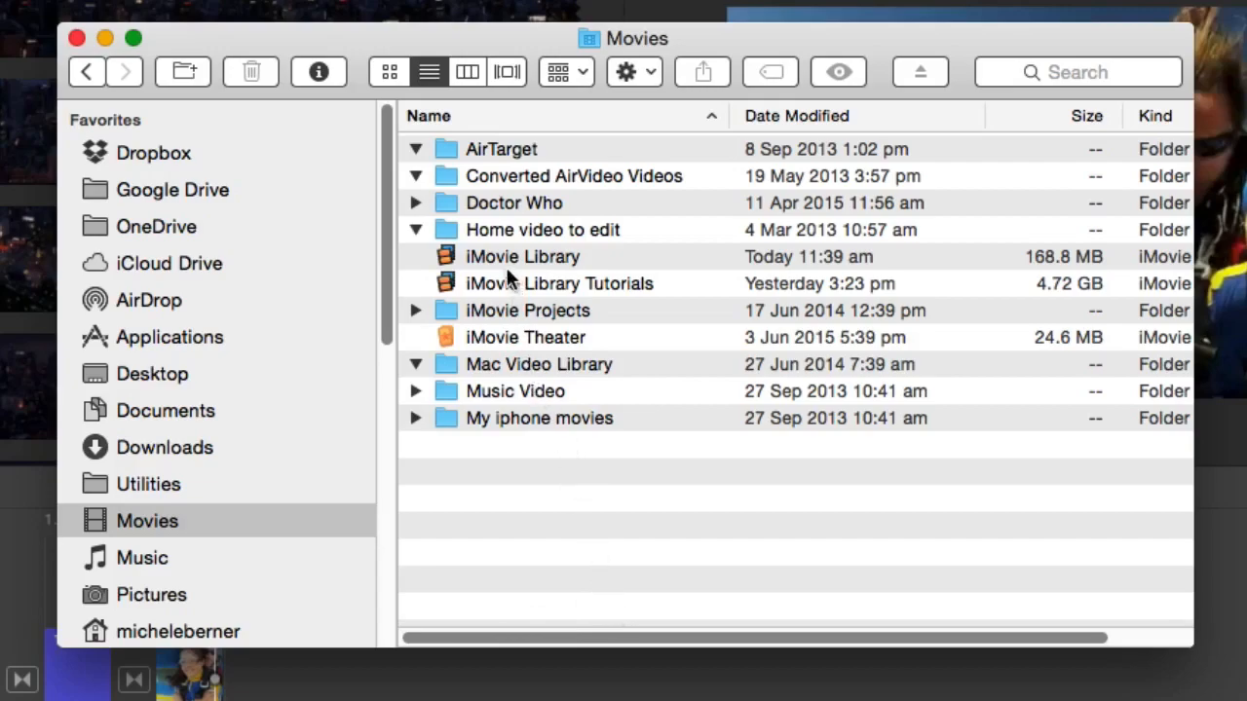
mouse_move(565, 275)
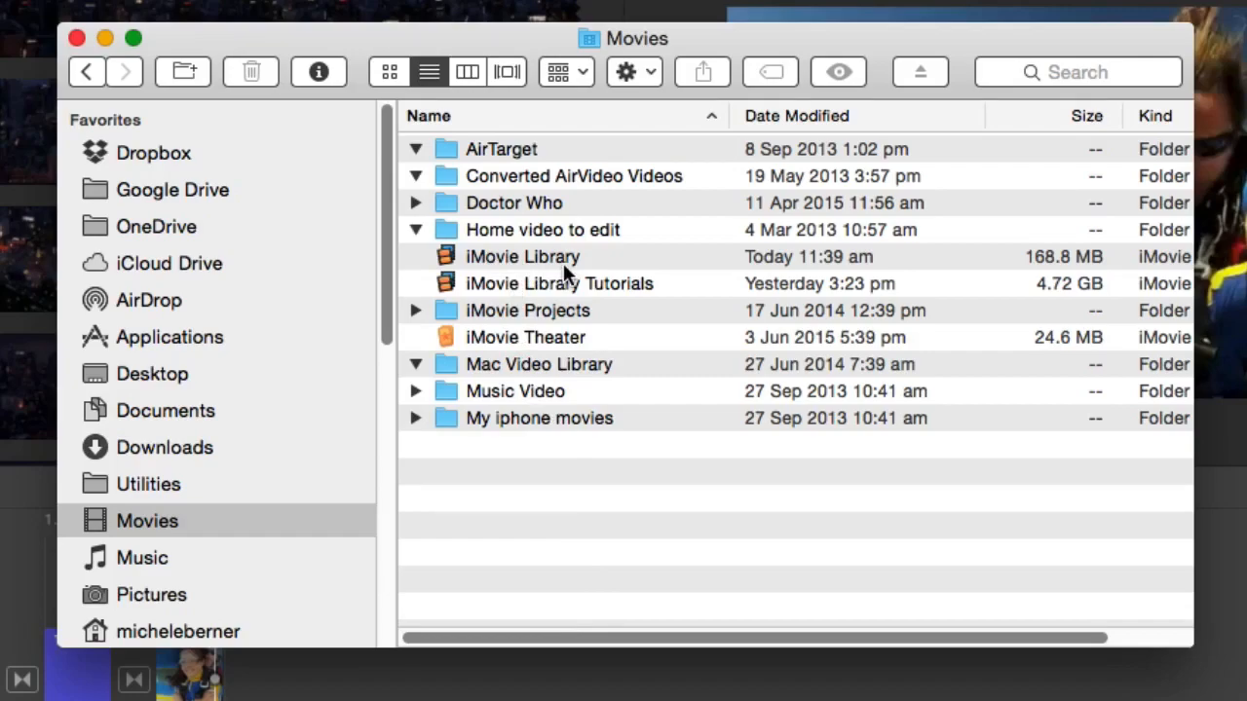
mouse_move(555, 292)
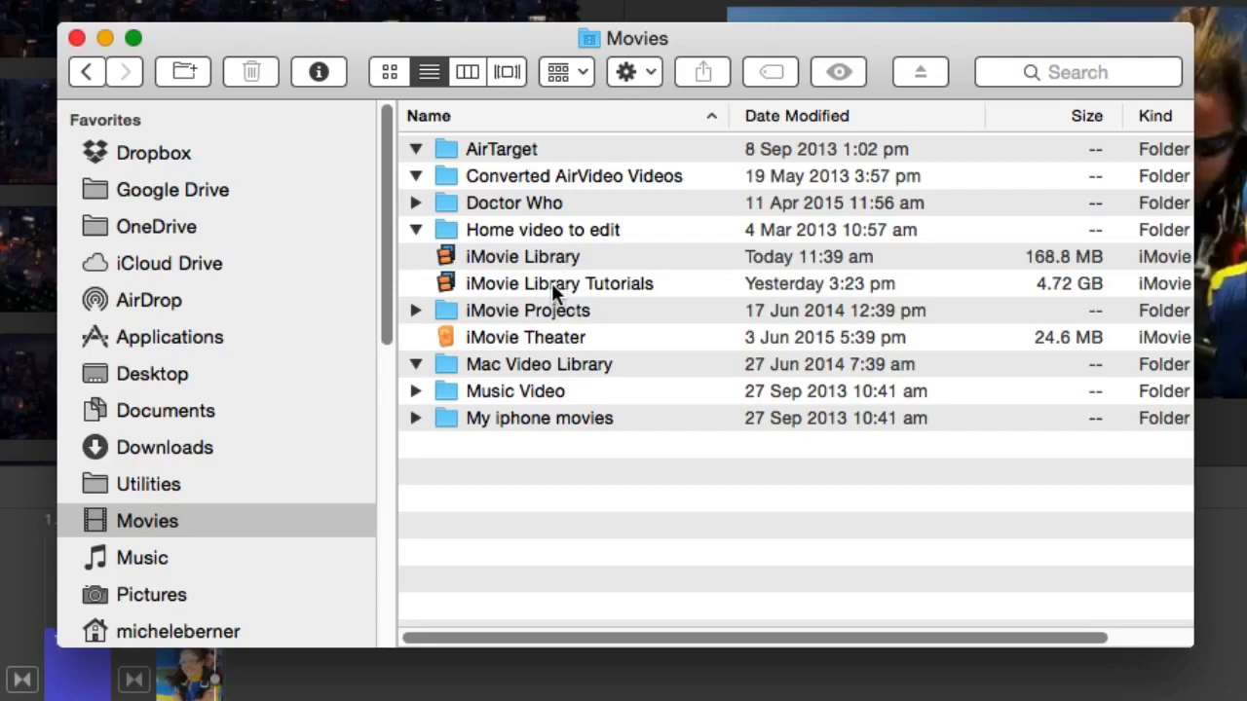
Show iMovie Library Tutorials package contents and expand Melbourne City's Original Media folder
right_click(559, 284)
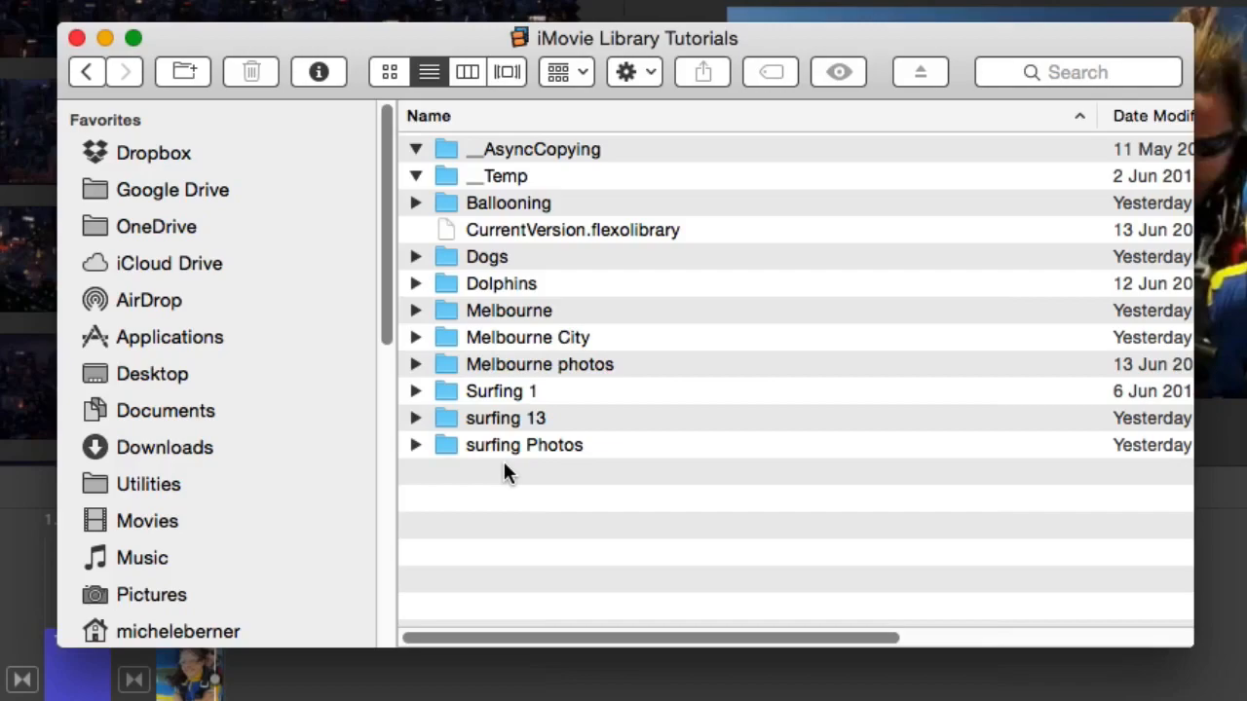
click(415, 336)
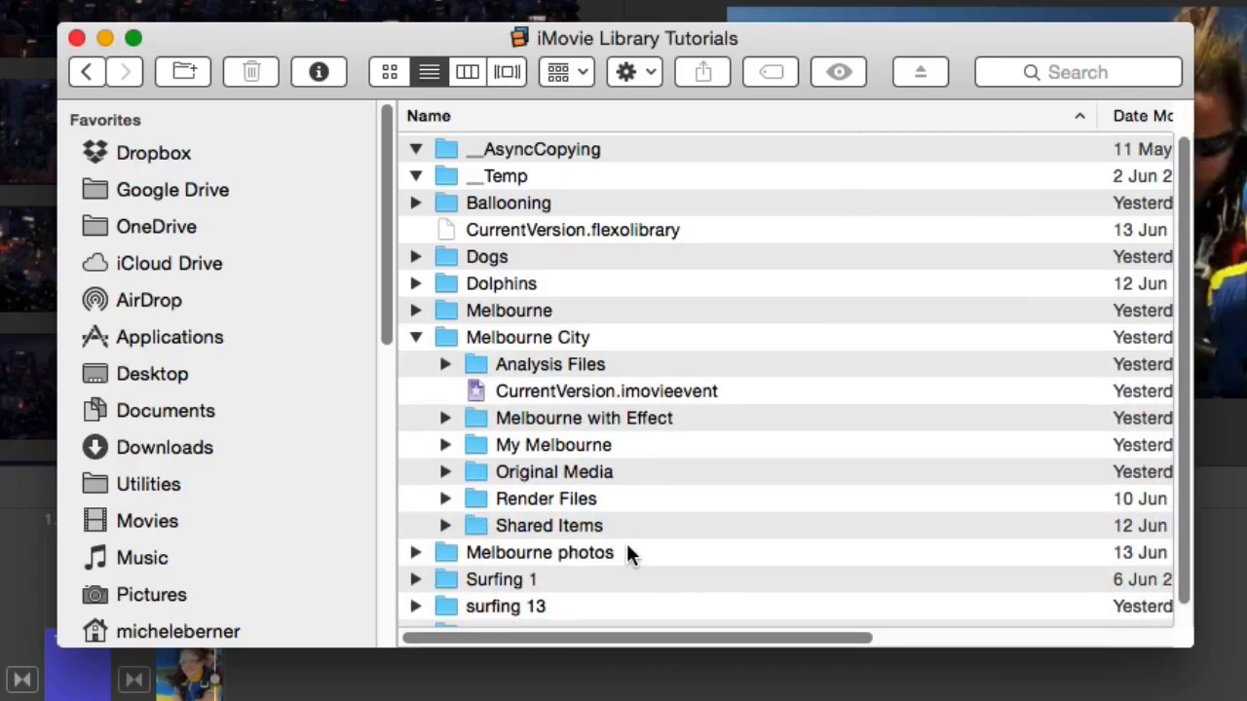
mouse_move(482, 359)
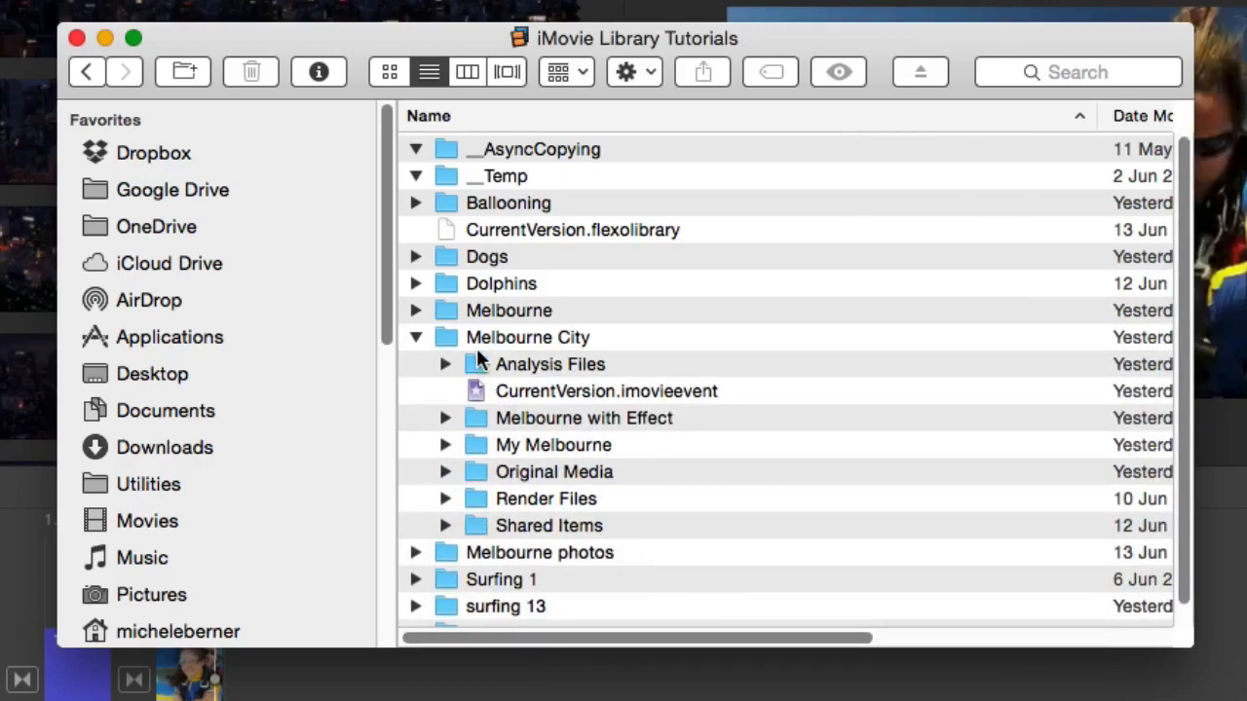
click(445, 471)
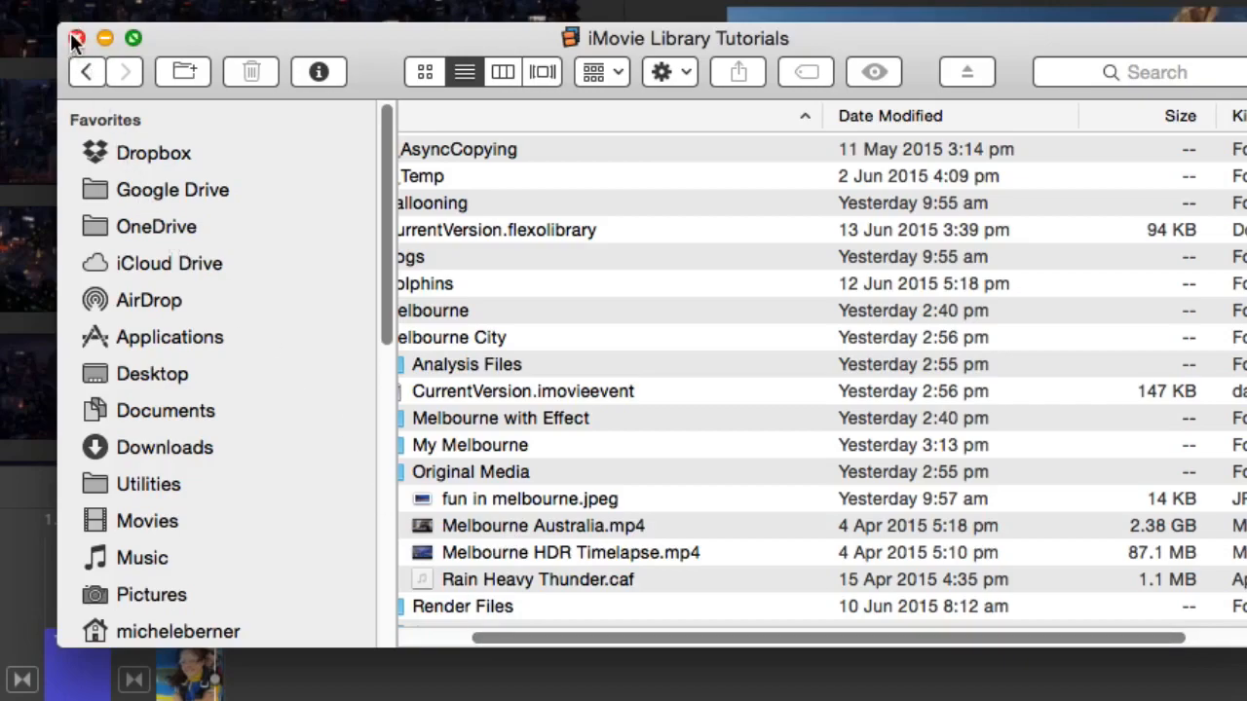
Close the package contents window to bring iMovie and the Melbourne event forward
click(77, 38)
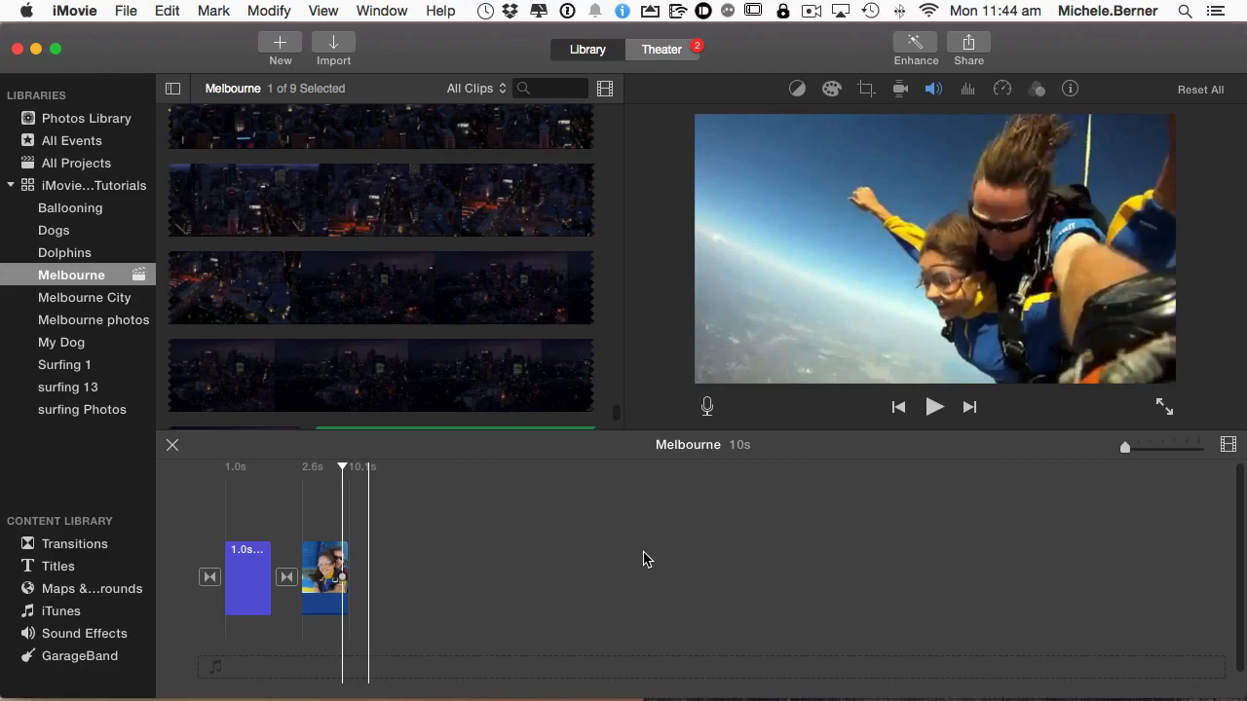
mouse_move(582, 566)
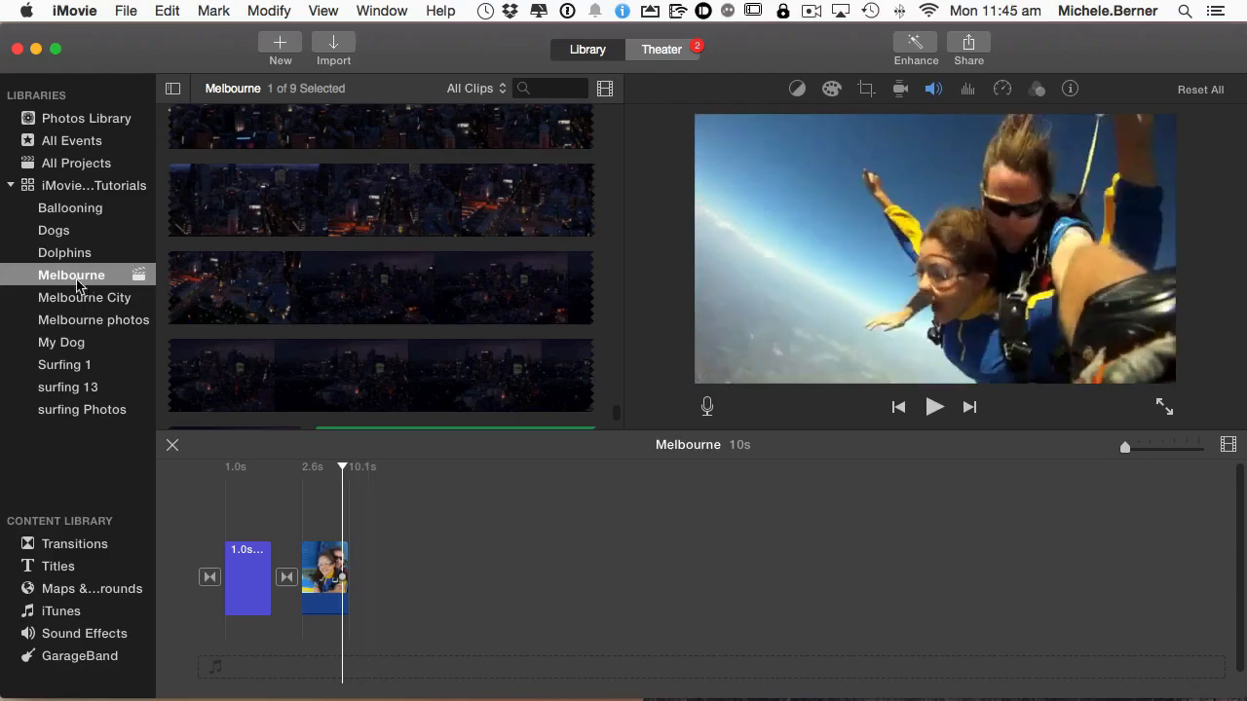
Run Consolidate Library Media on iMovie Library Tutorials and dismiss the nothing-to-consolidate notice
click(92, 185)
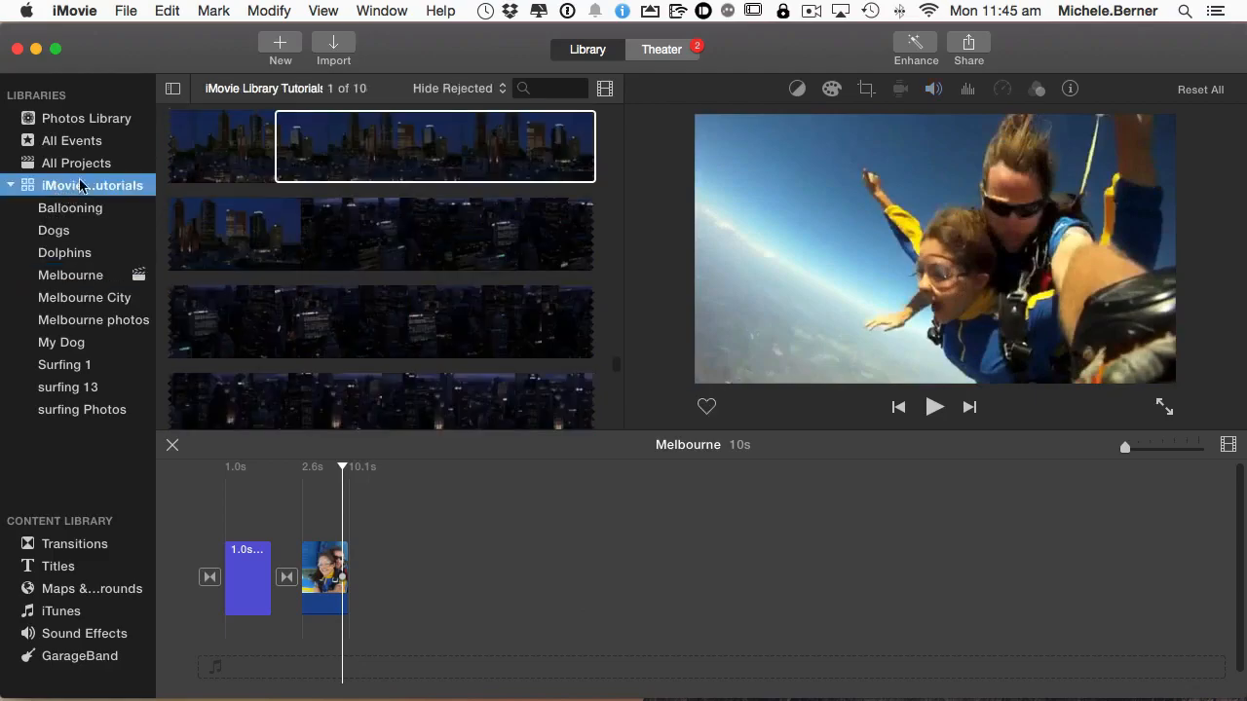
click(126, 11)
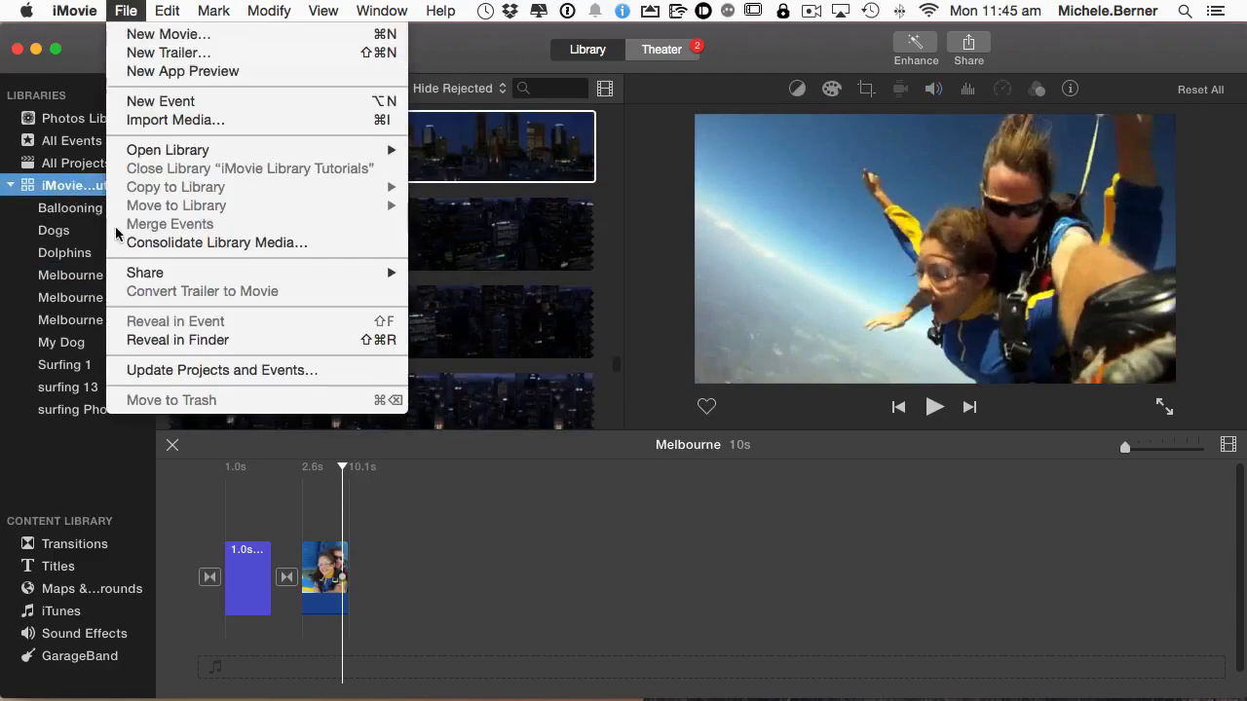
mouse_move(216, 243)
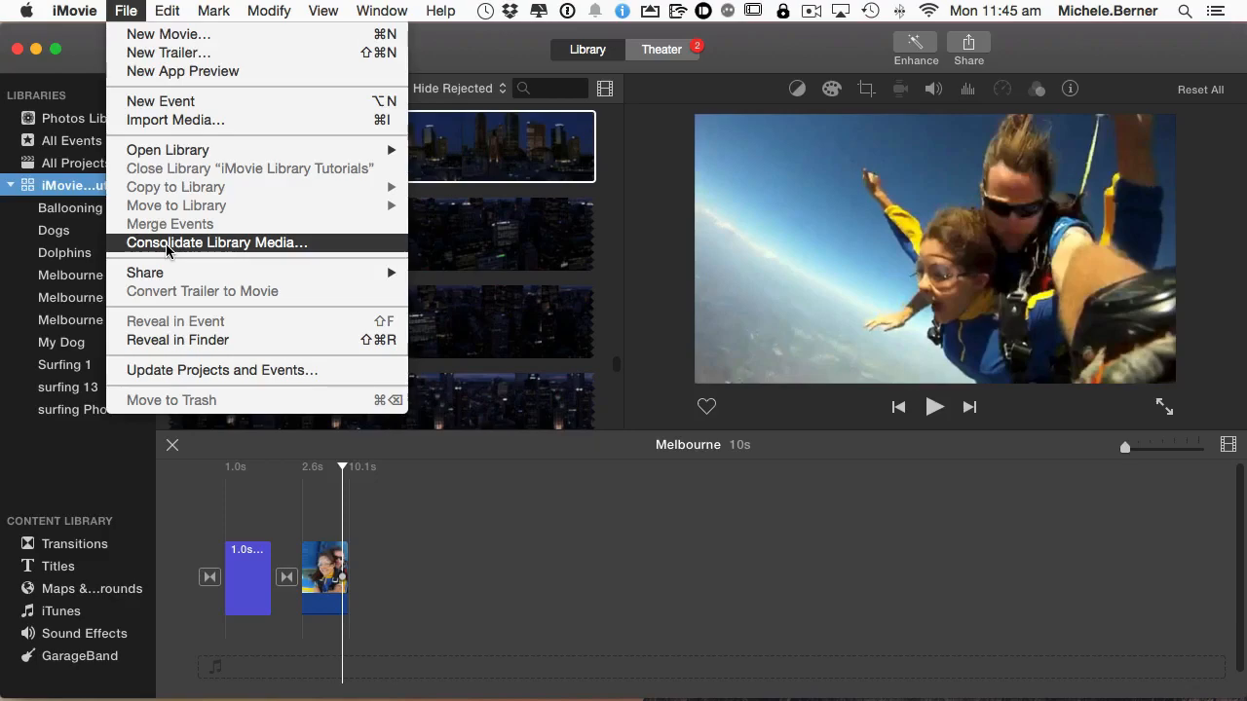
mouse_move(216, 243)
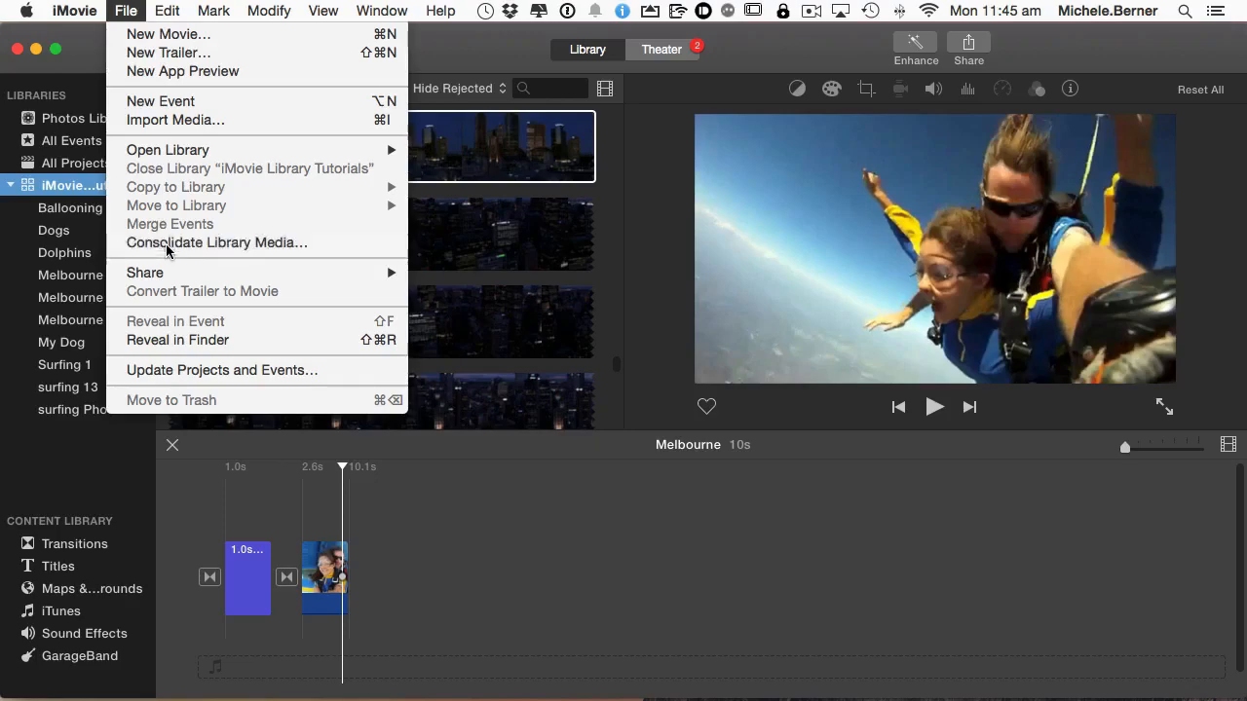
click(216, 242)
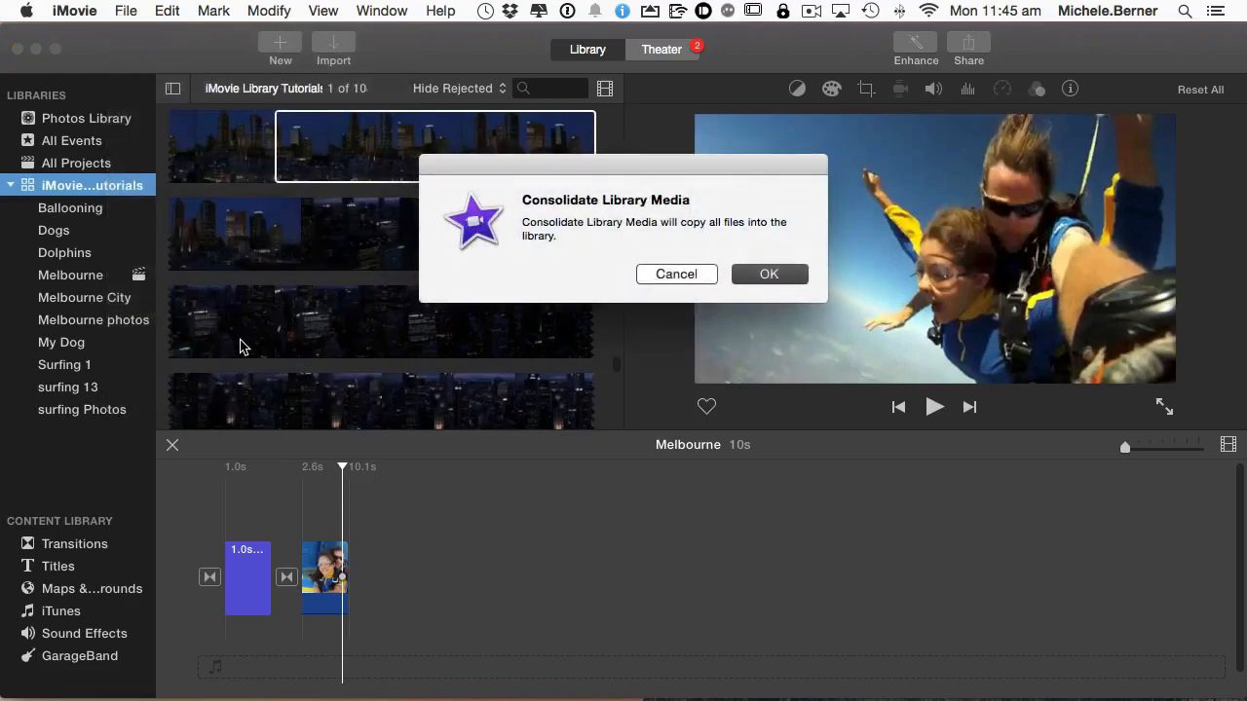
click(769, 273)
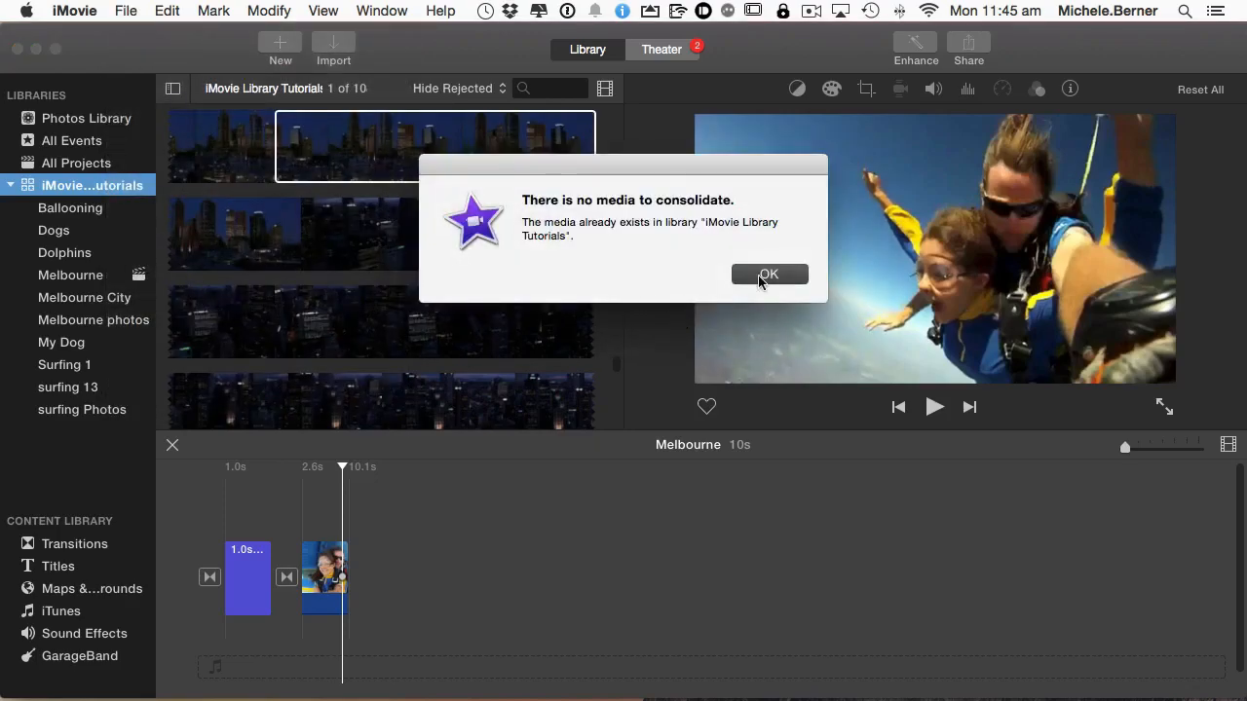
click(768, 274)
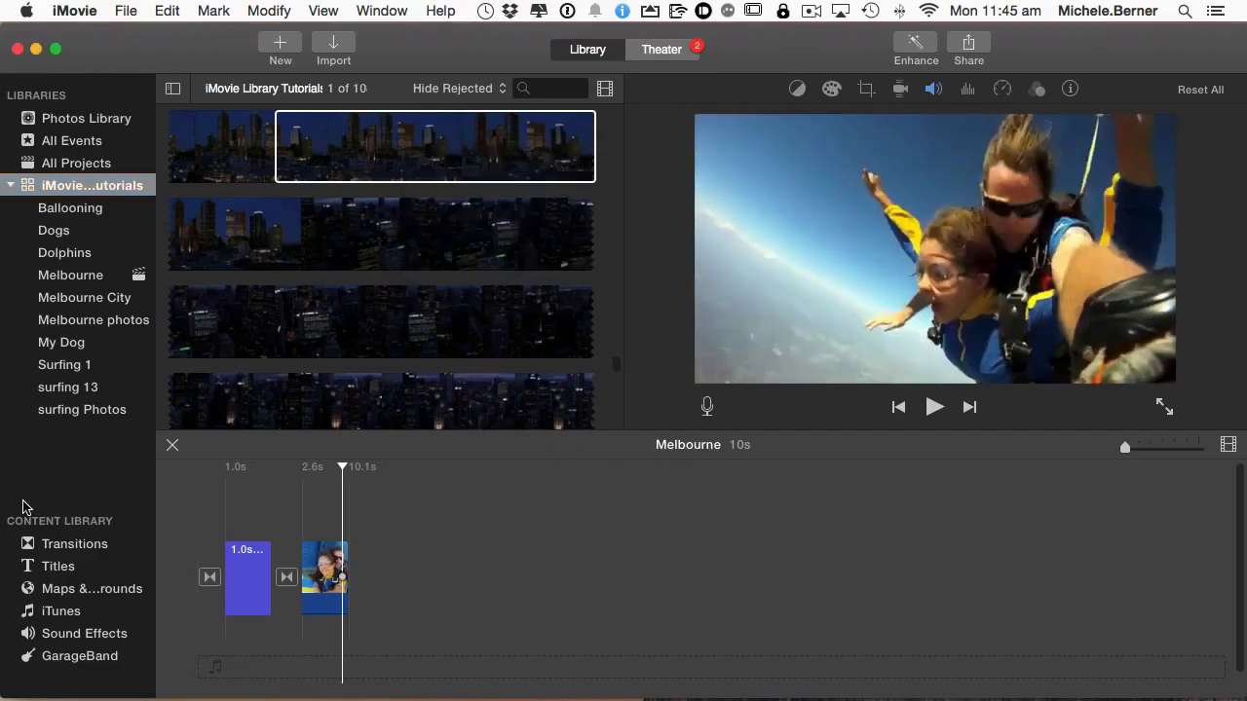
mouse_move(30, 496)
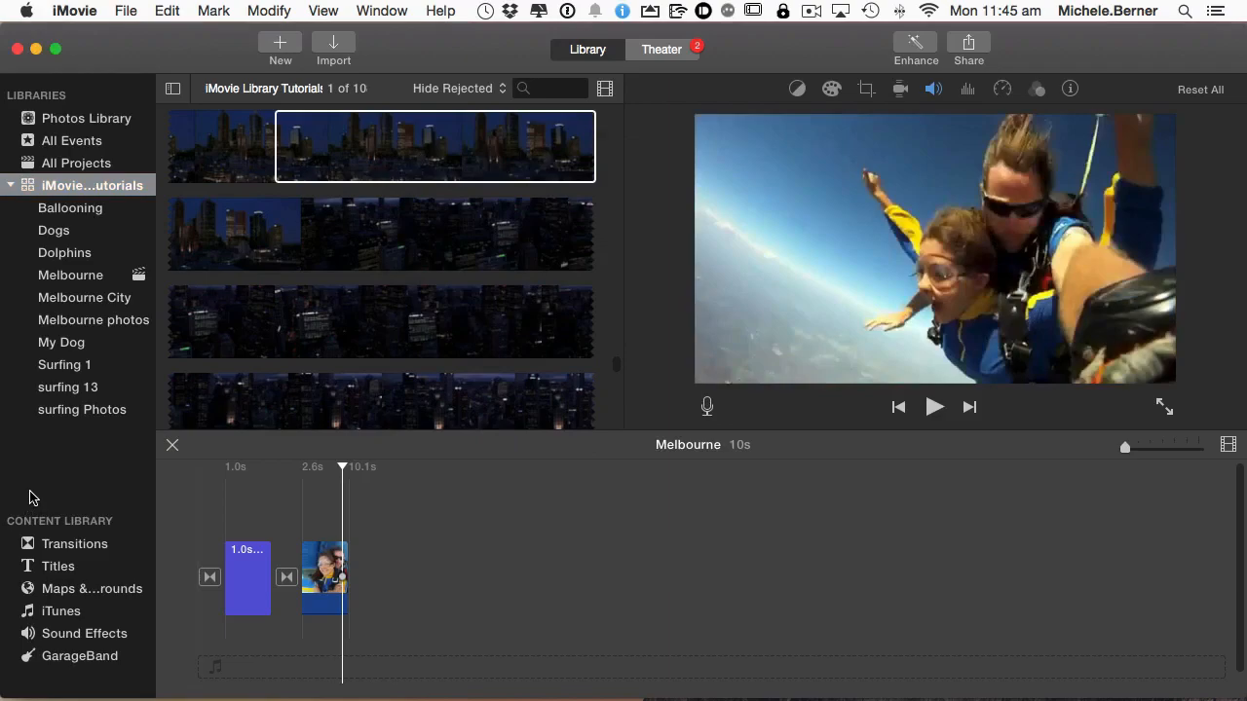
mouse_move(134, 27)
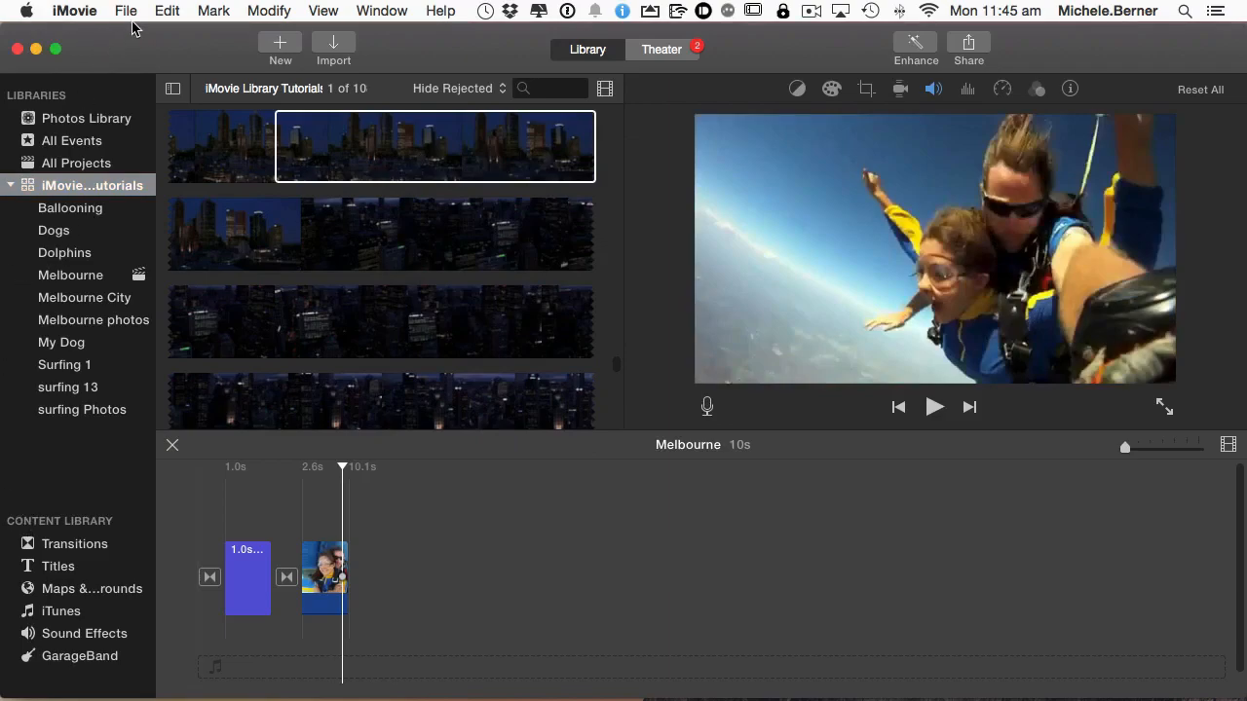
Create a new library named 'iMovie Library Backup' located on the DOCBUP drive
click(125, 11)
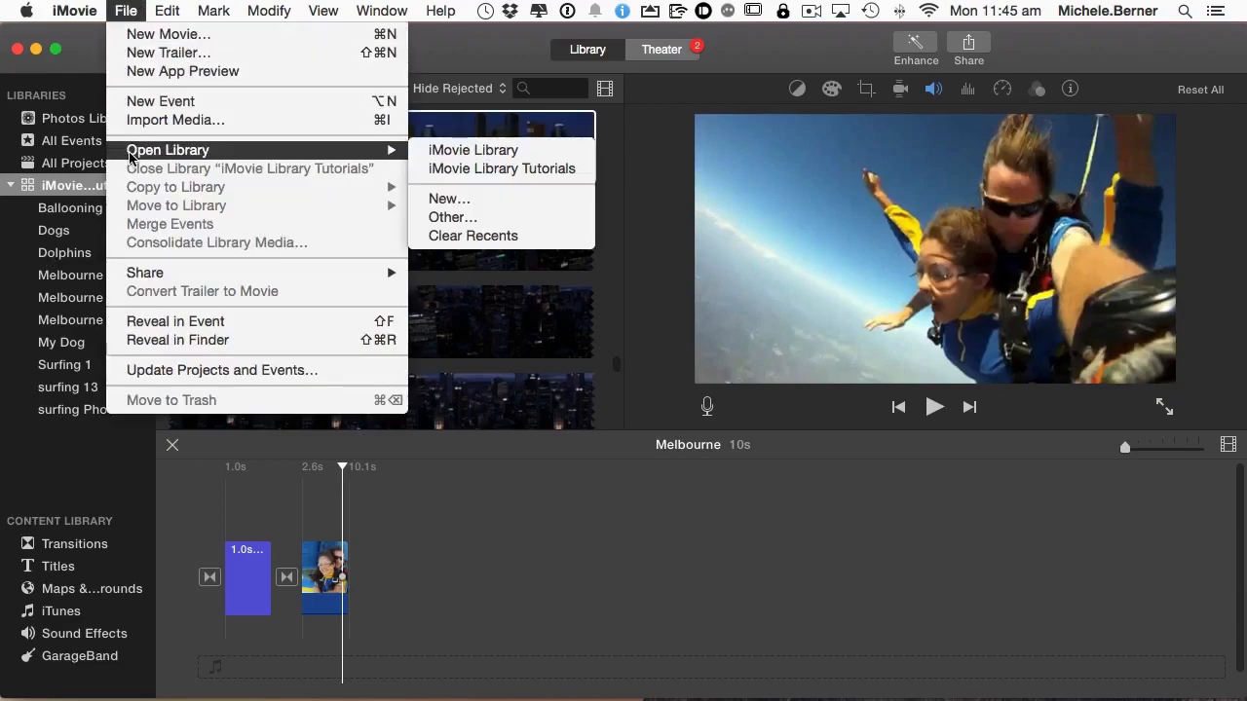
mouse_move(449, 199)
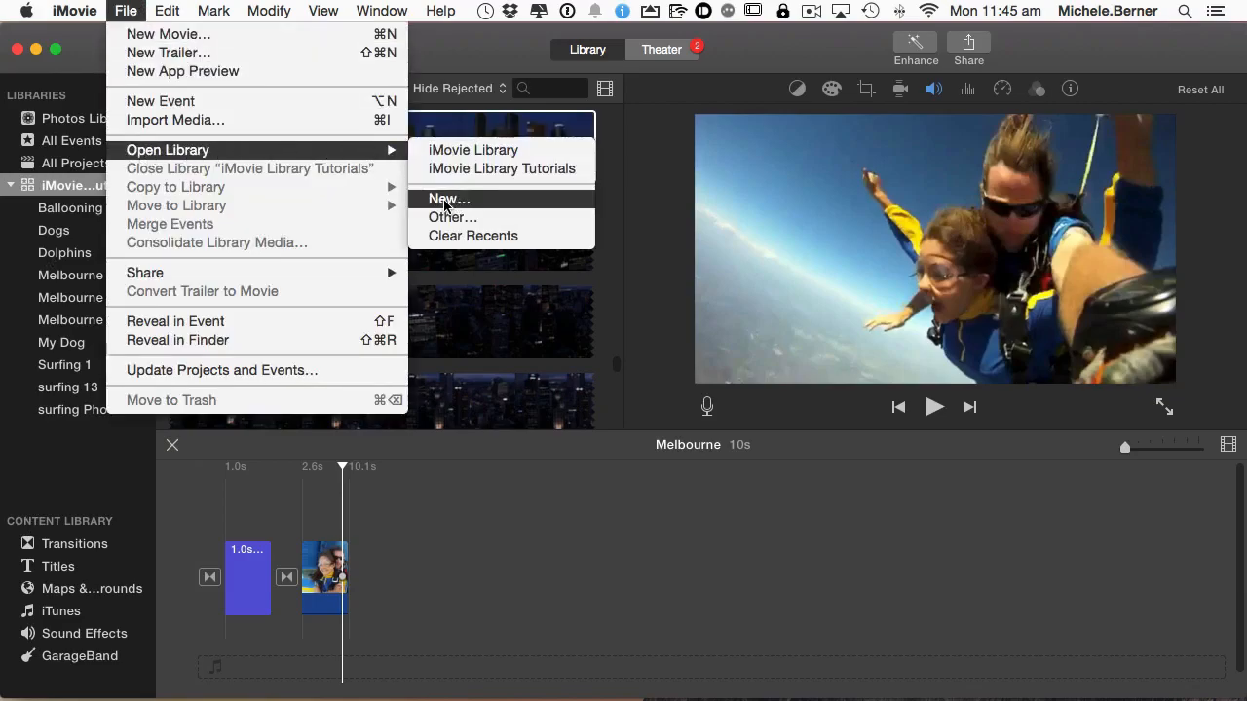
click(448, 198)
text(iMovie Library B)
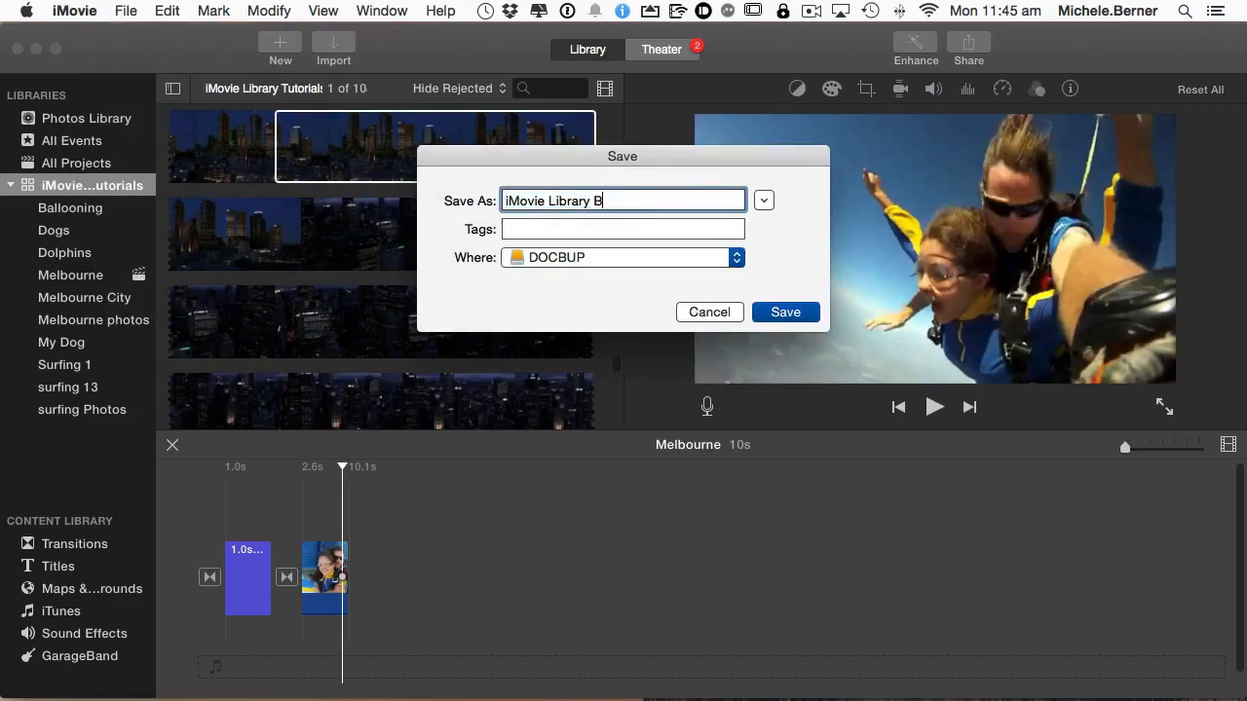
text(ackup)
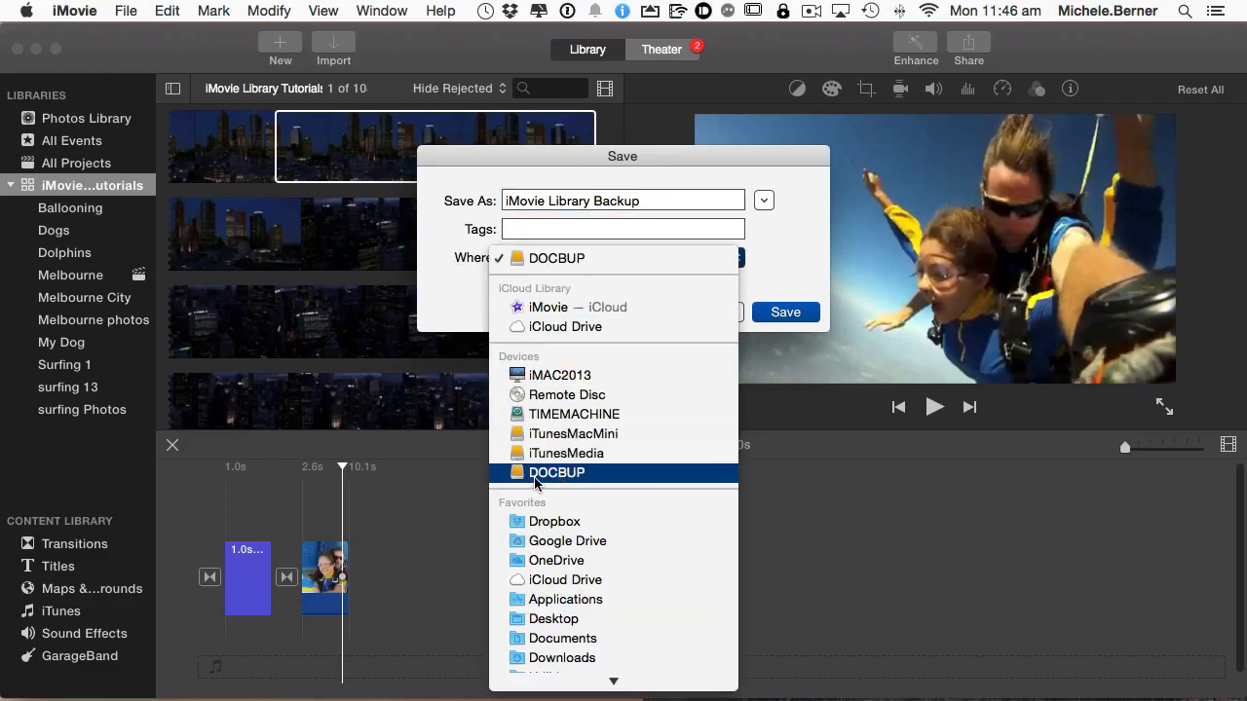
mouse_move(565, 326)
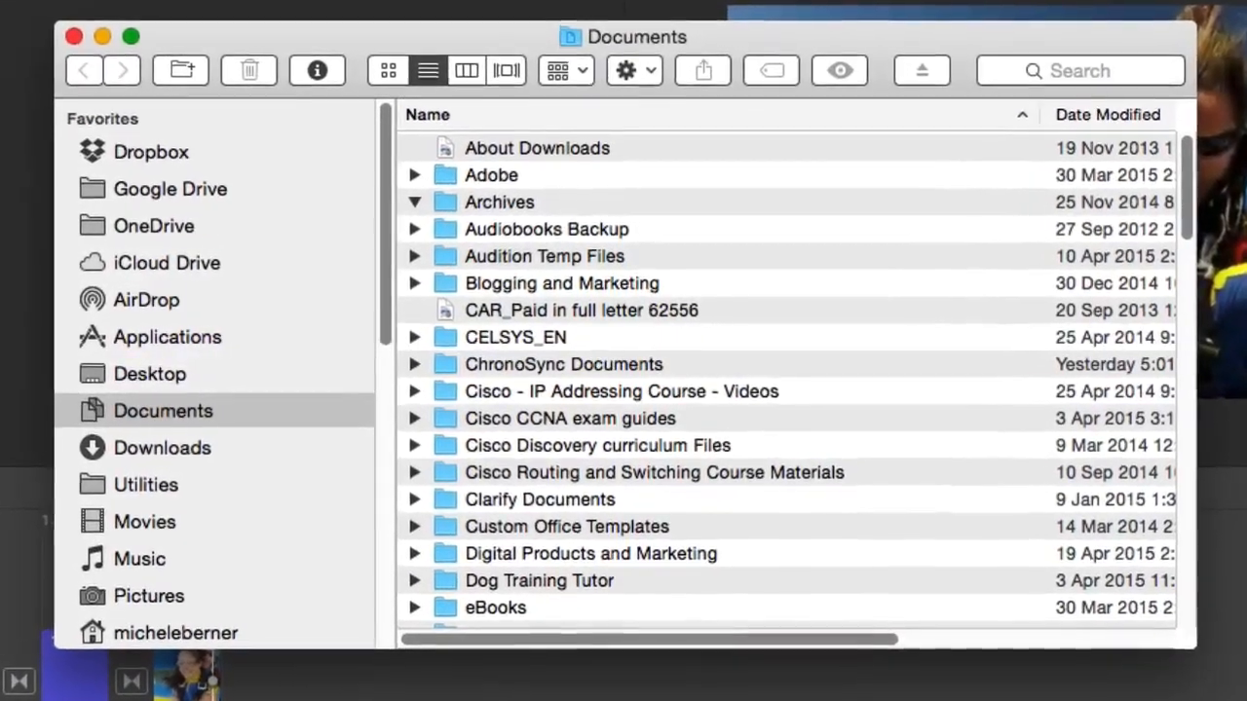
Open the DOCBUP drive and check that iMovie Library Backup is 156 KB
scroll(down, 3)
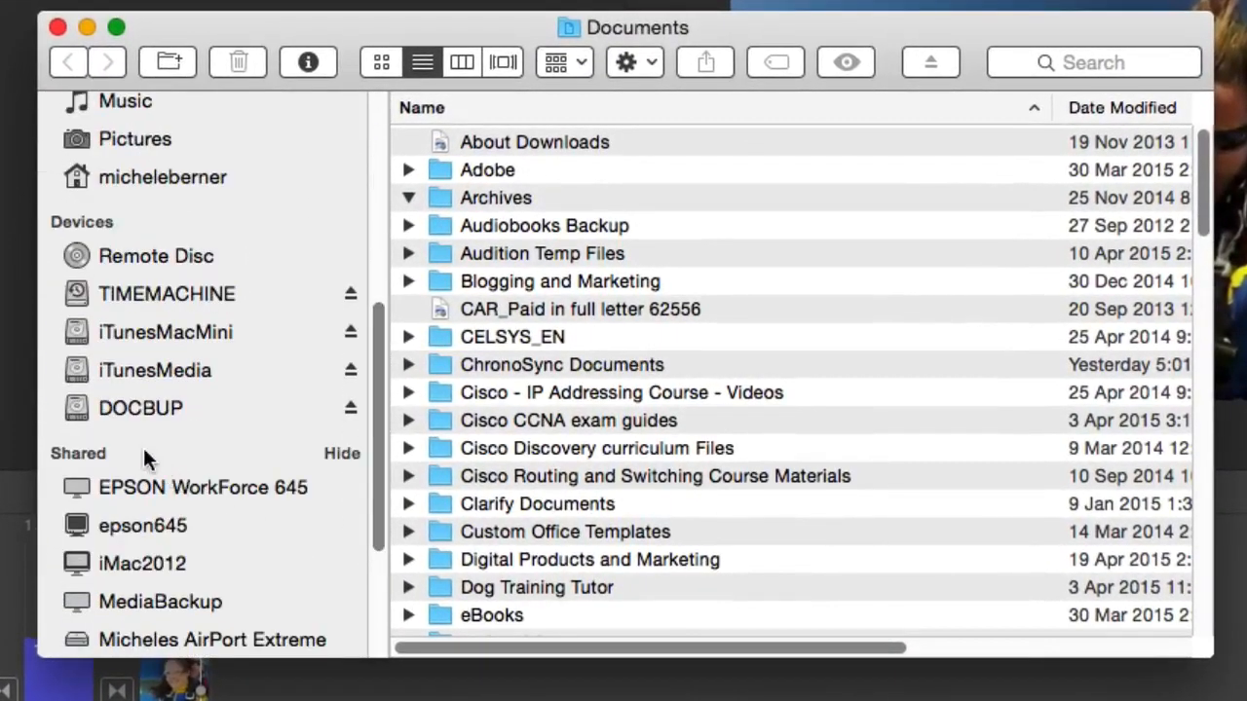
click(140, 407)
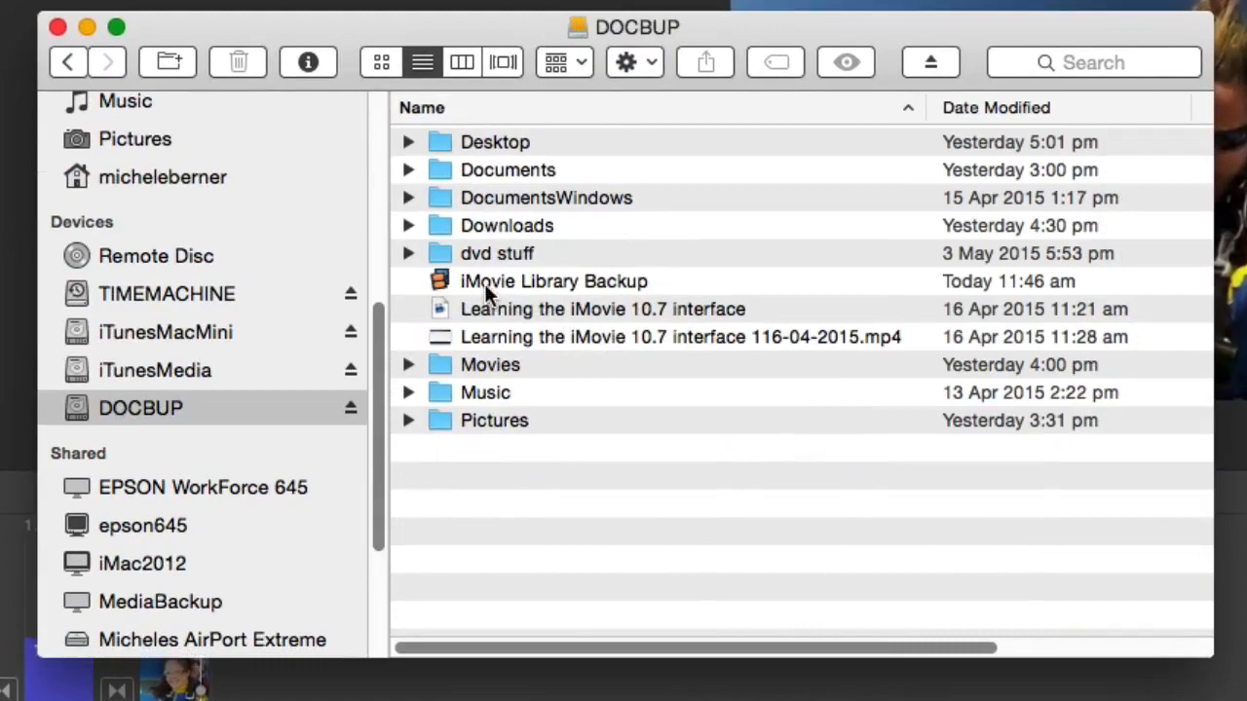
mouse_move(886, 200)
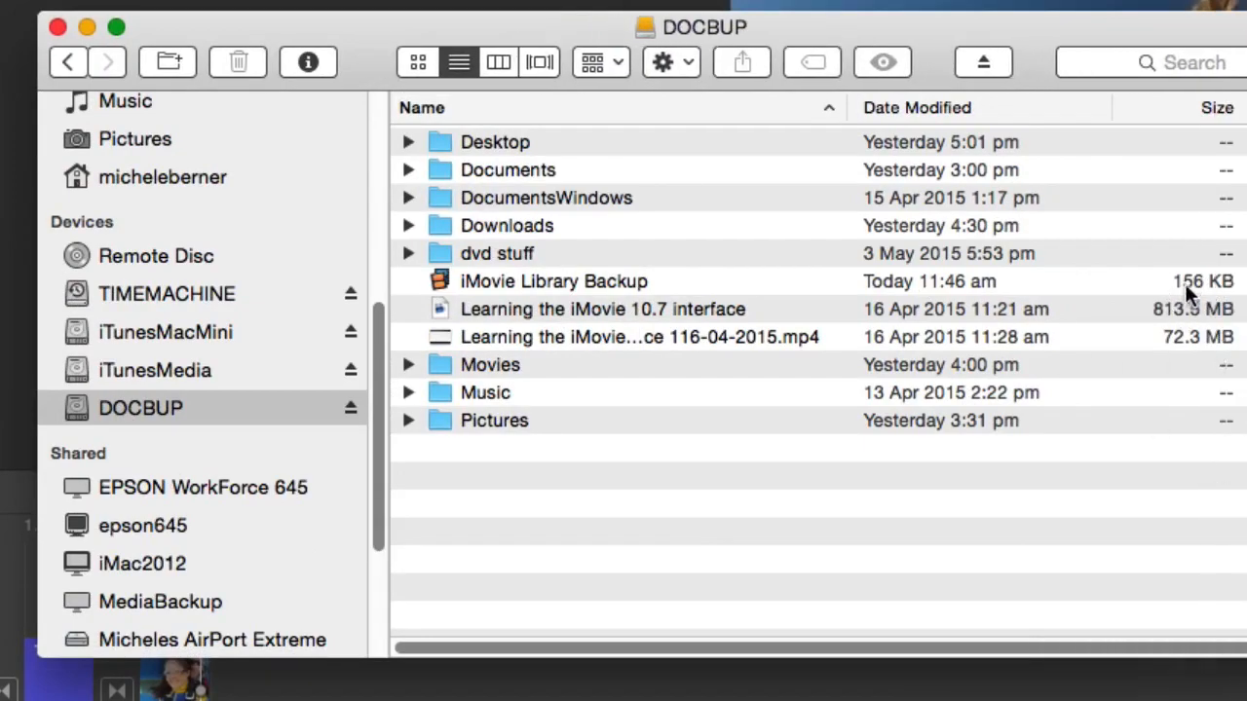
mouse_move(1191, 297)
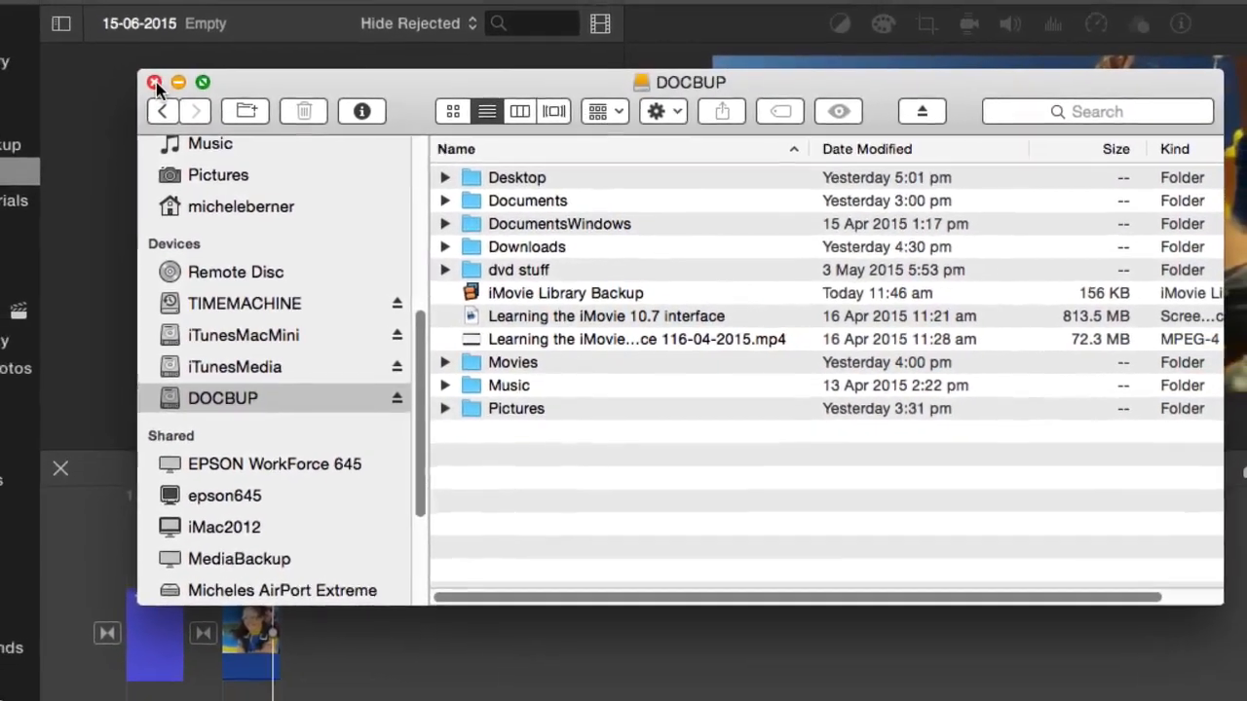
Close the DOCBUP window to see the backup library's empty 15-06-2015 event
click(154, 81)
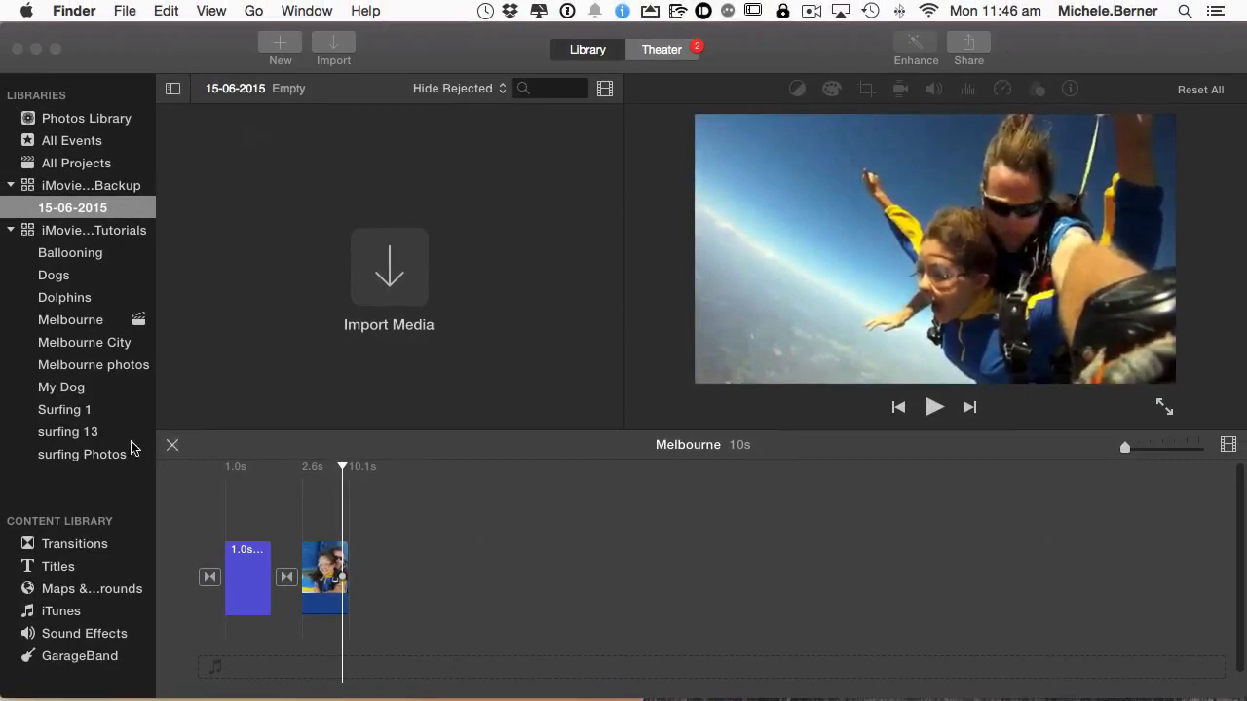
mouse_move(15, 364)
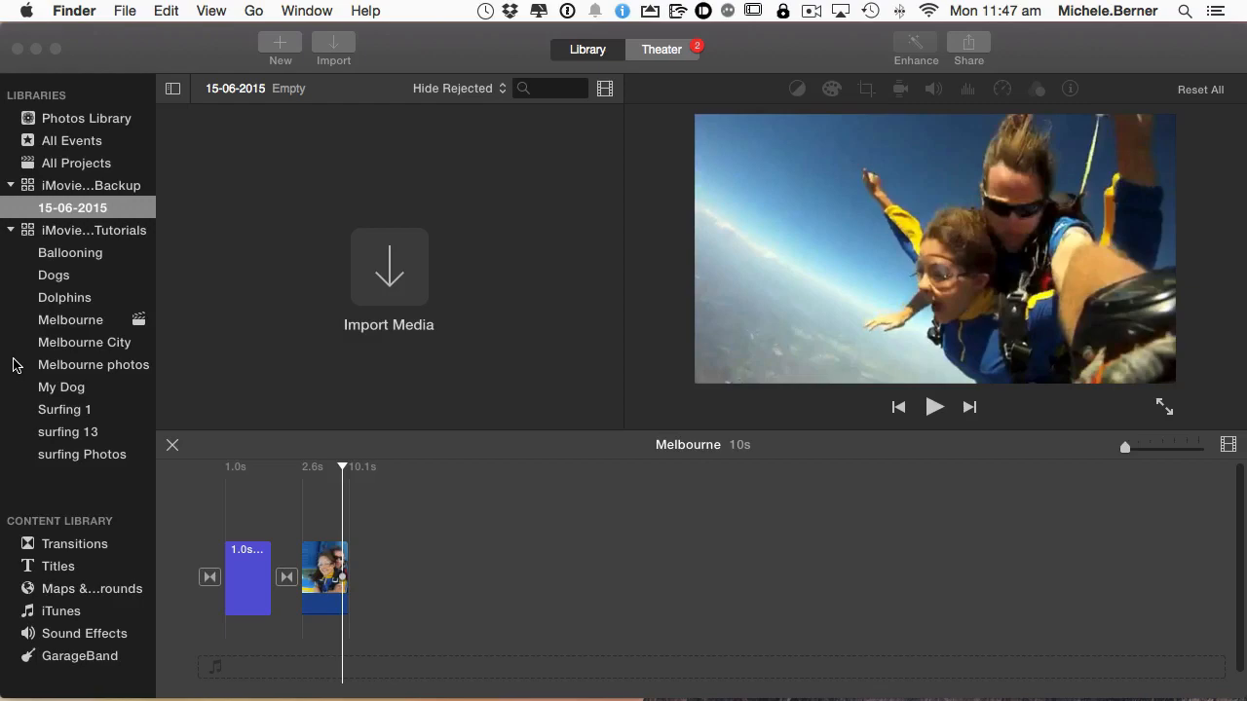
mouse_move(44, 322)
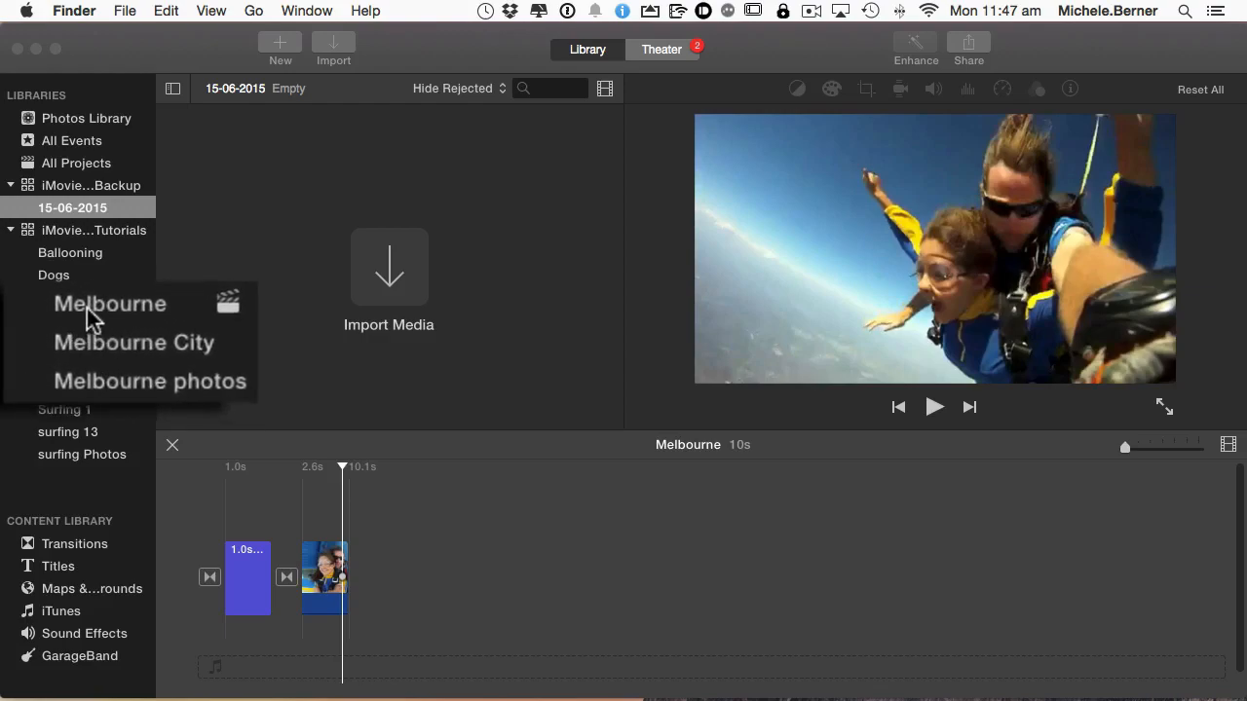
Browse the Melbourne event's clips and copy Melbourne City into iMovie Library Backup
click(109, 304)
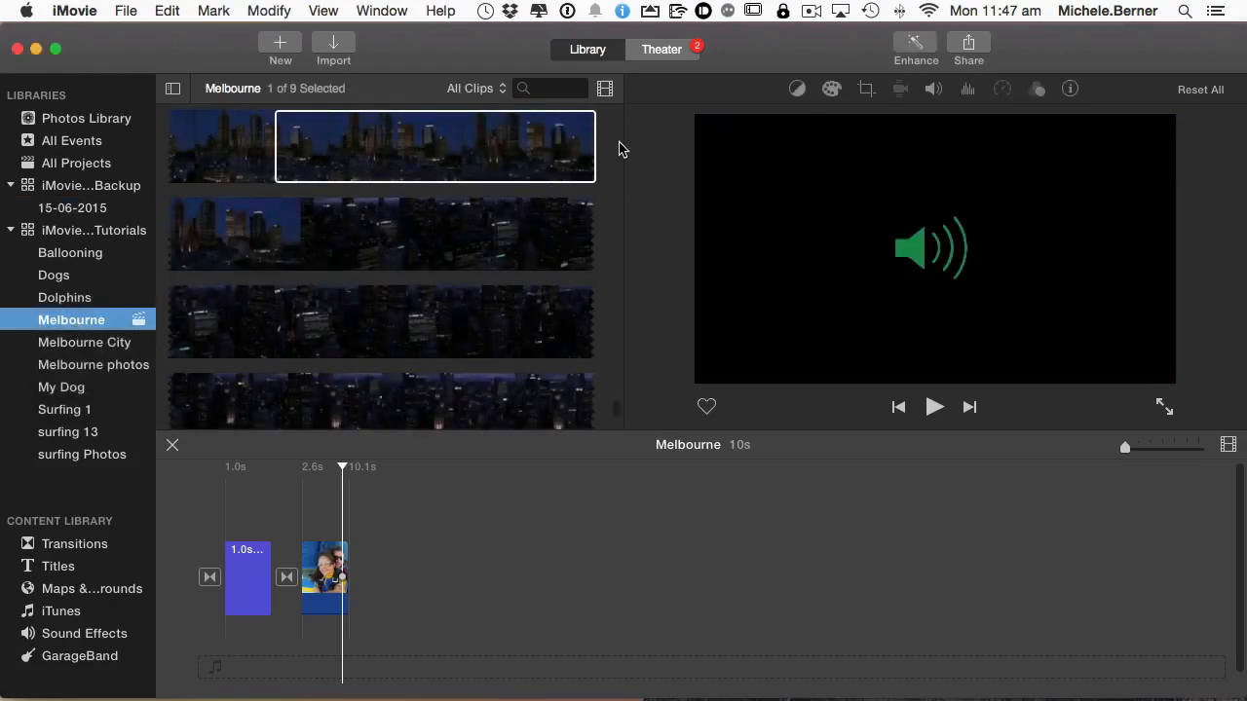
mouse_move(618, 375)
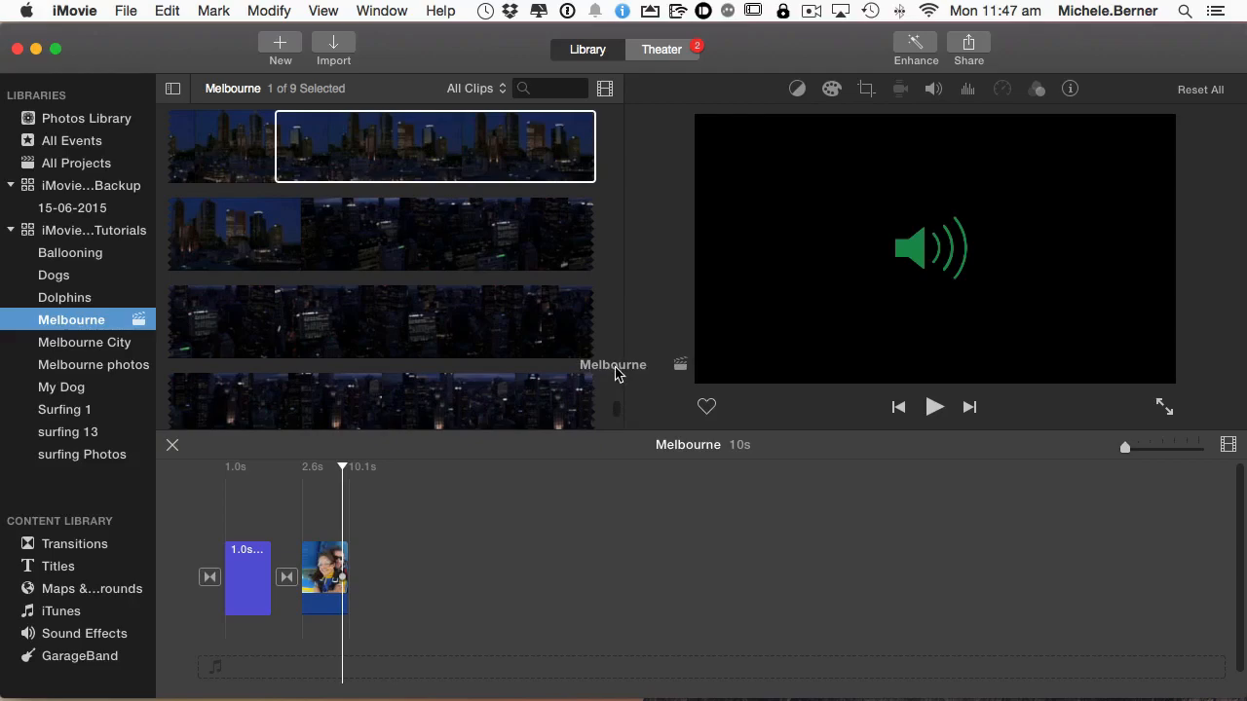
mouse_move(435, 322)
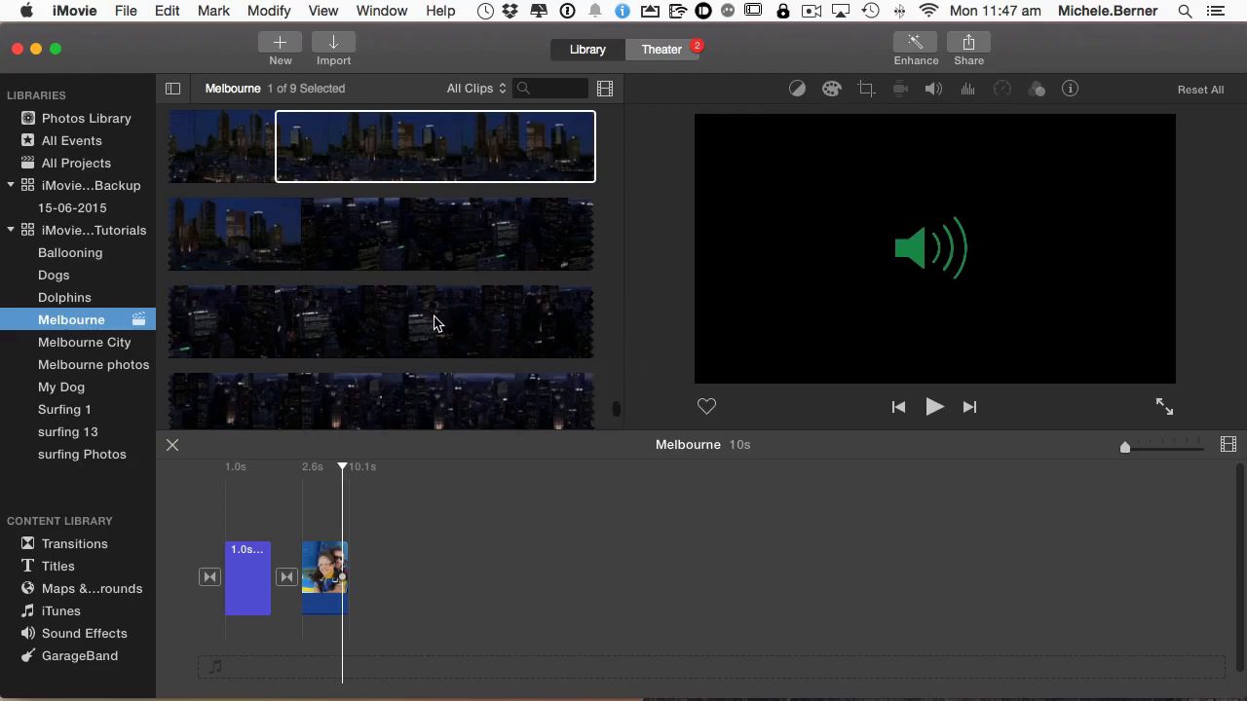
scroll(down, 3)
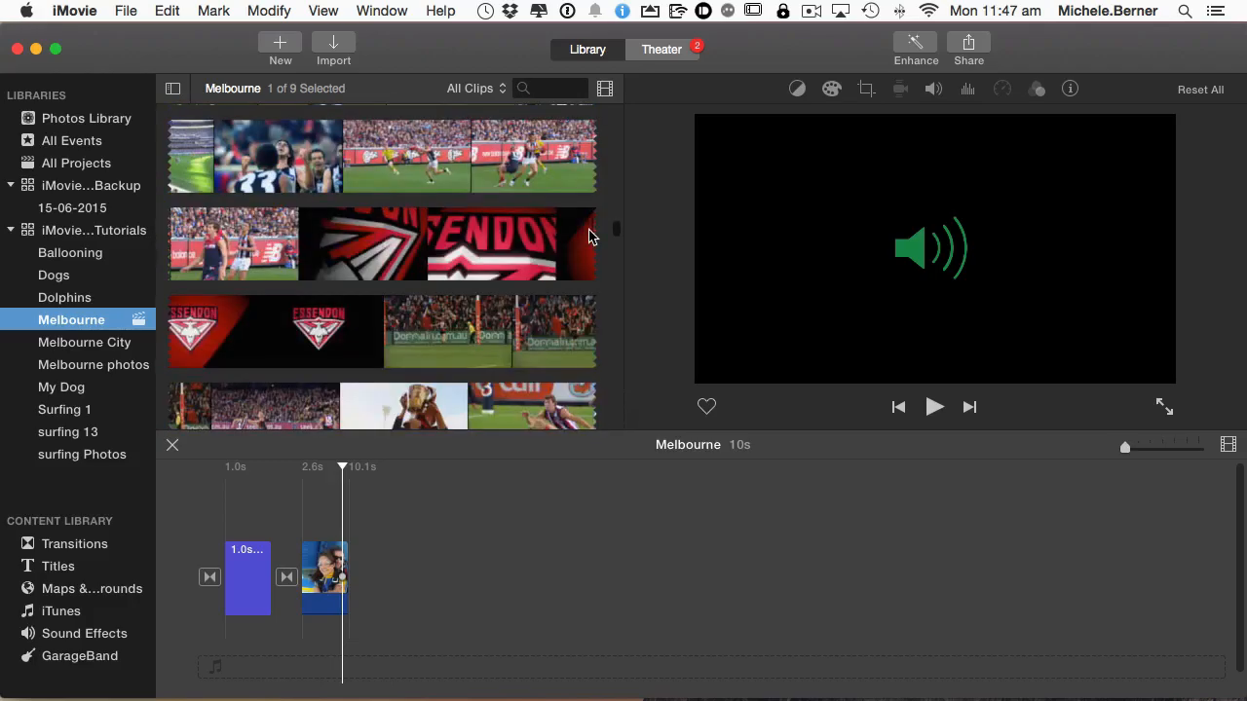
scroll(down, 3)
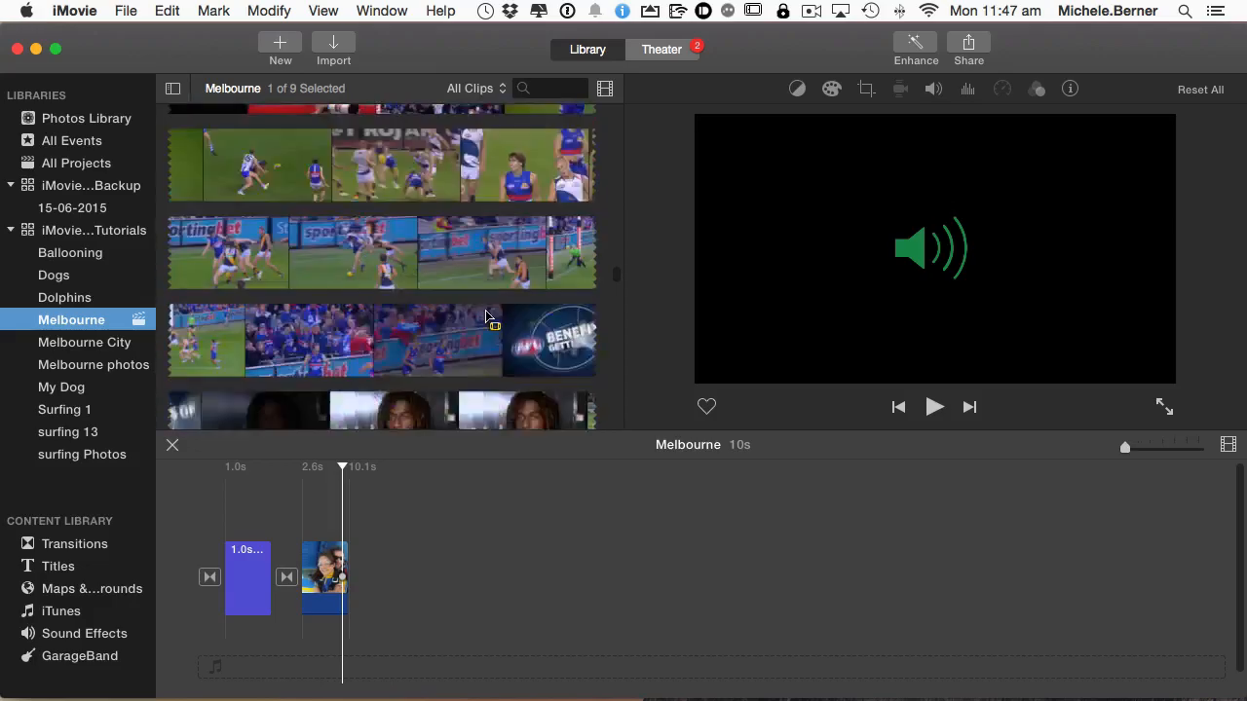
scroll(down, 3)
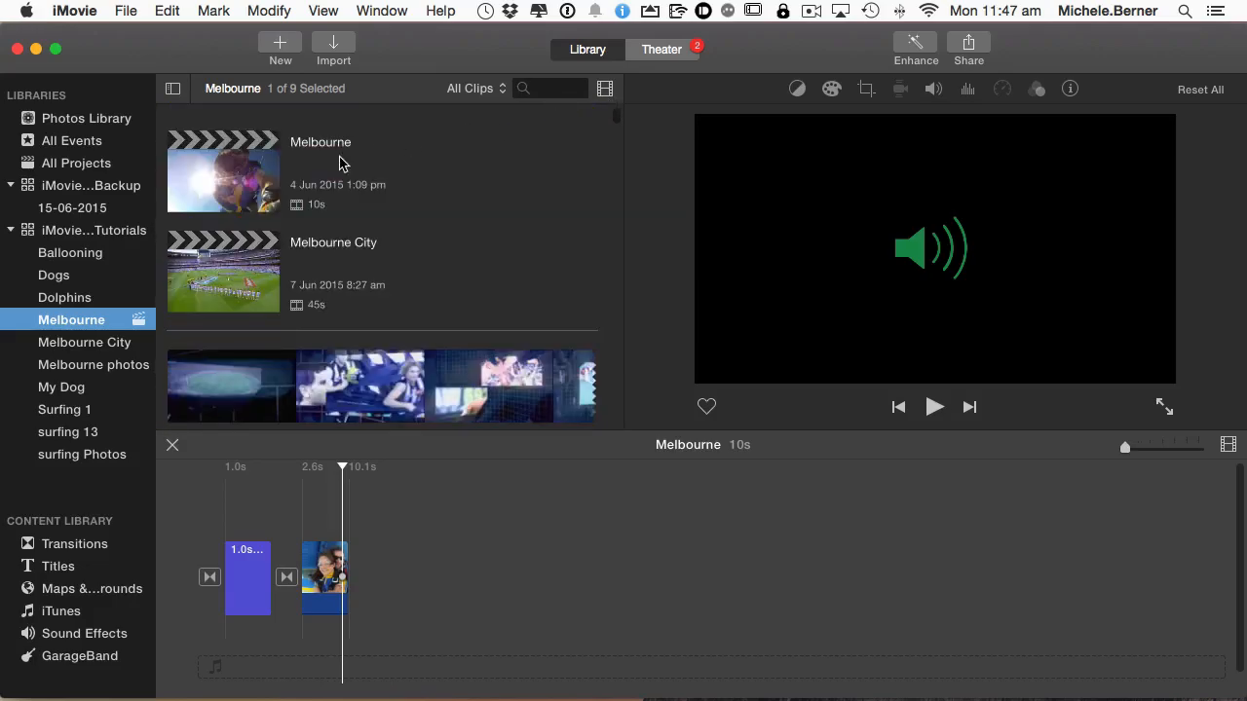
mouse_move(214, 304)
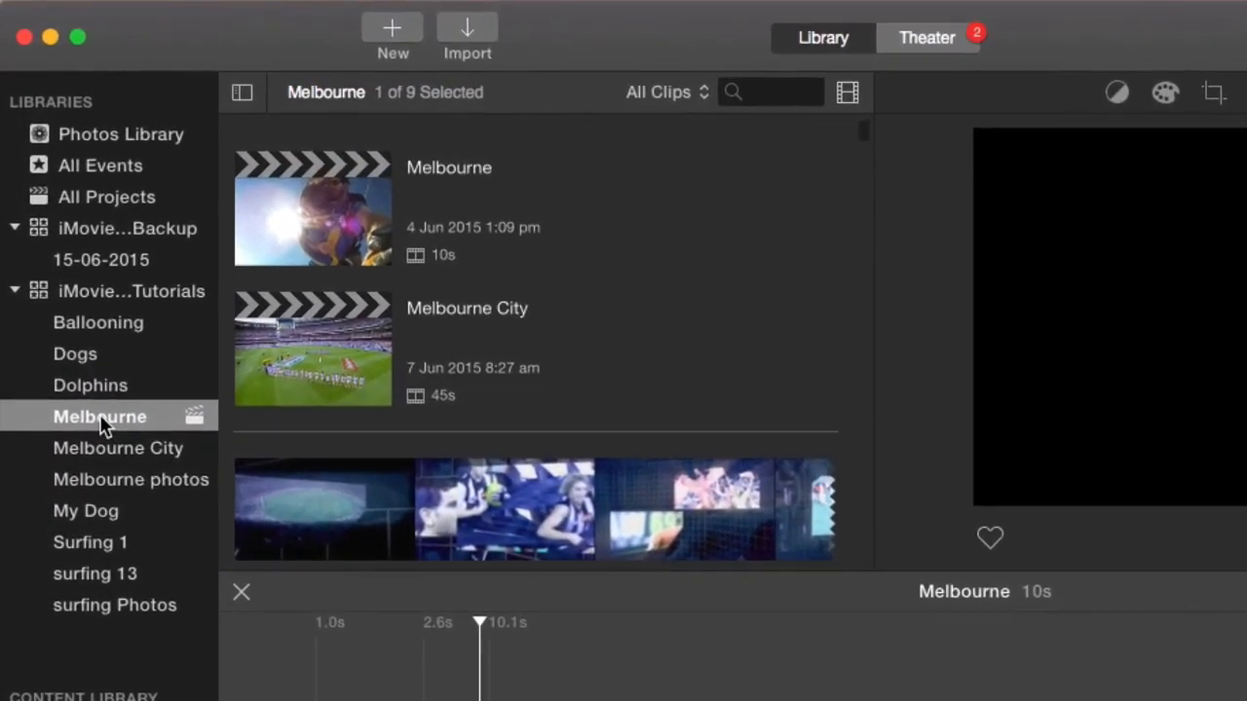
mouse_move(99, 416)
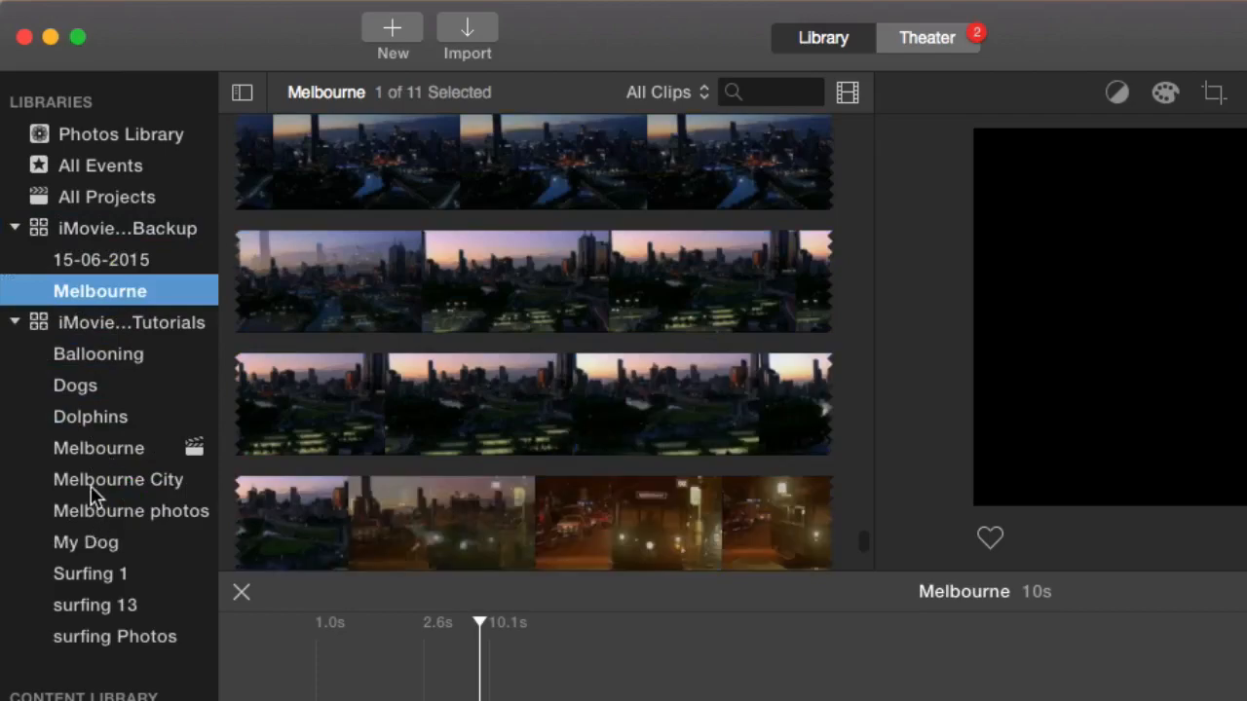
click(118, 479)
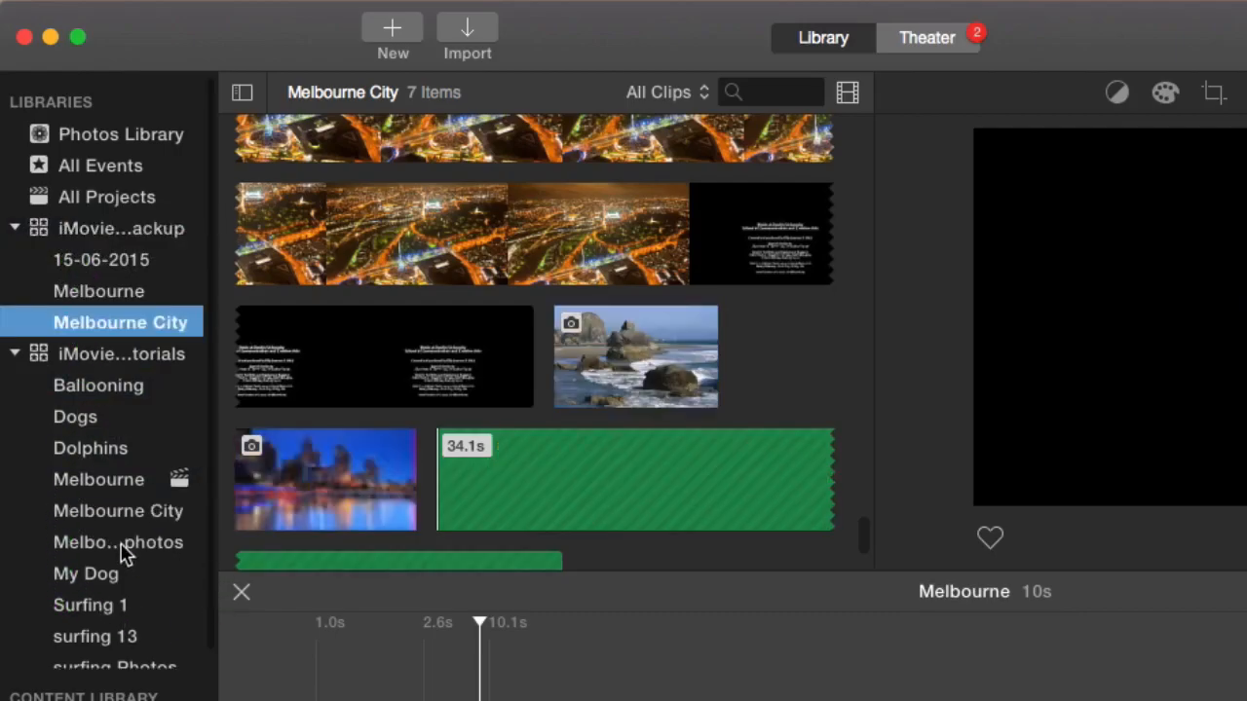
Copy Melbourne photos into the backup library and move the empty 15-06-2015 event to Trash
click(118, 543)
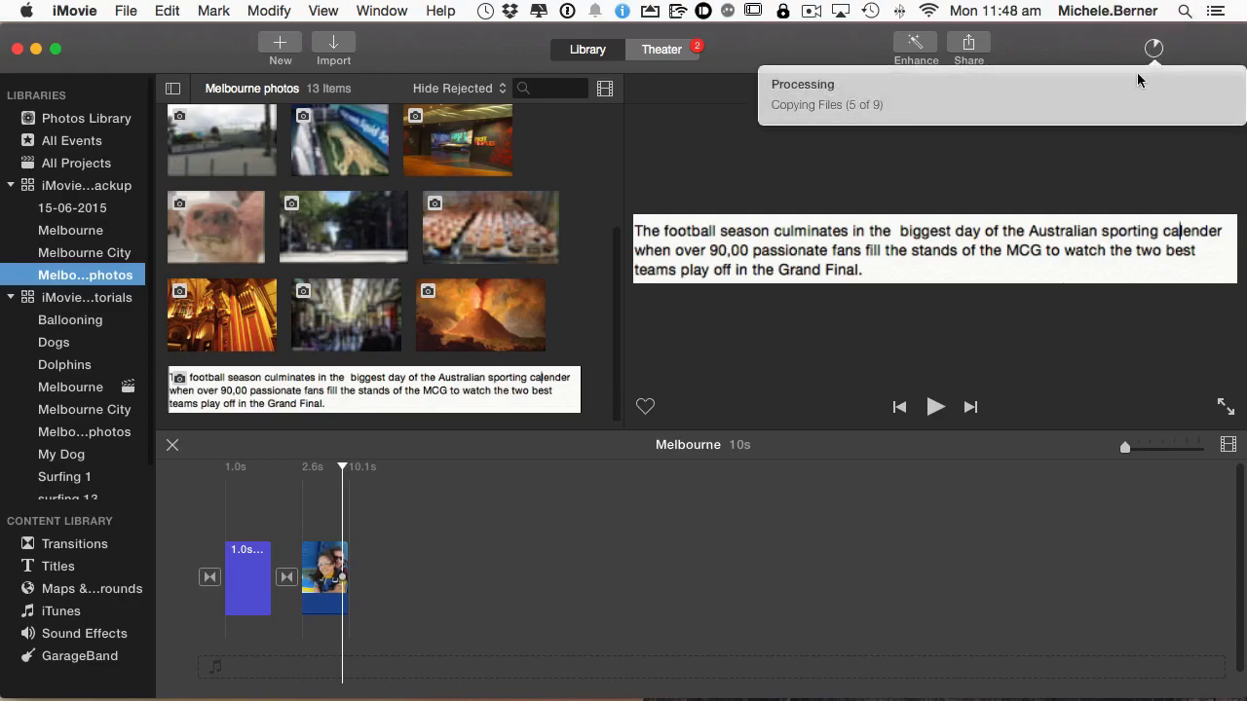
mouse_move(1094, 162)
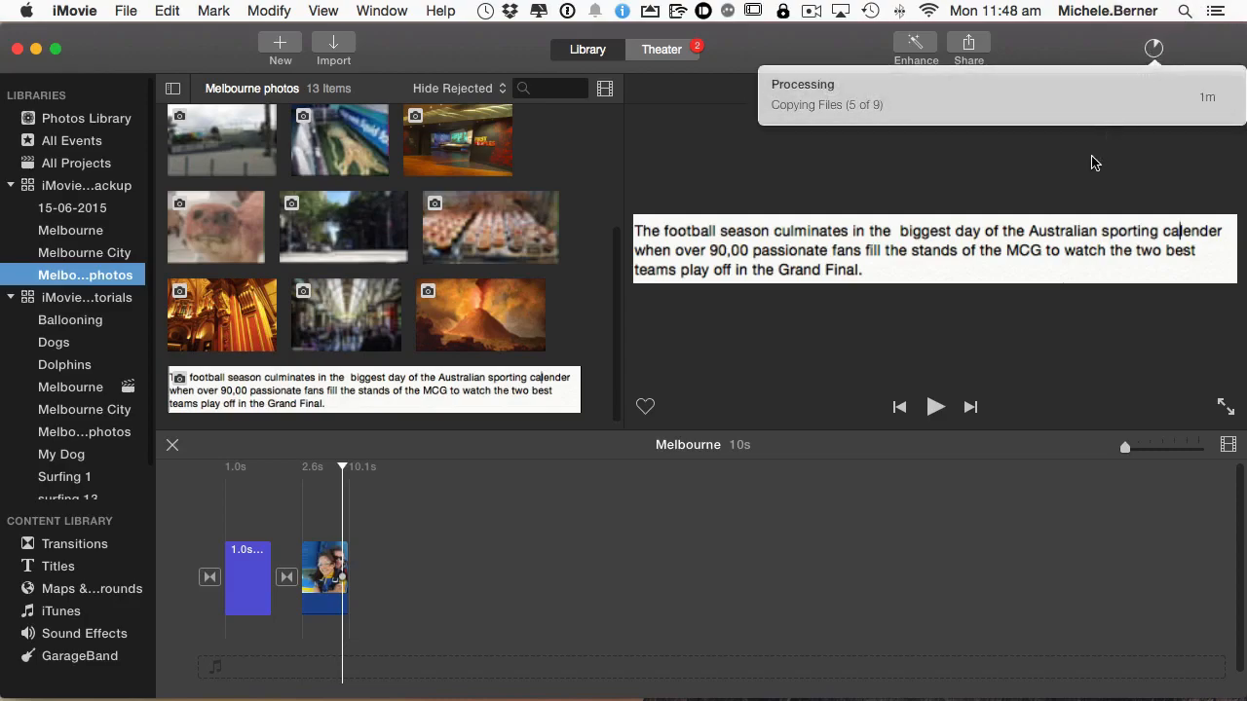
mouse_move(852, 182)
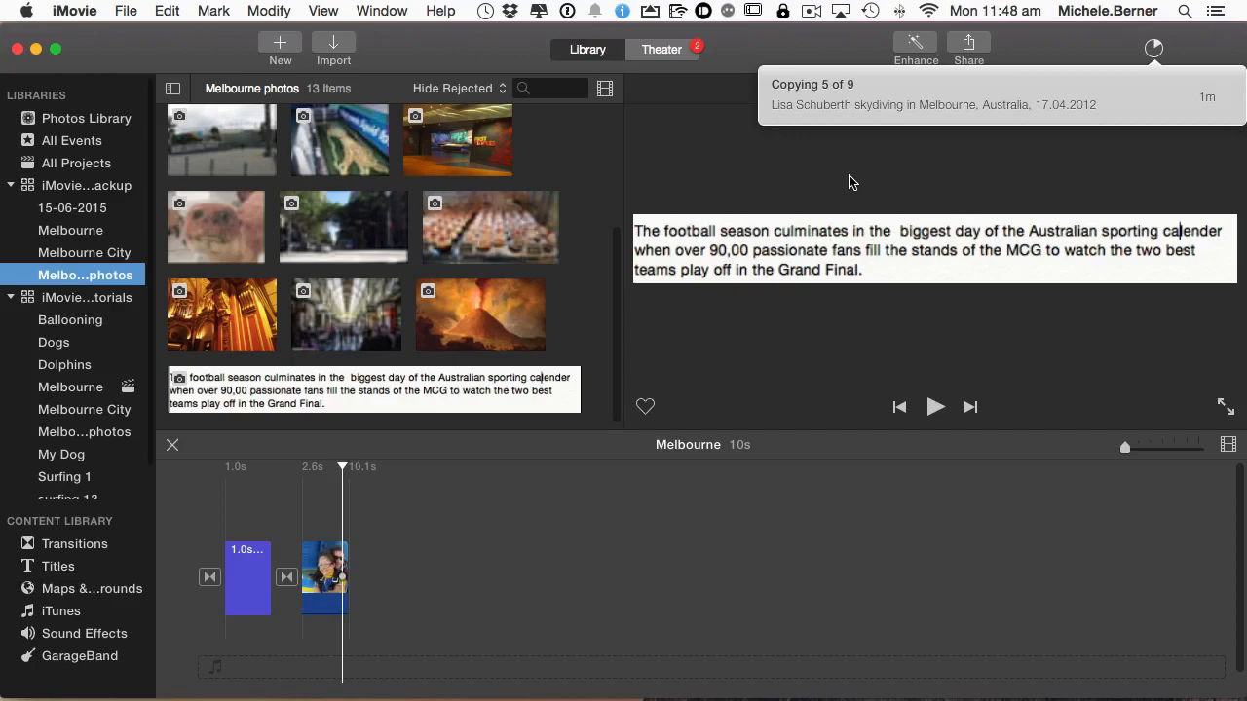
mouse_move(726, 189)
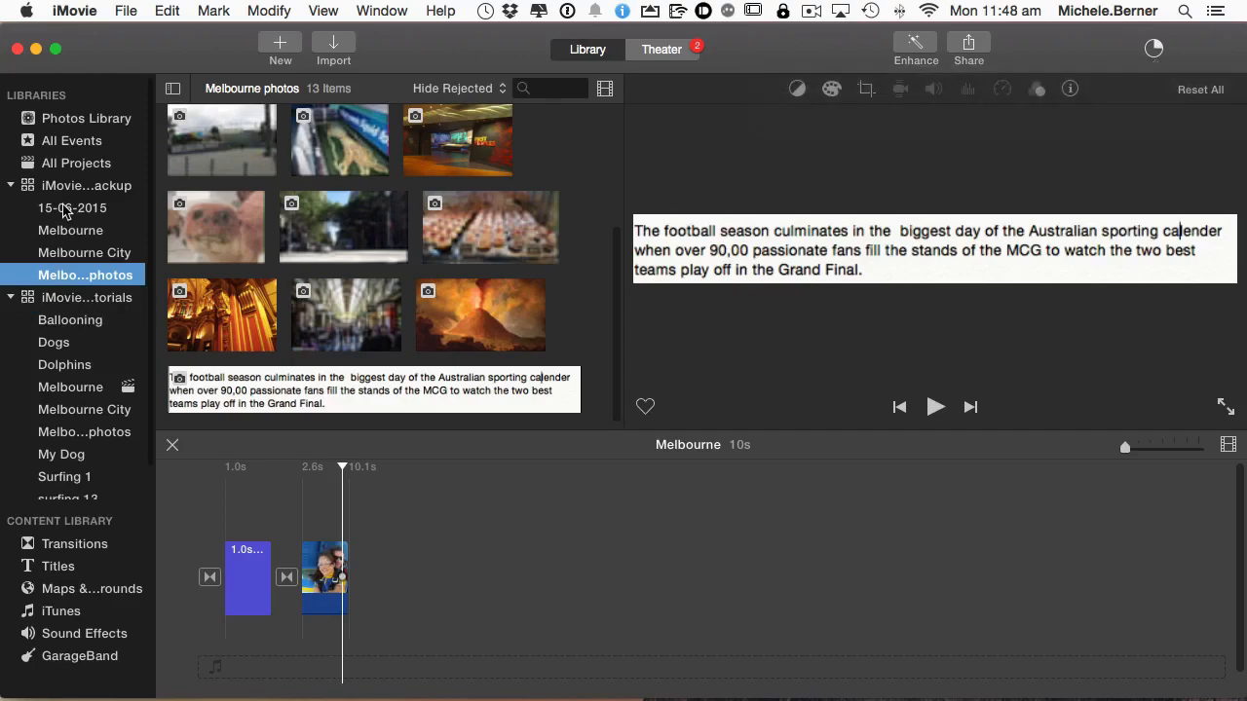
right_click(72, 207)
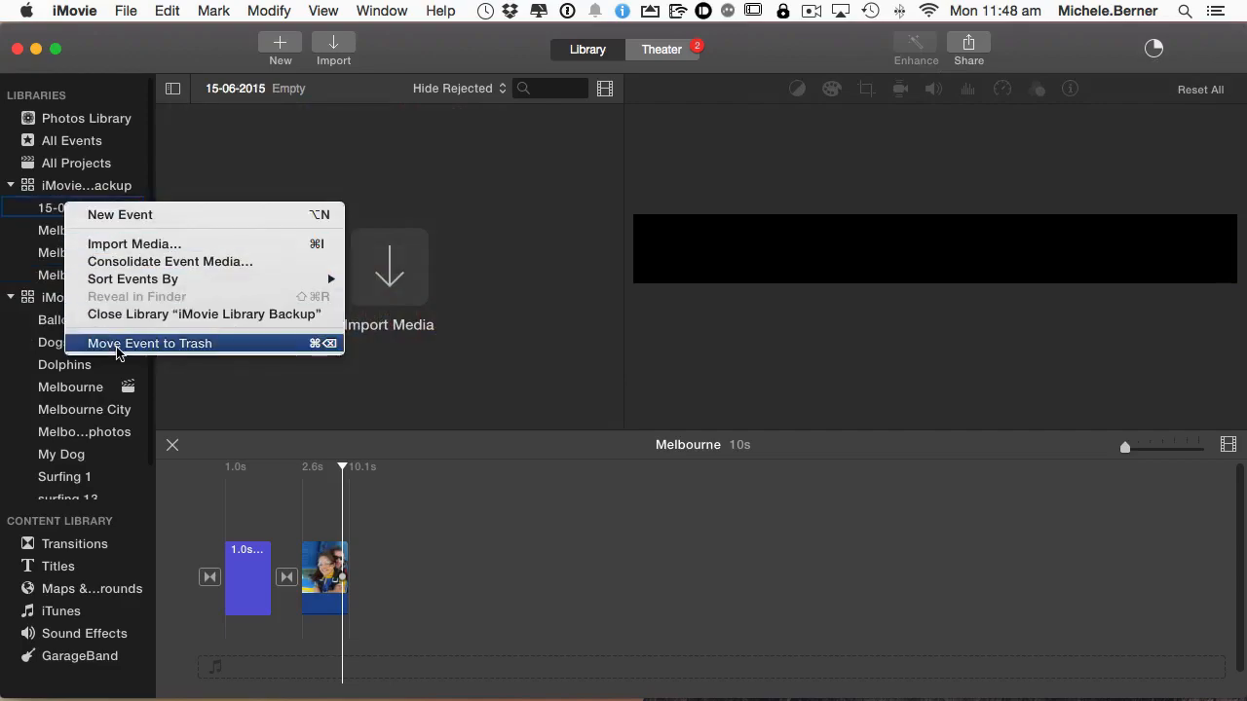
click(150, 343)
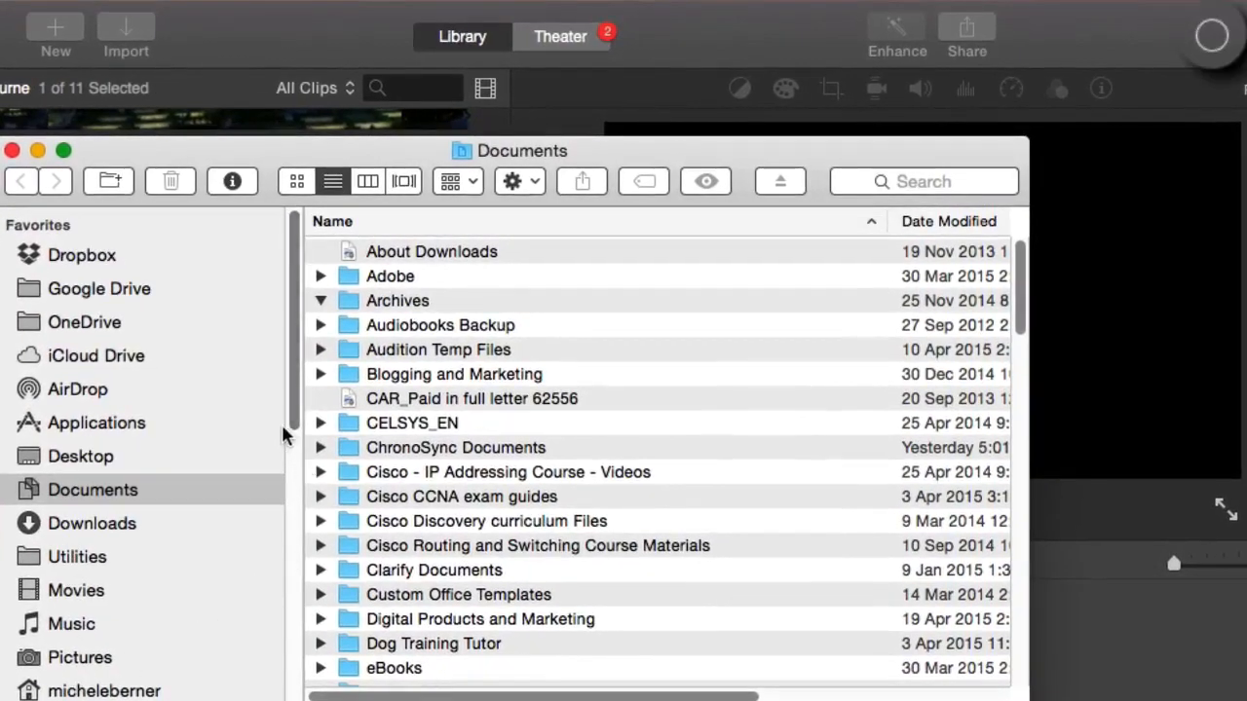
Select DOCBUP in Finder to confirm iMovie Library Backup now measures 332.4 MB
click(85, 438)
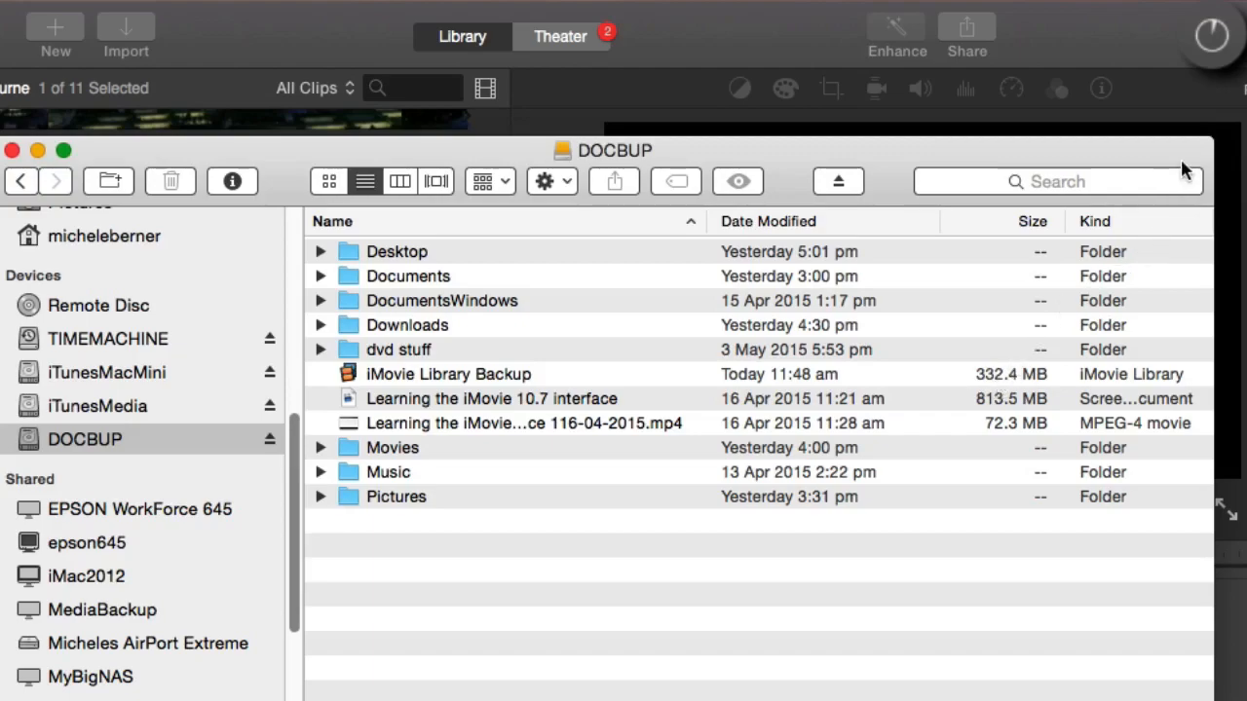
mouse_move(1214, 27)
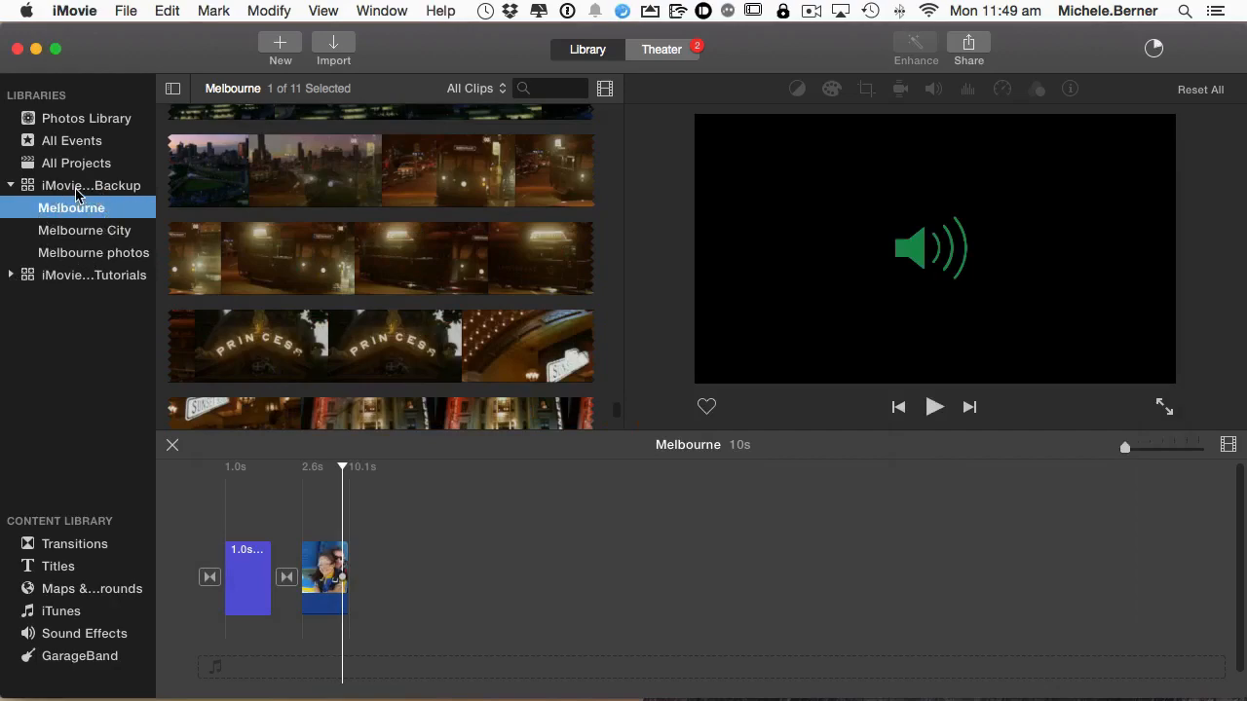
Try closing the iMovie Library Backup, dismiss the running-tasks warning, and browse Tutorials events
click(126, 10)
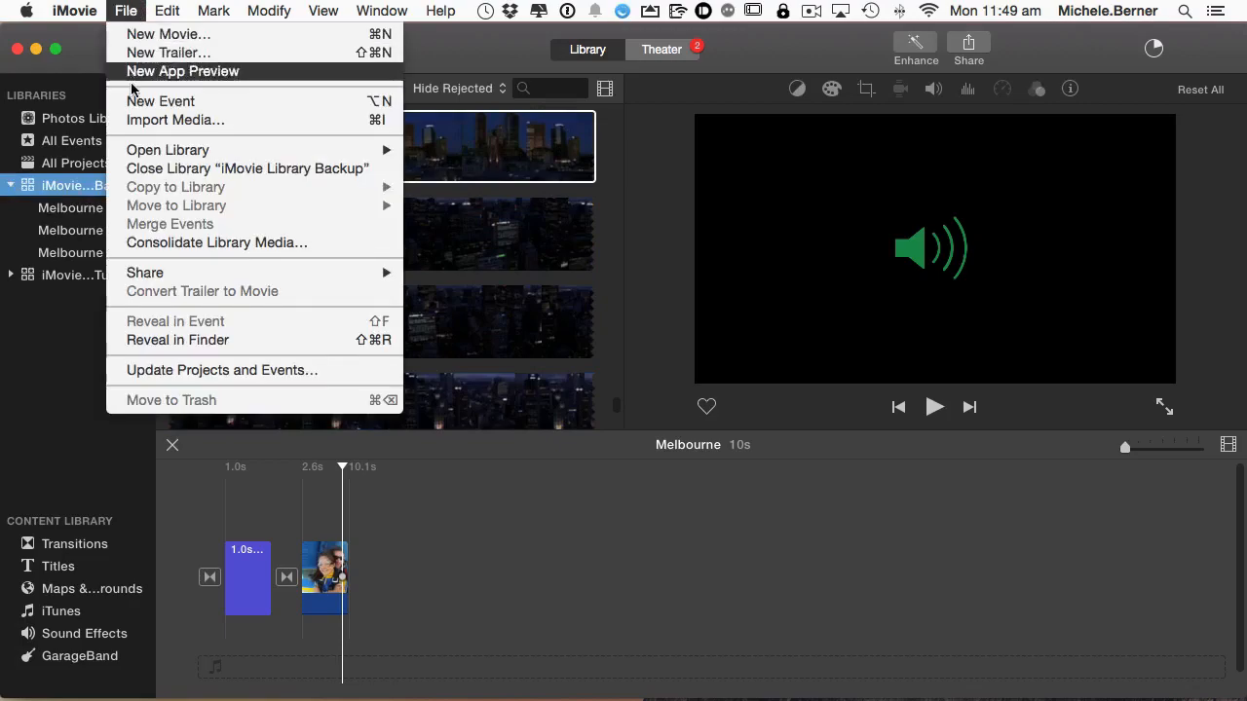
mouse_move(248, 169)
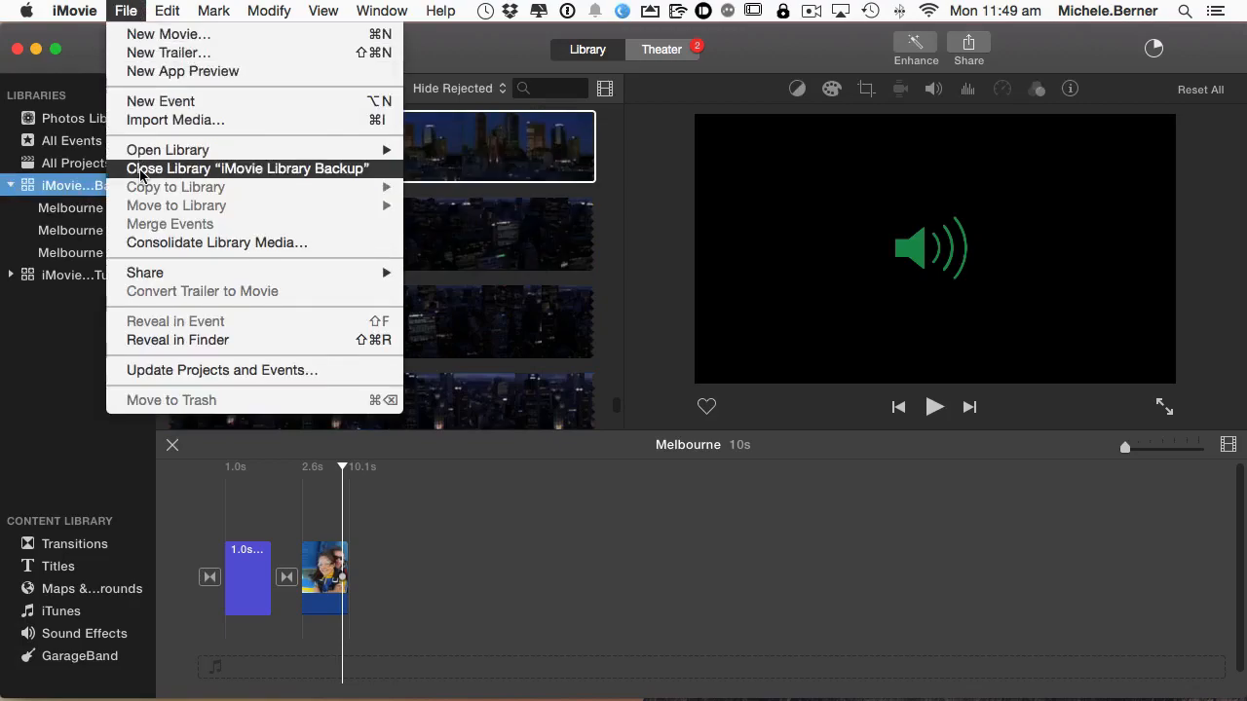
click(247, 169)
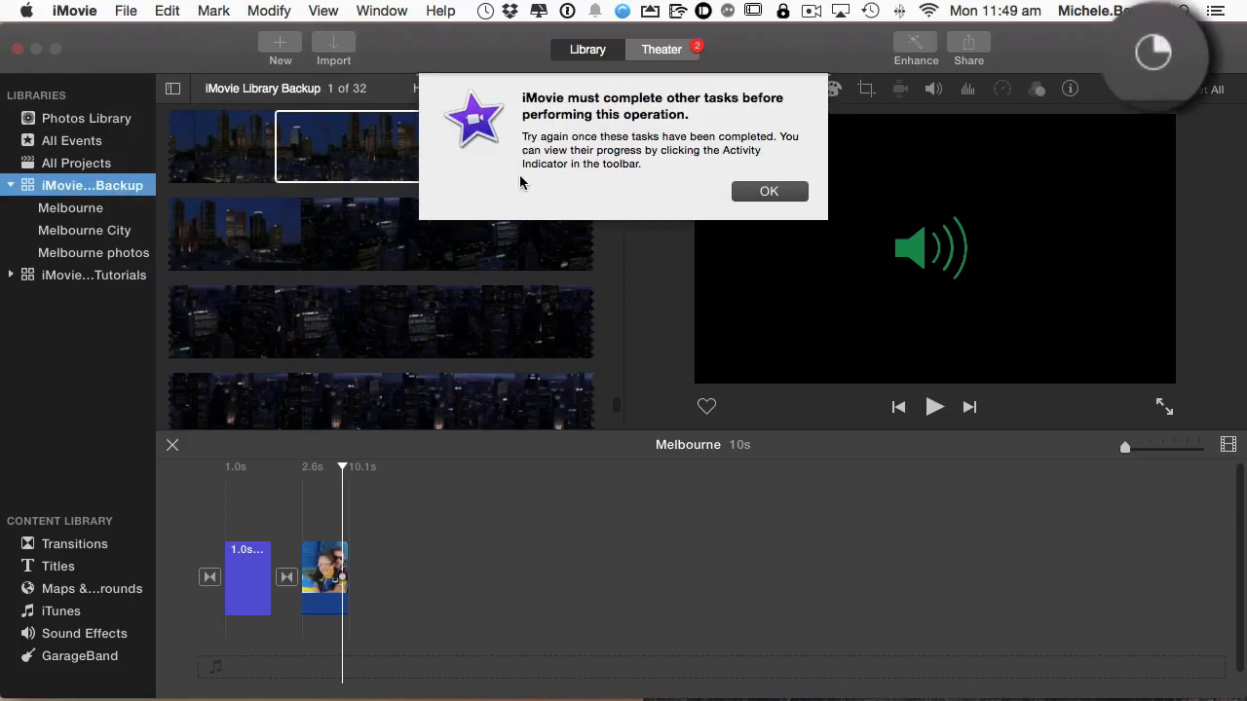
click(768, 191)
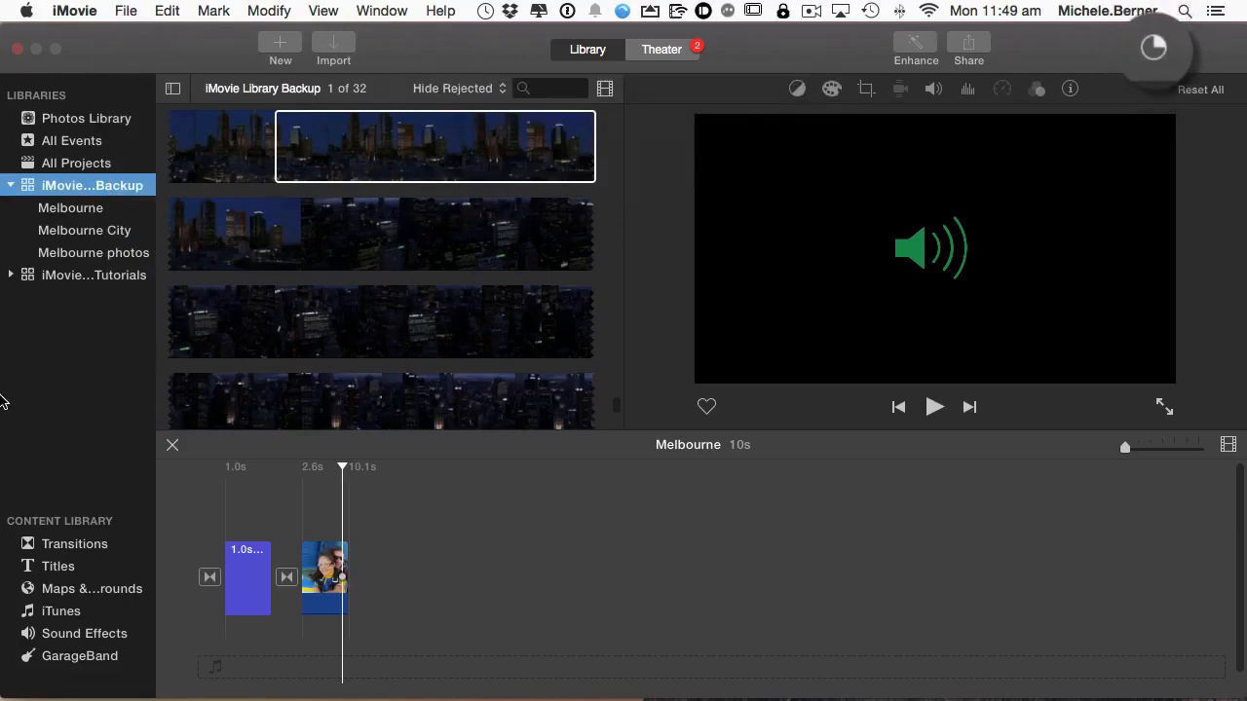
click(10, 275)
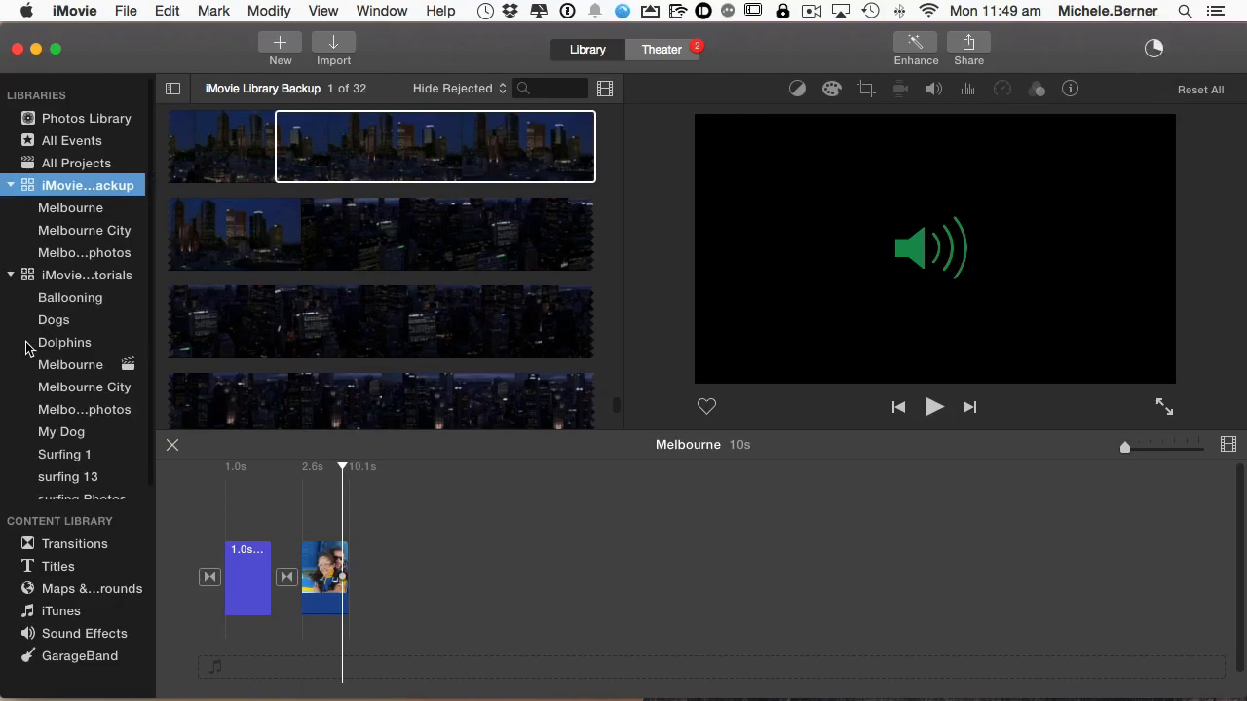
mouse_move(156, 401)
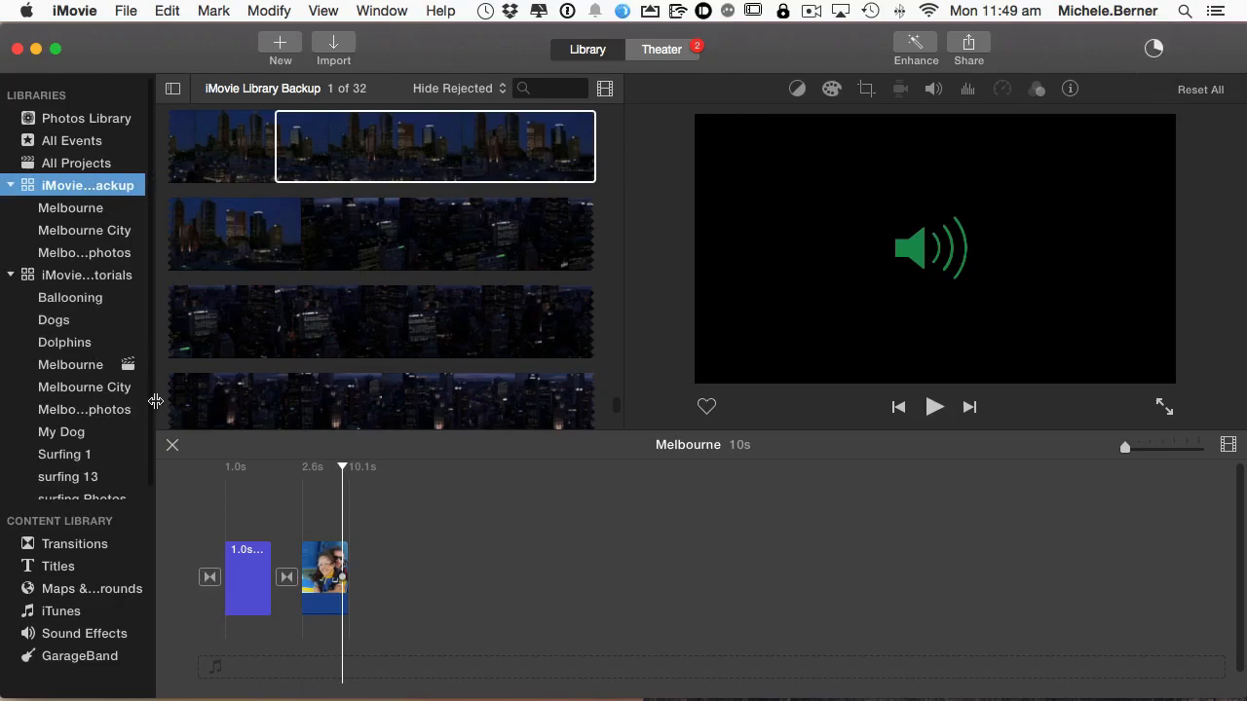
click(71, 364)
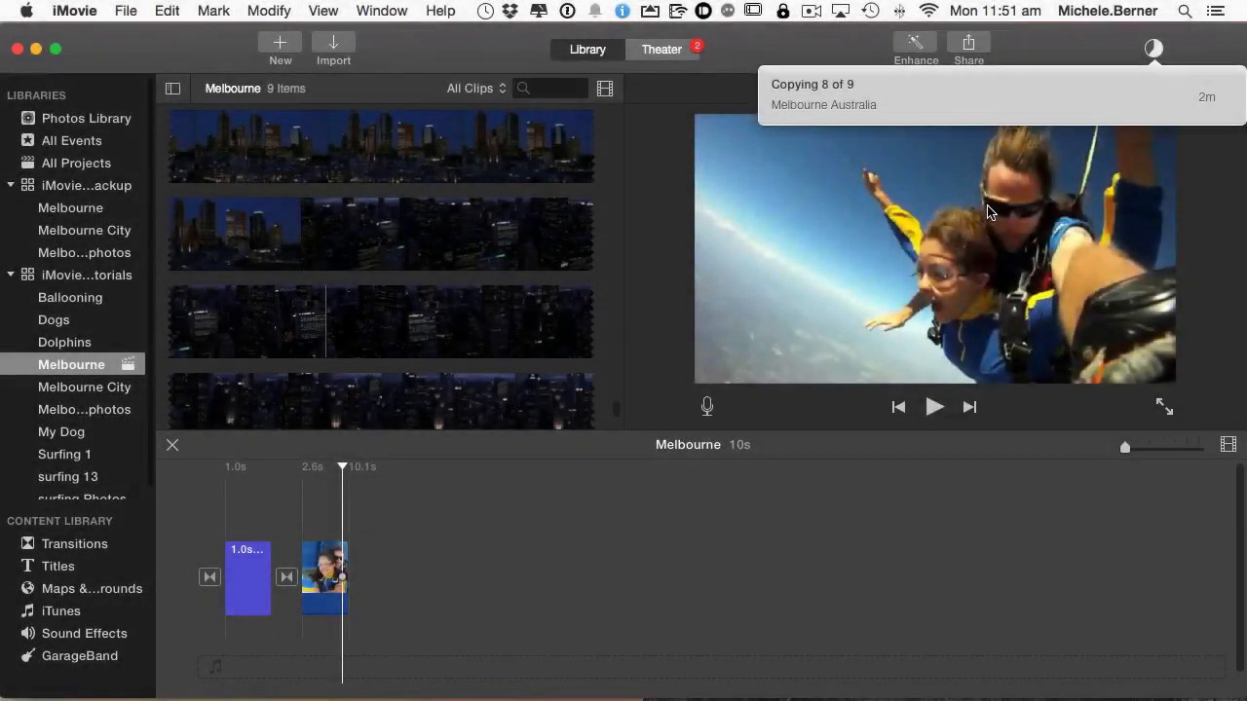
mouse_move(932, 204)
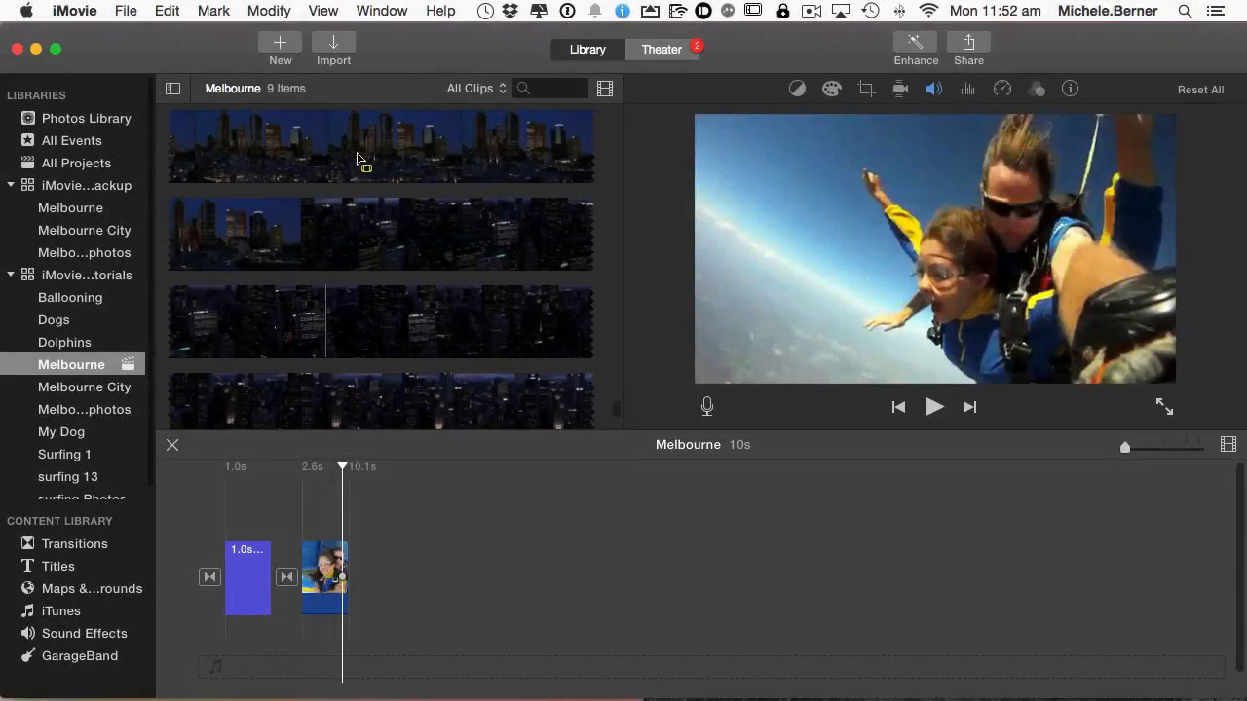
Close iMovie Library Backup, then open the Tutorials library's Melbourne event
click(88, 185)
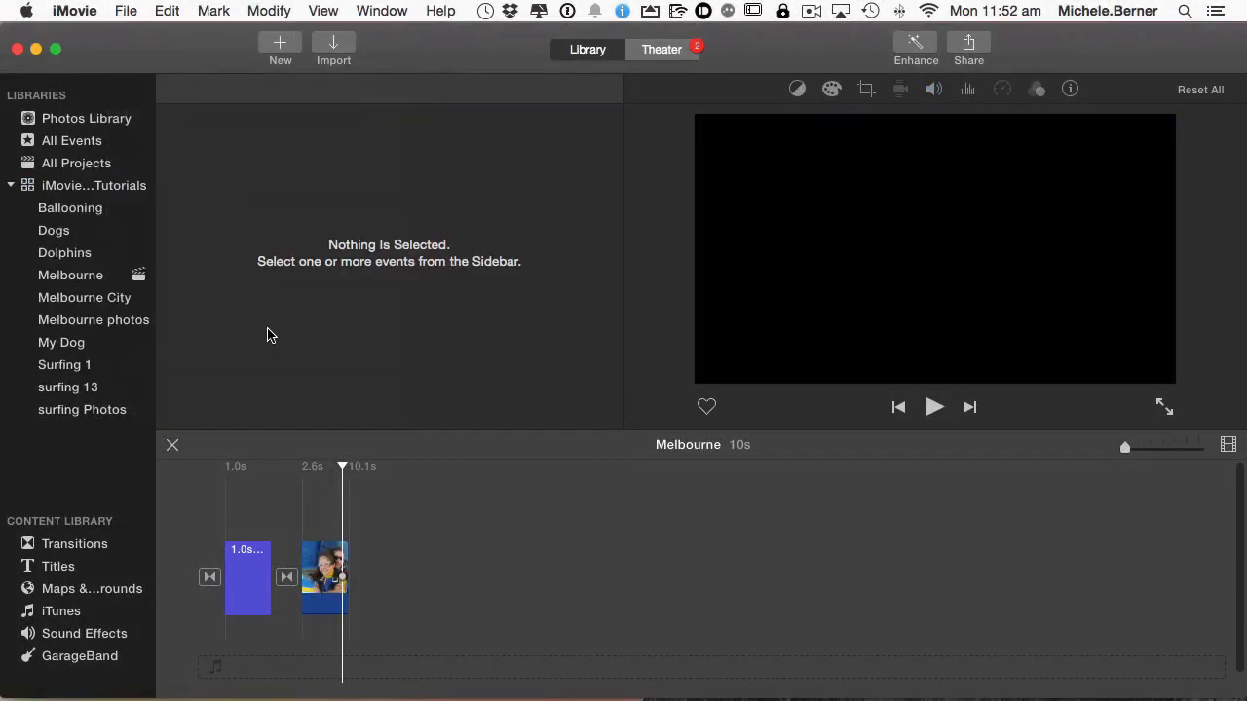
click(93, 185)
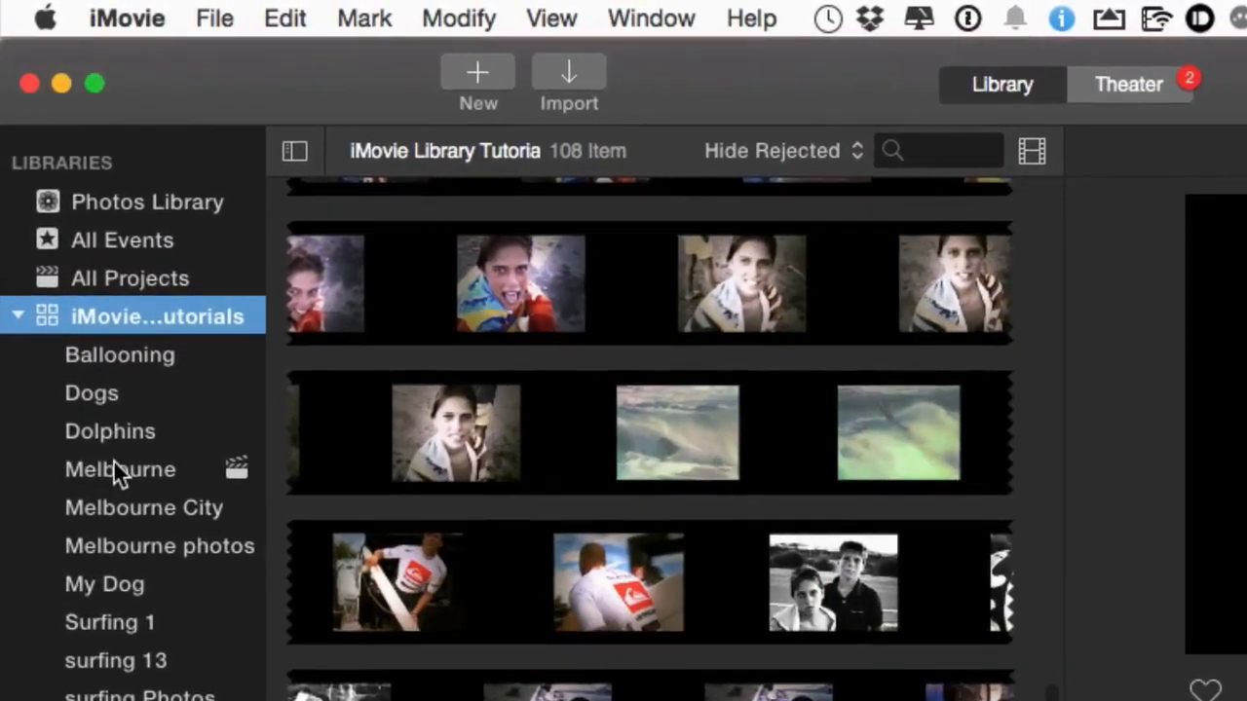
click(121, 469)
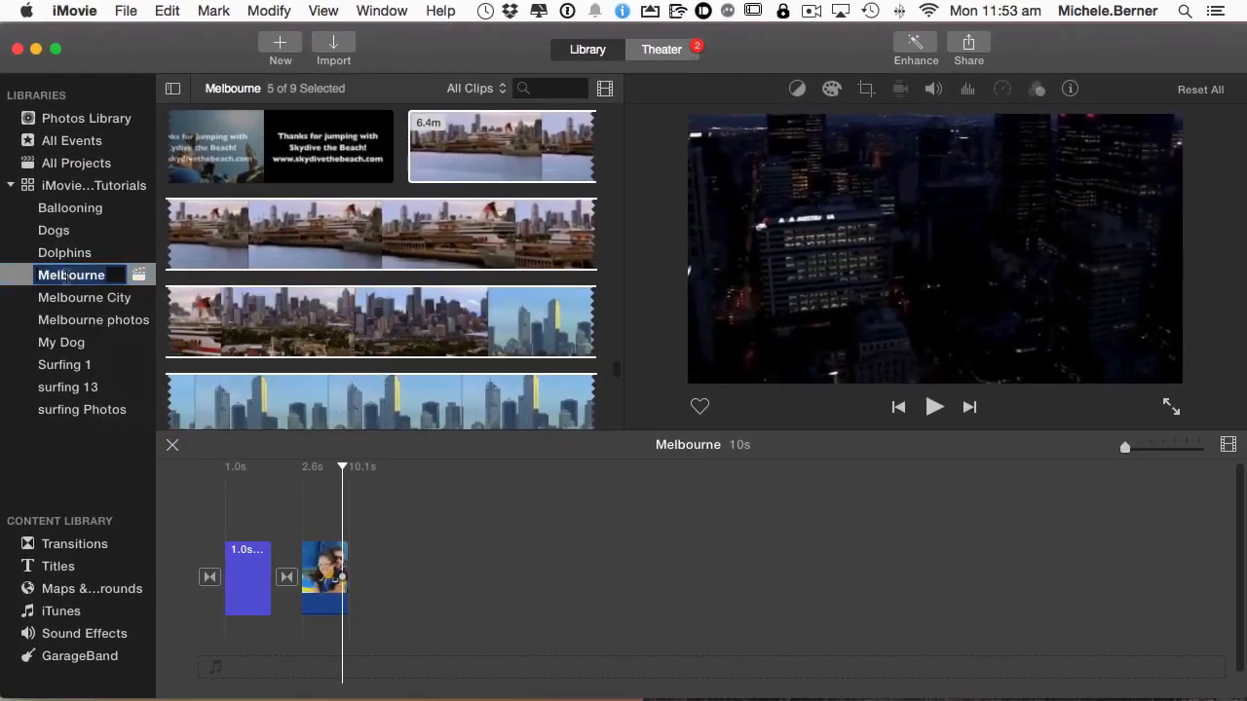
Move the Melbourne, Melbourne City and Melbourne photos events to the Trash
right_click(70, 275)
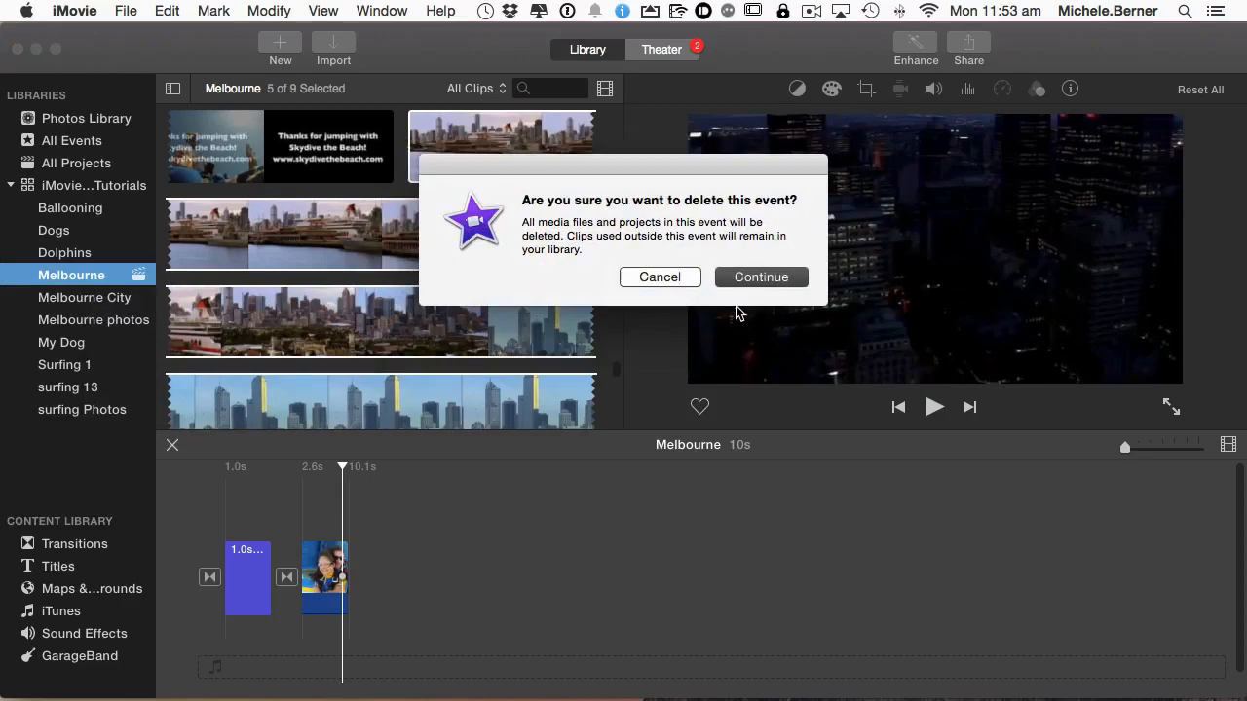
mouse_move(651, 299)
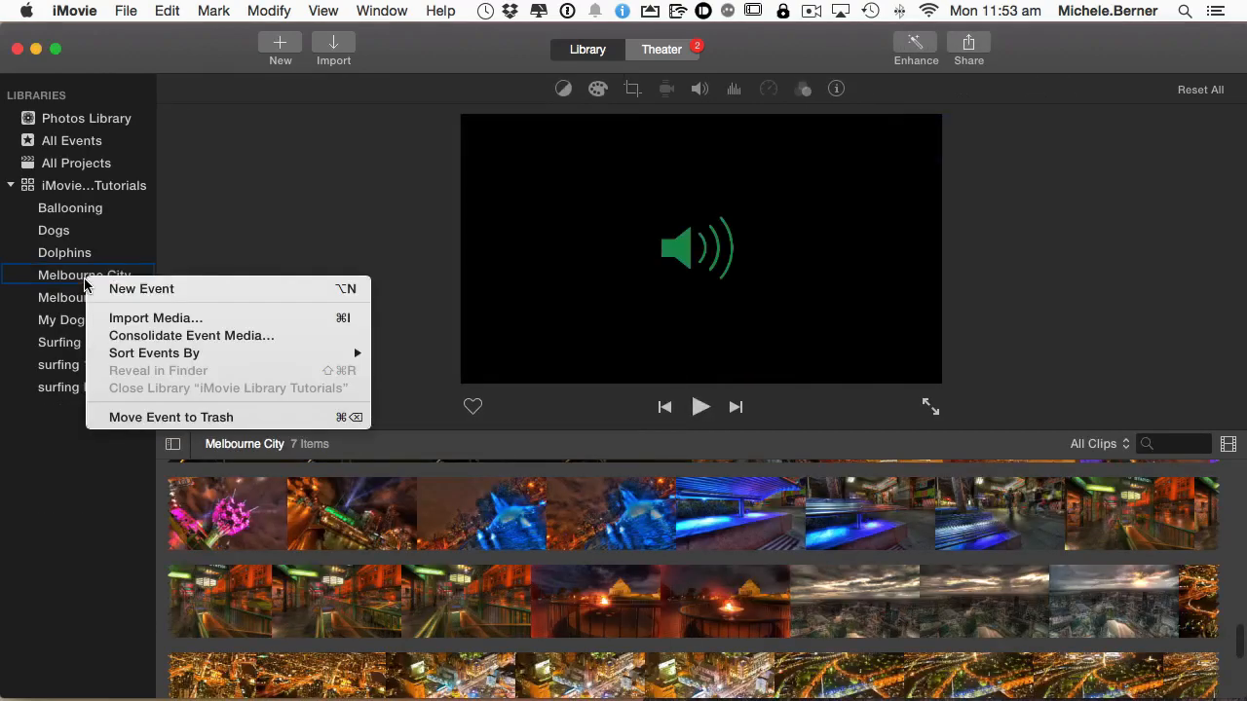
click(170, 417)
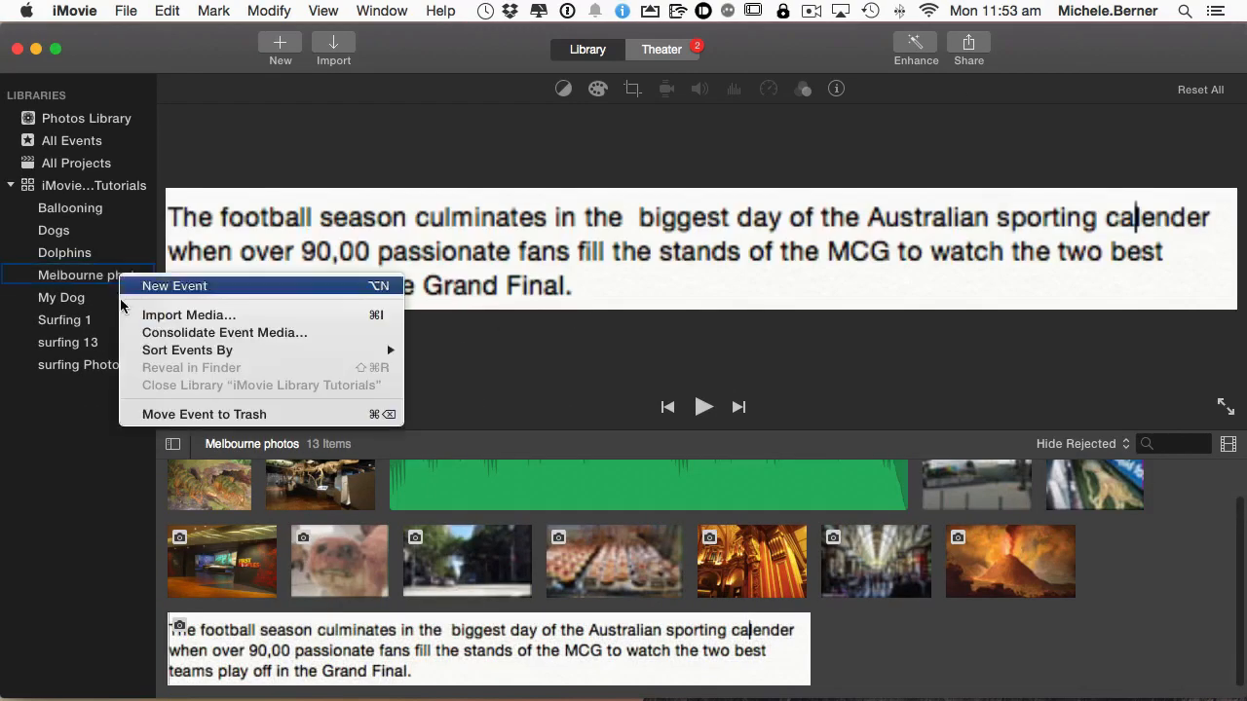
click(205, 414)
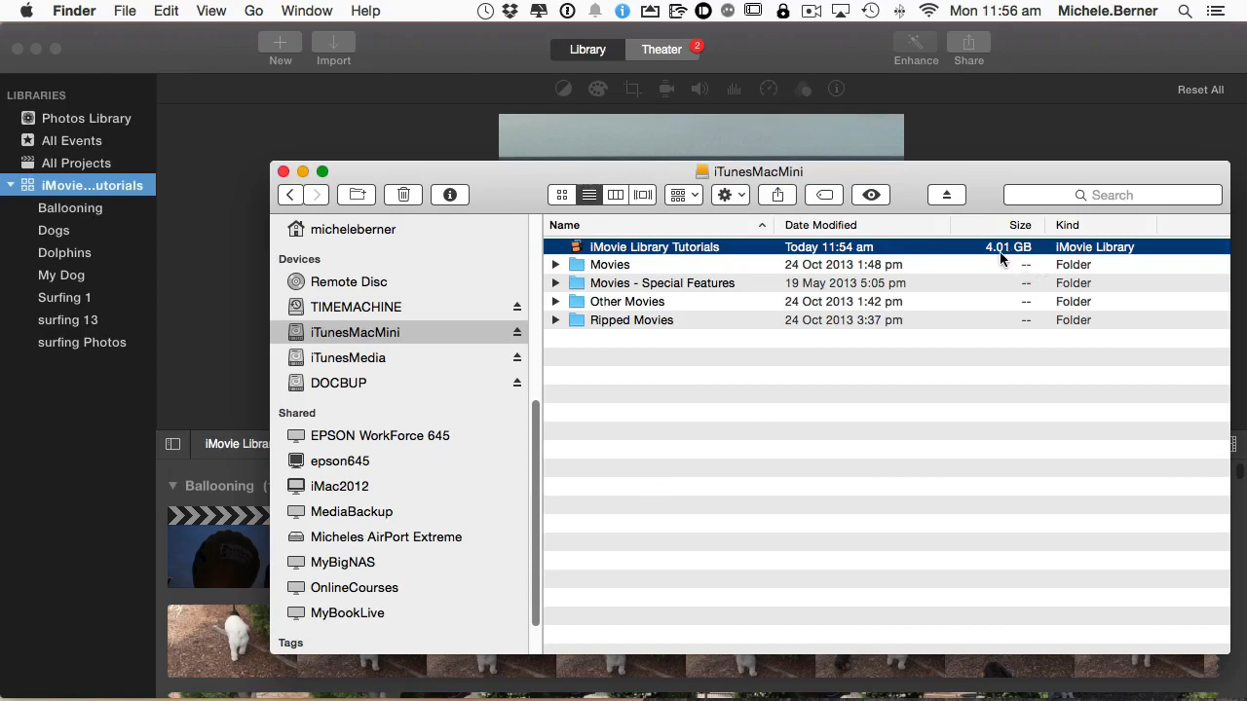
mouse_move(1004, 263)
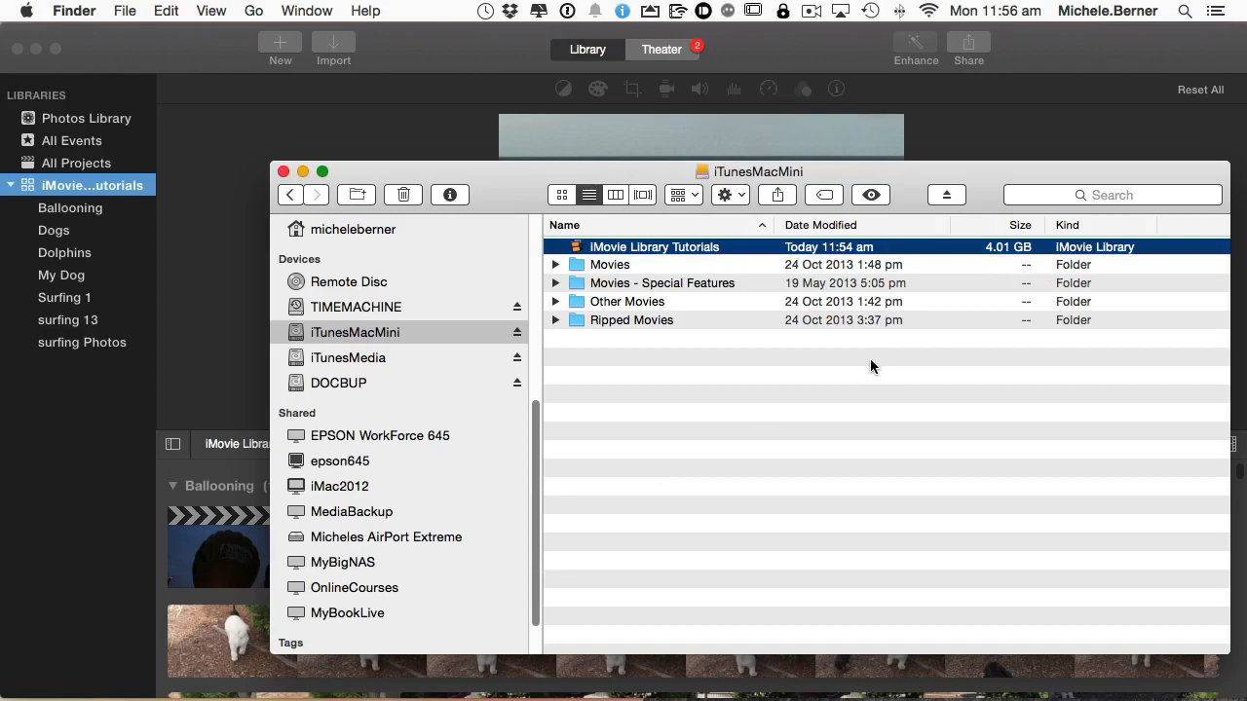
mouse_move(706, 248)
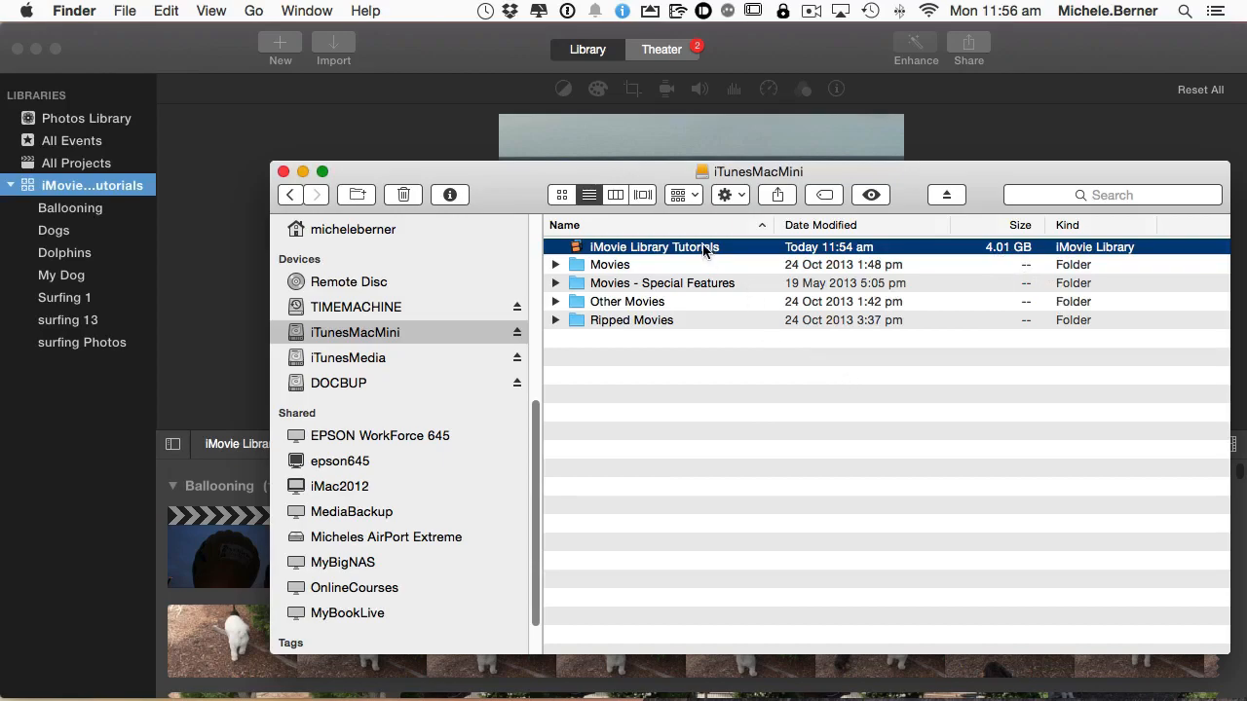
Open the Tutorials library package and select Ballooning > Original Media > Ballooning Australia.mp4 (2.38 GB)
right_click(654, 246)
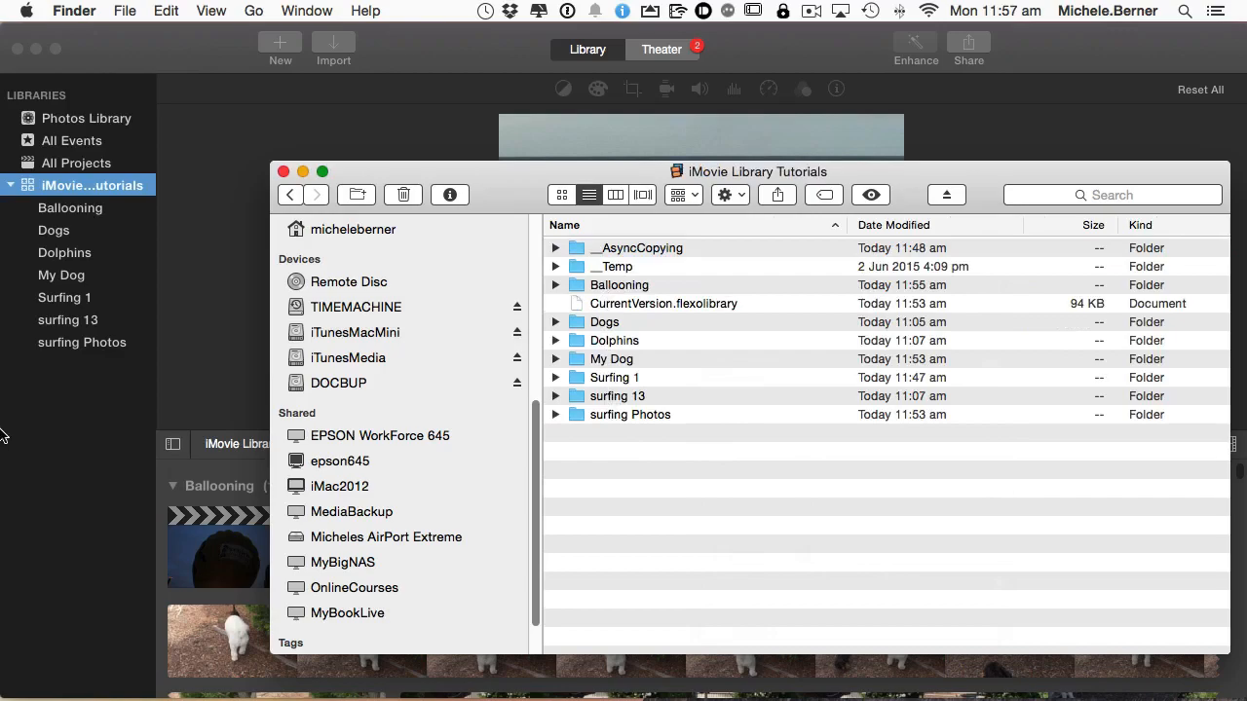
mouse_move(80, 216)
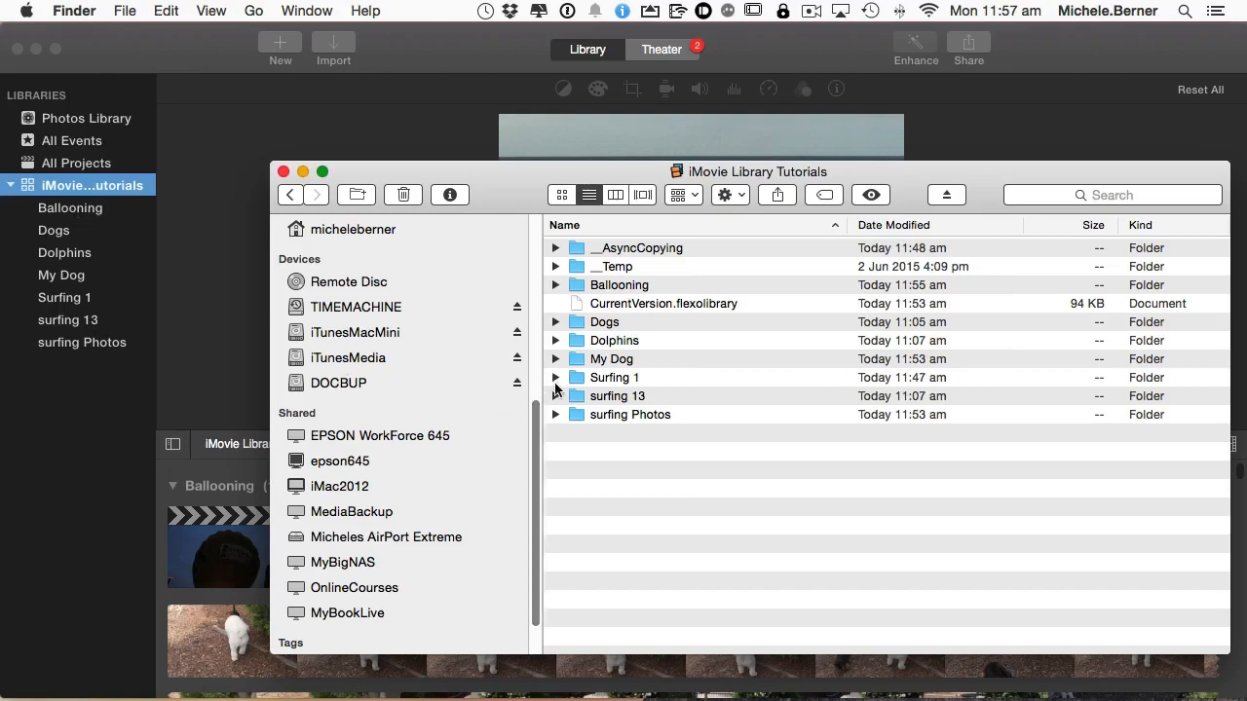
click(554, 285)
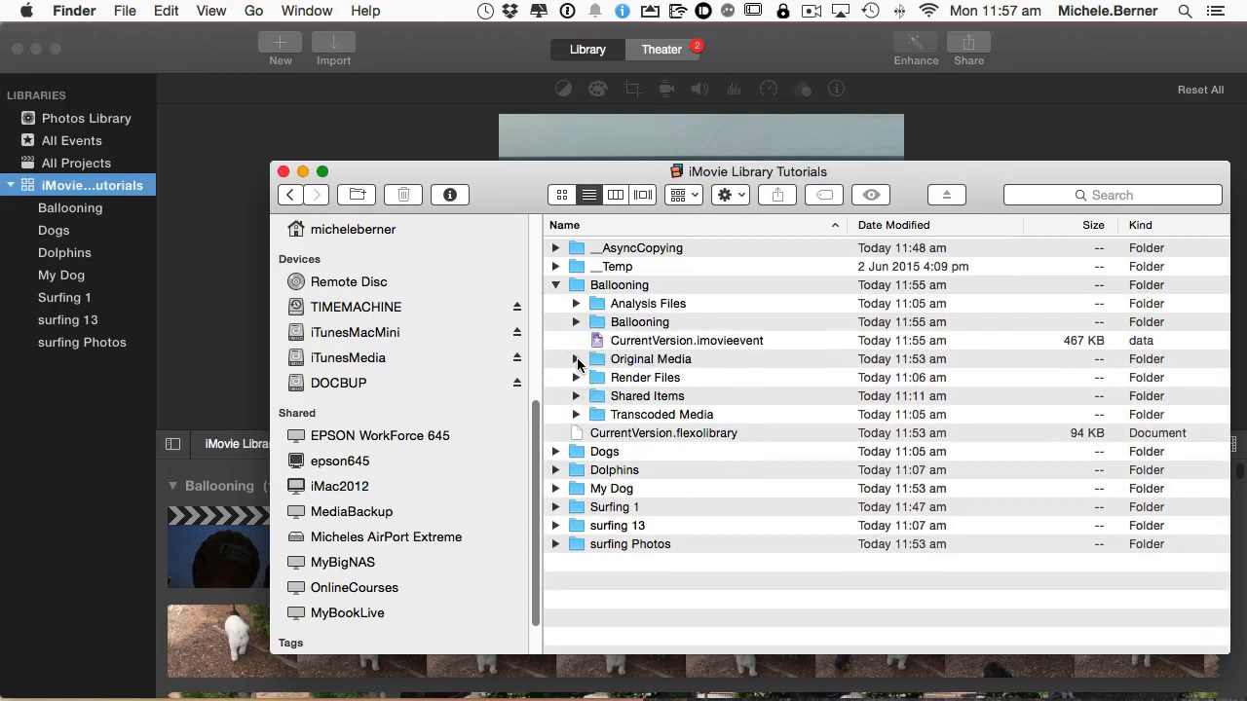
click(576, 359)
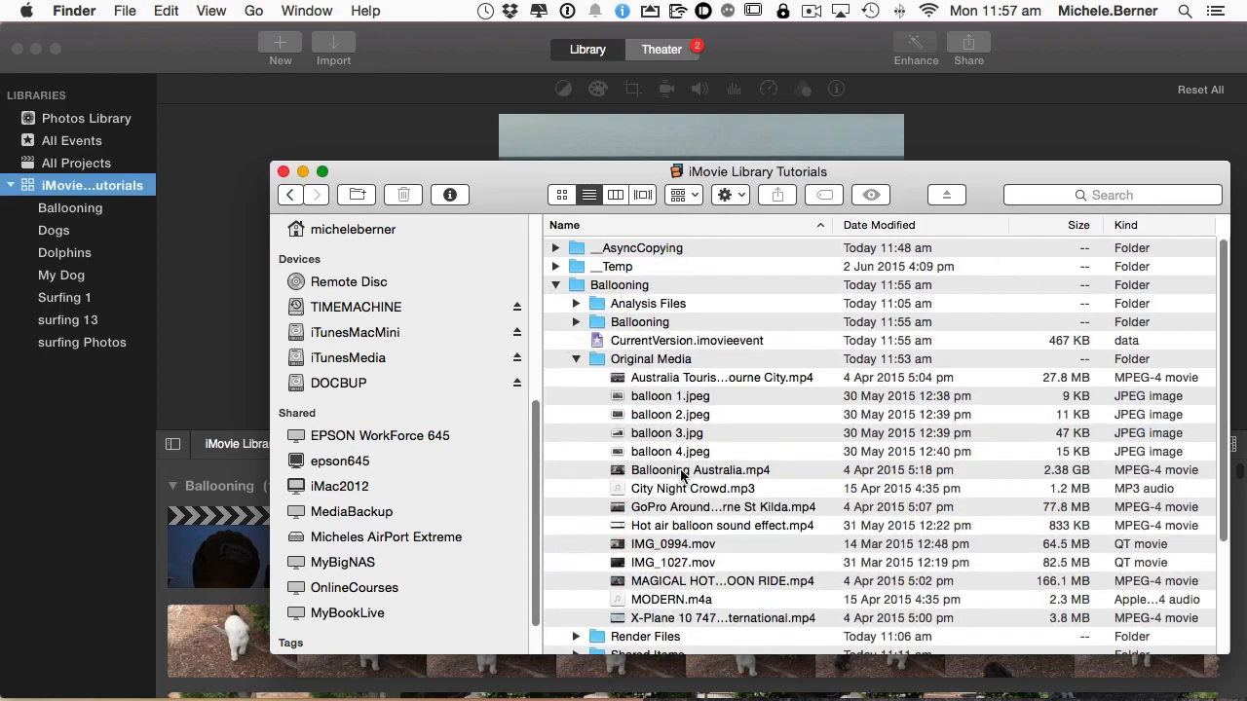
click(700, 469)
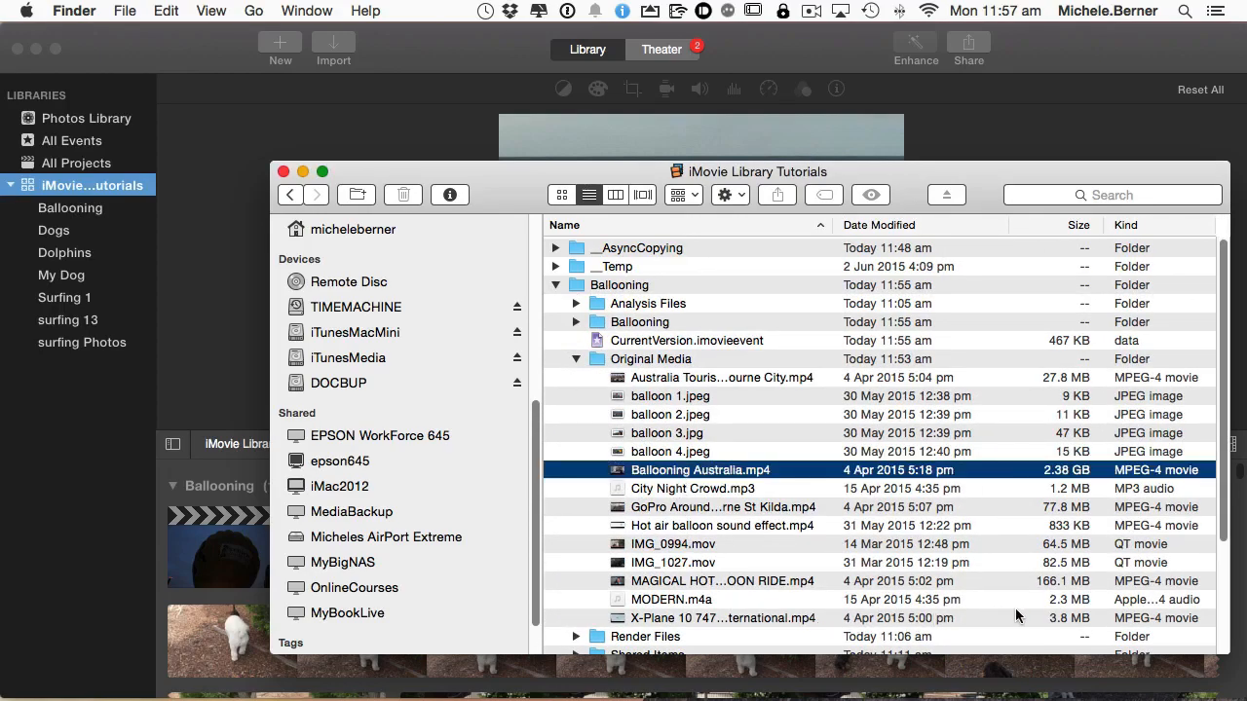
mouse_move(998, 582)
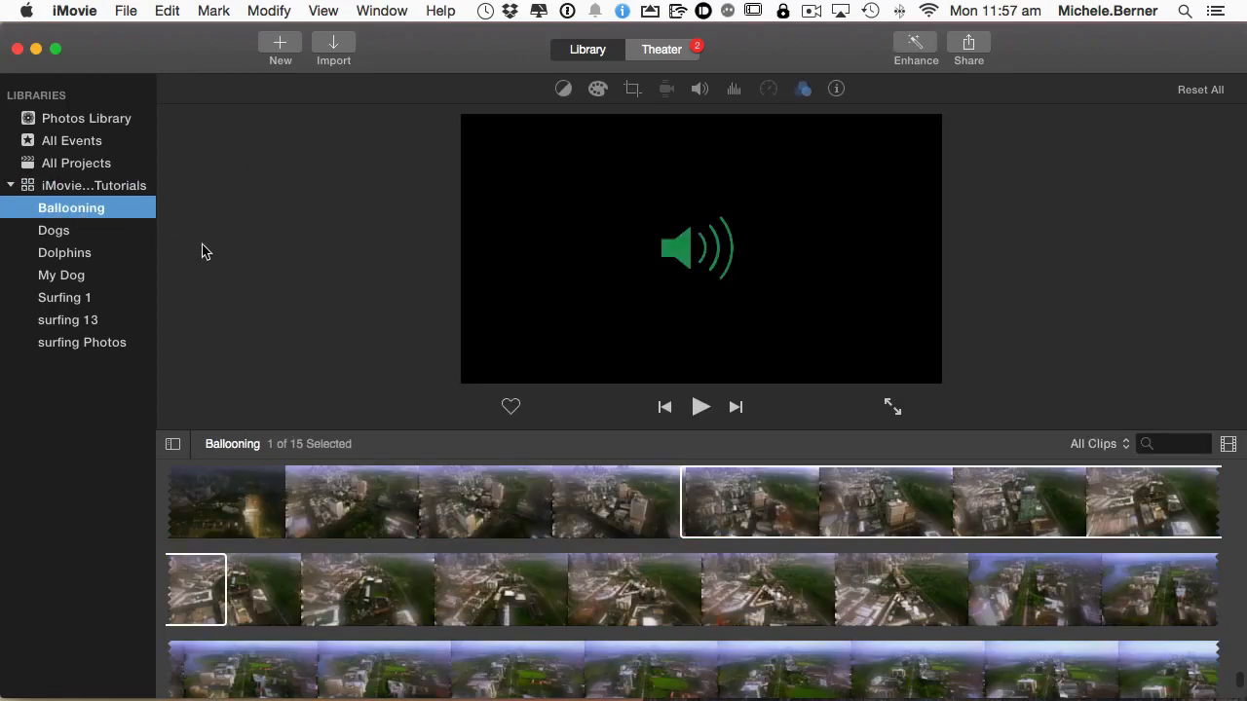
mouse_move(64, 180)
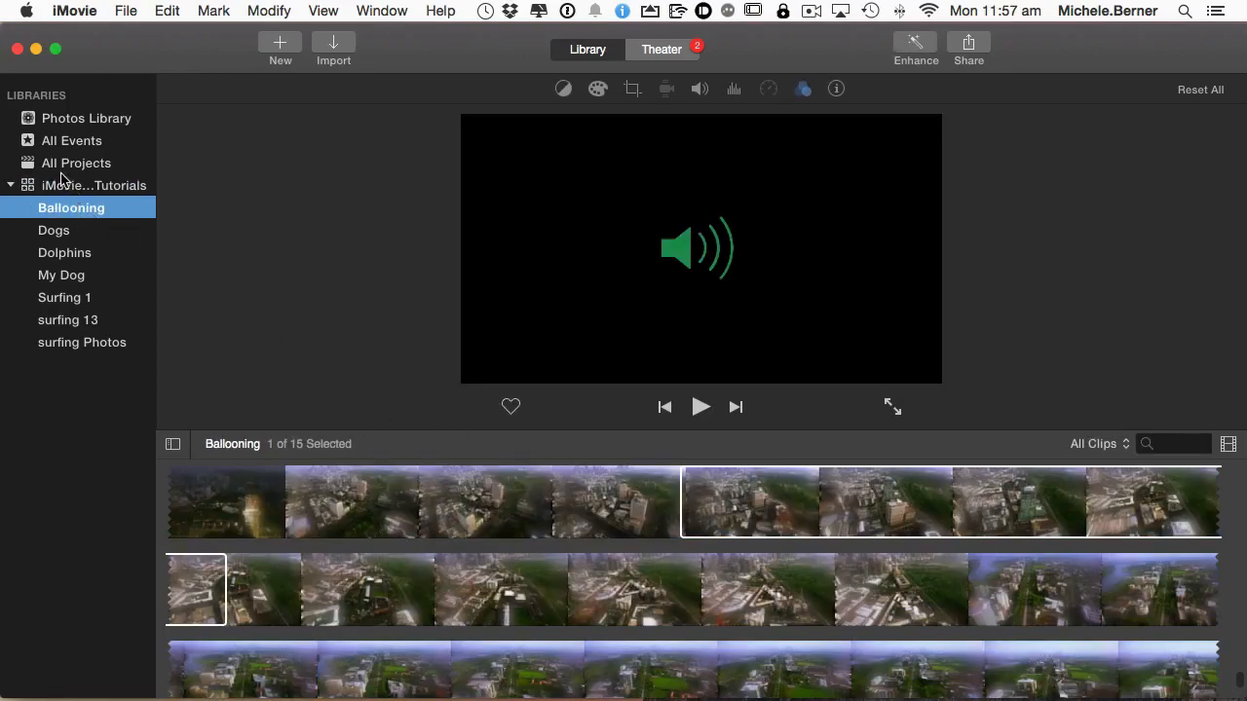
From All Projects, open the Ballooning project for editing
click(76, 163)
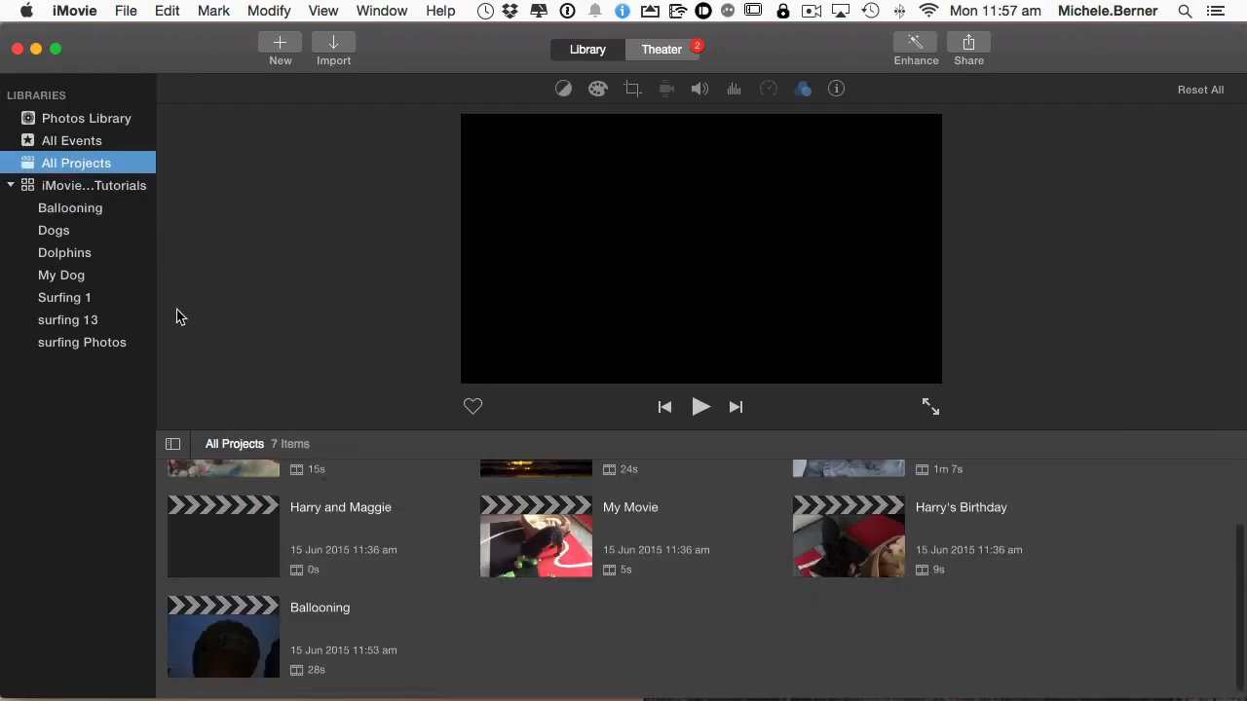
click(223, 634)
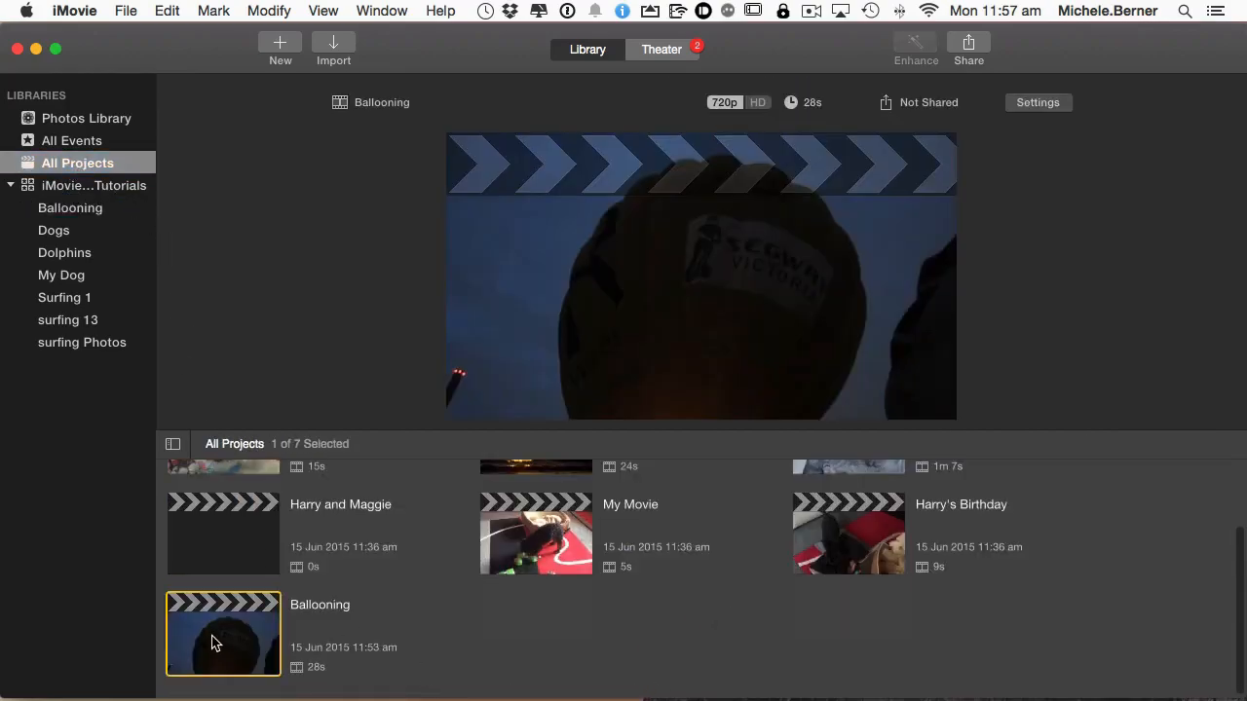
double_click(223, 633)
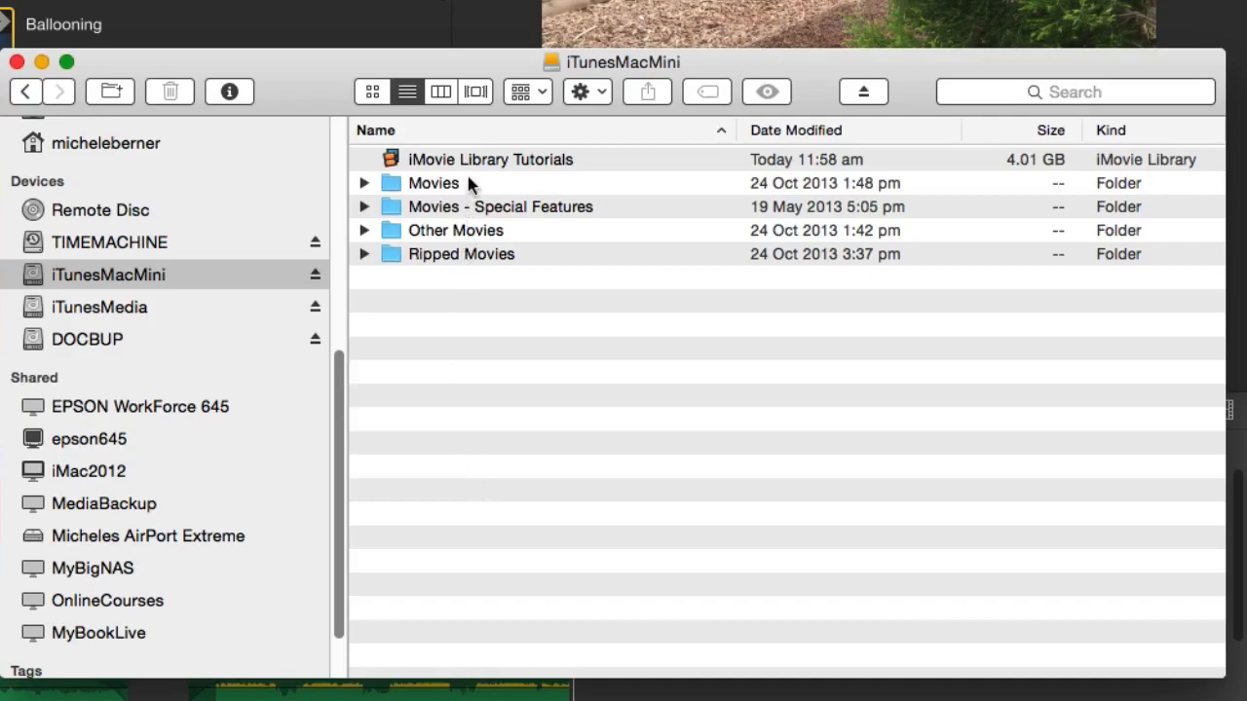
Reopen the library package's Ballooning Original Media to check for Ballooning Australia.mp4, then return to iMovie
right_click(490, 159)
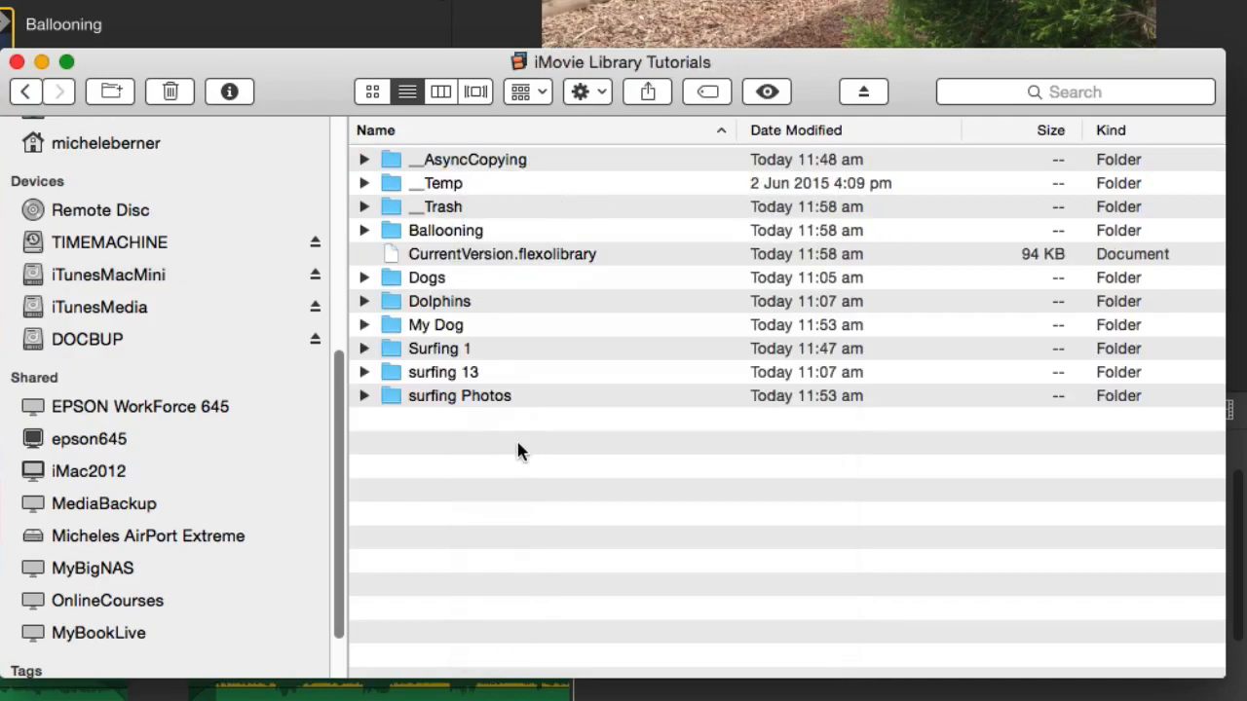
click(363, 230)
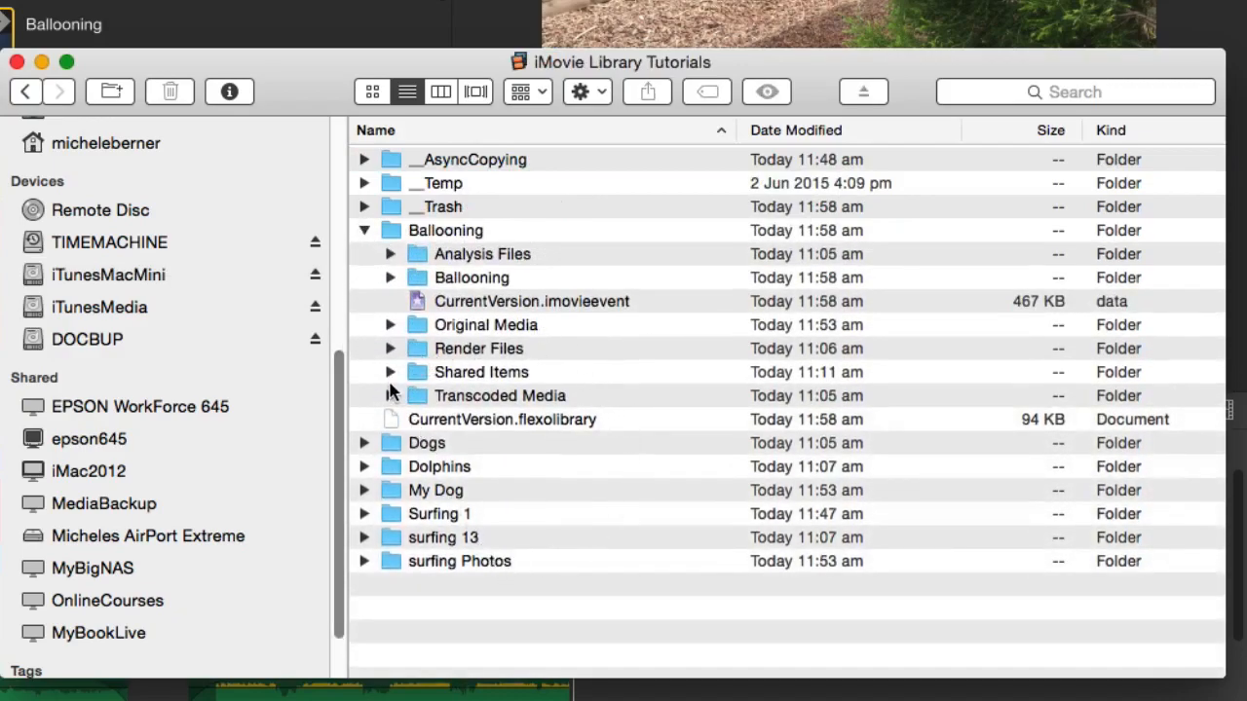
click(390, 325)
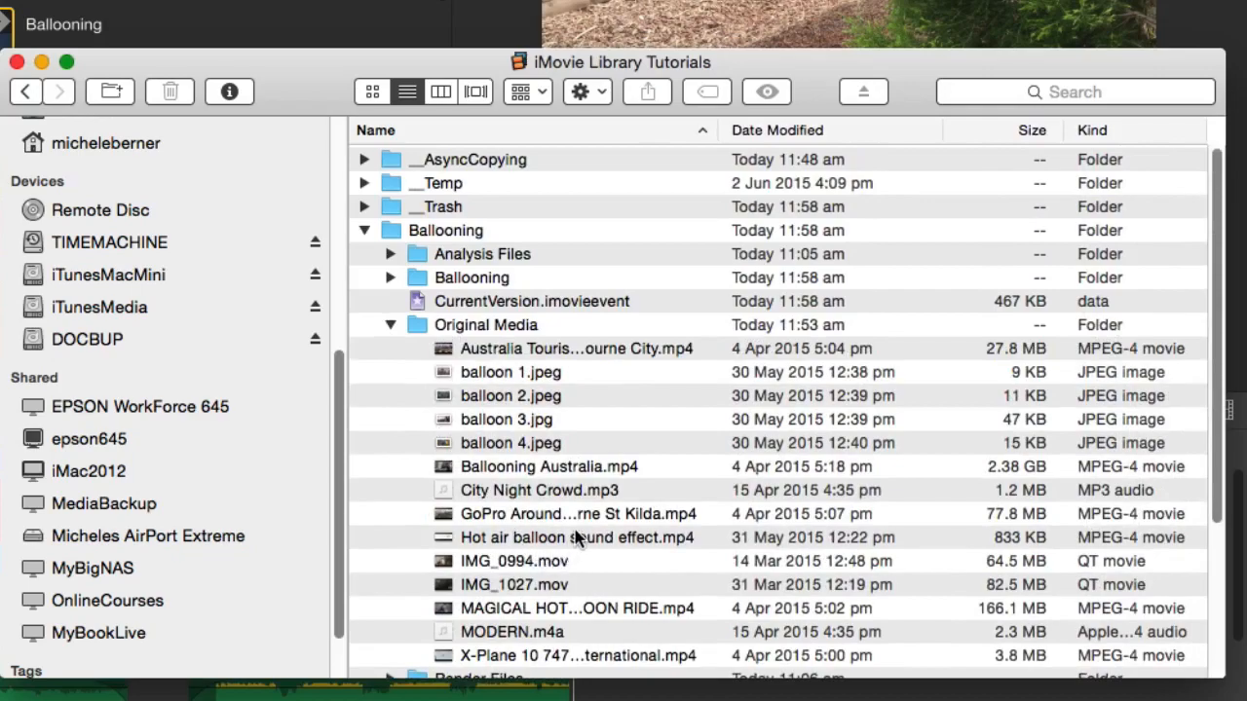
mouse_move(550, 499)
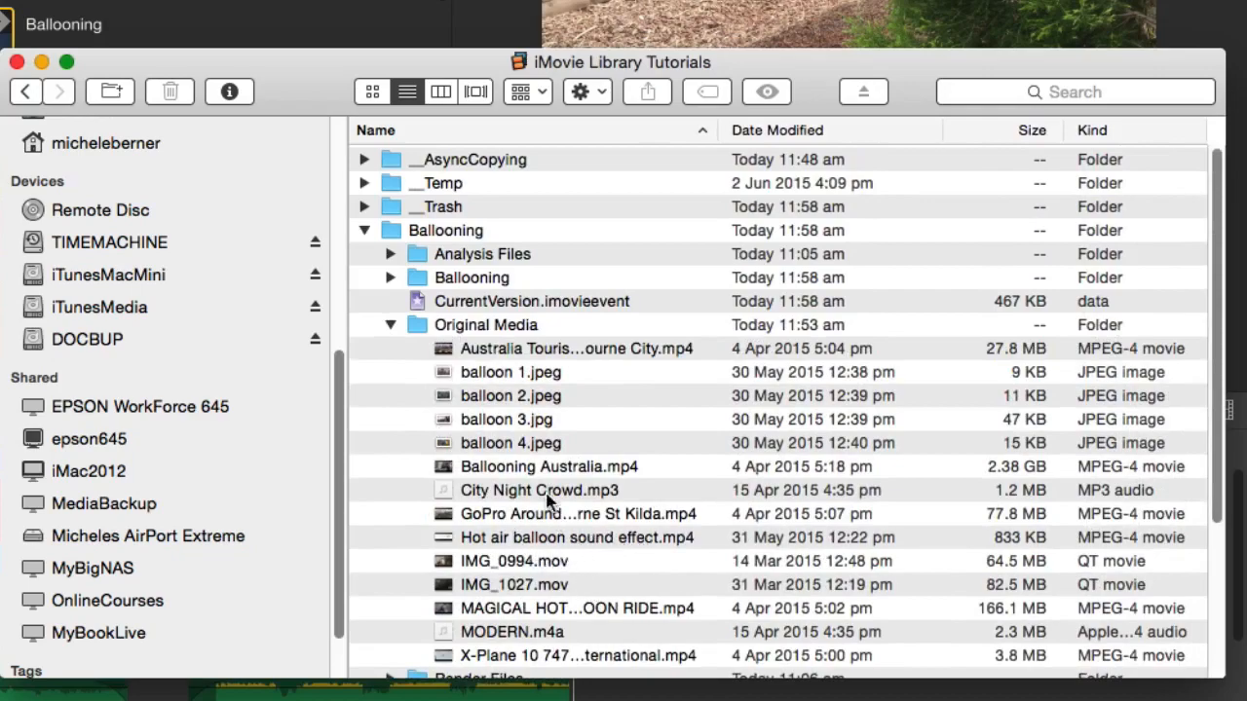
click(548, 466)
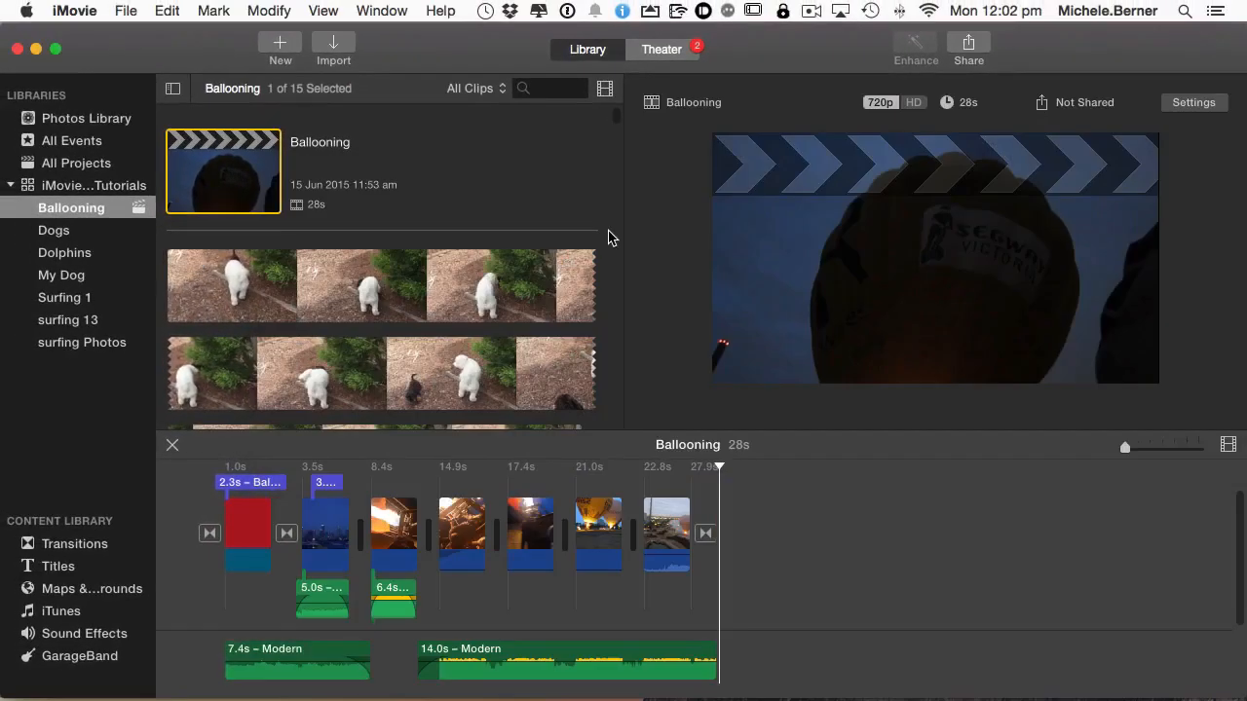
mouse_move(591, 239)
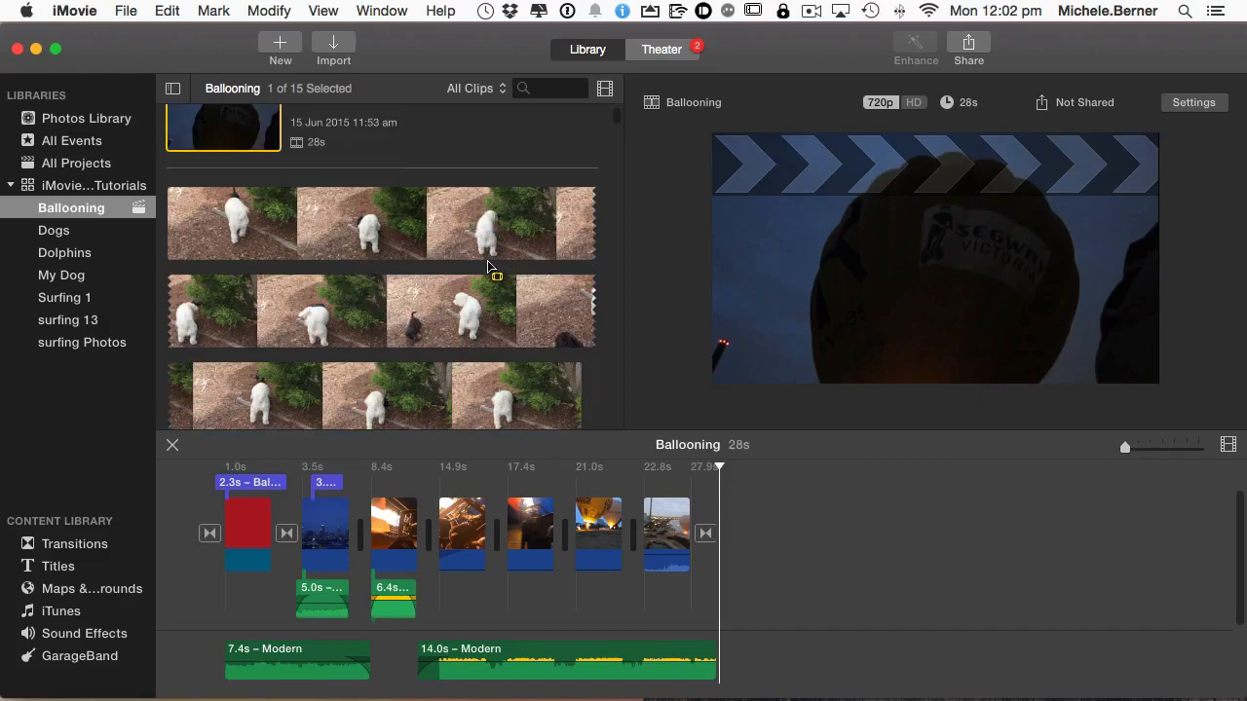
Move the missing Ballooning Australia clip to the Trash, leaving 14 items
scroll(down, 3)
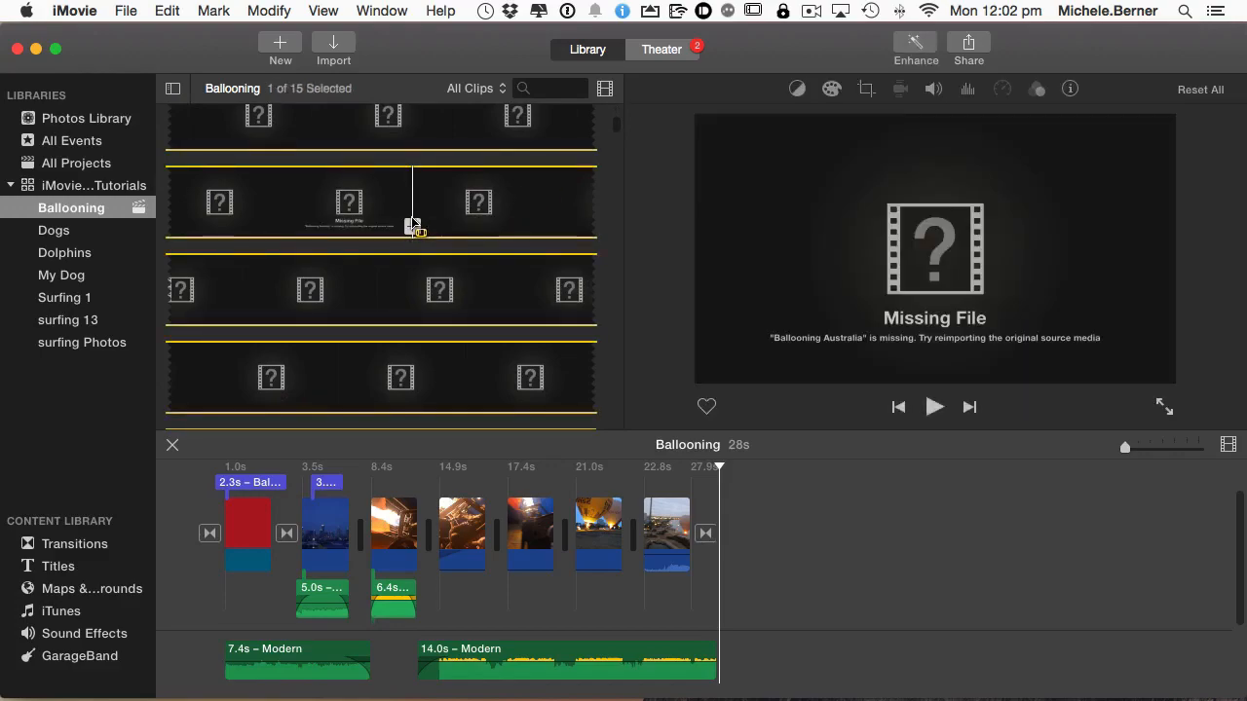
right_click(414, 224)
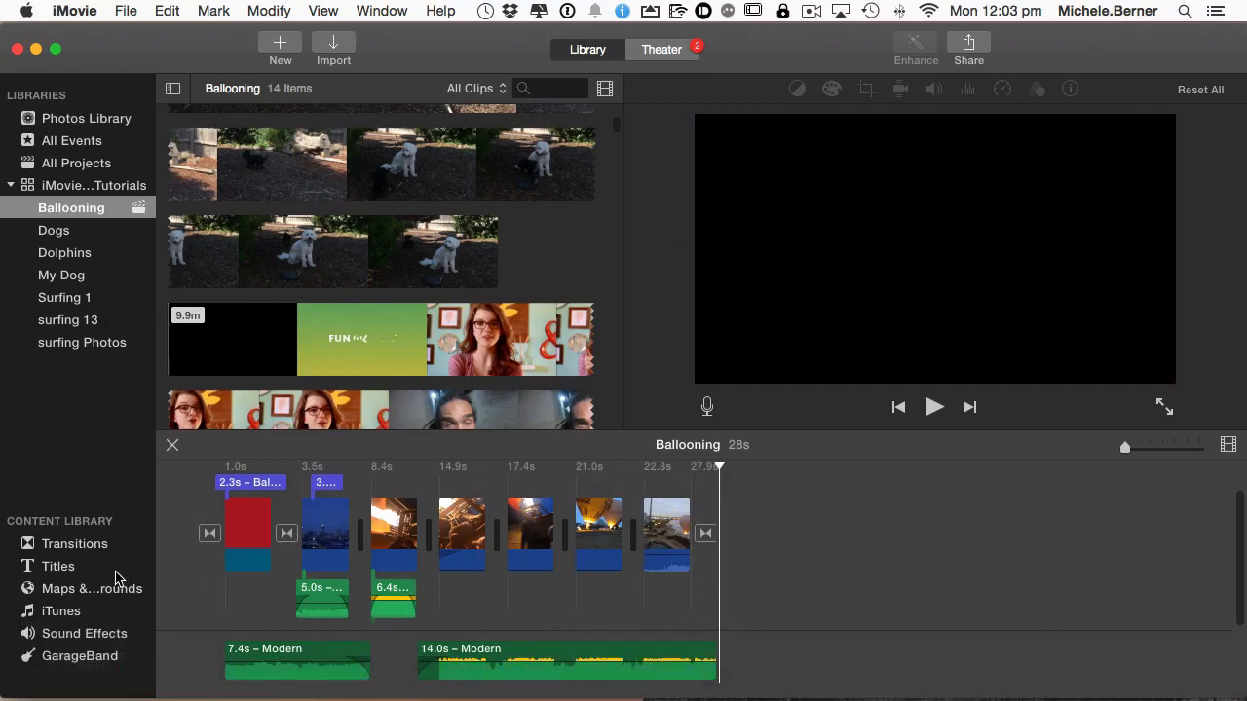
mouse_move(102, 696)
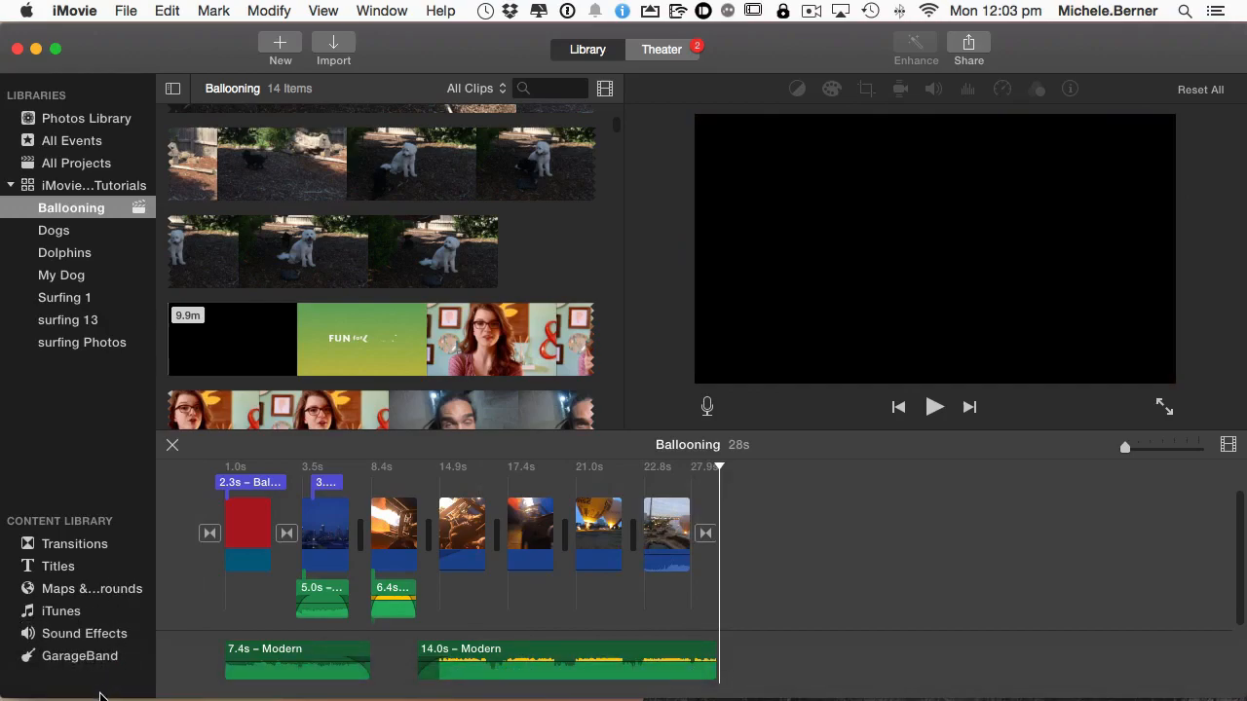